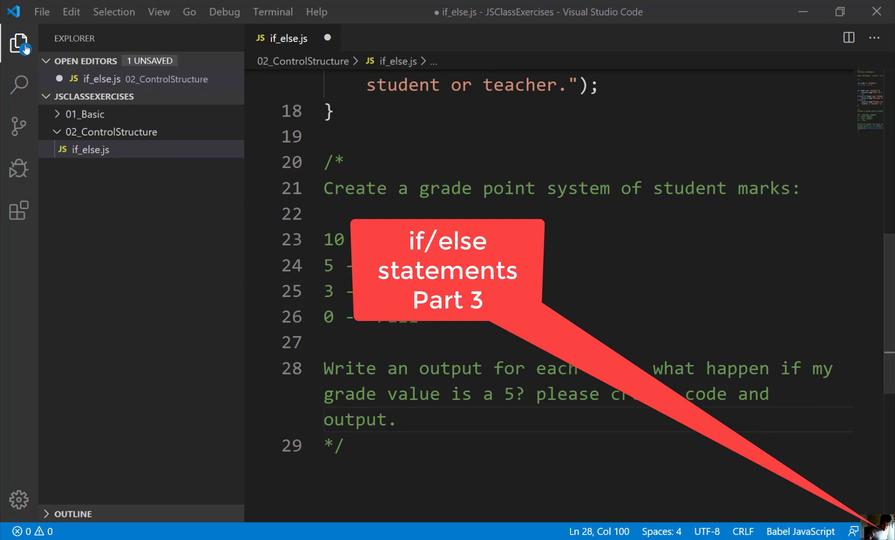
Step: Add a new file named logicalOp.js to the 02_ControlStructure folder in the Explorer
click(112, 132)
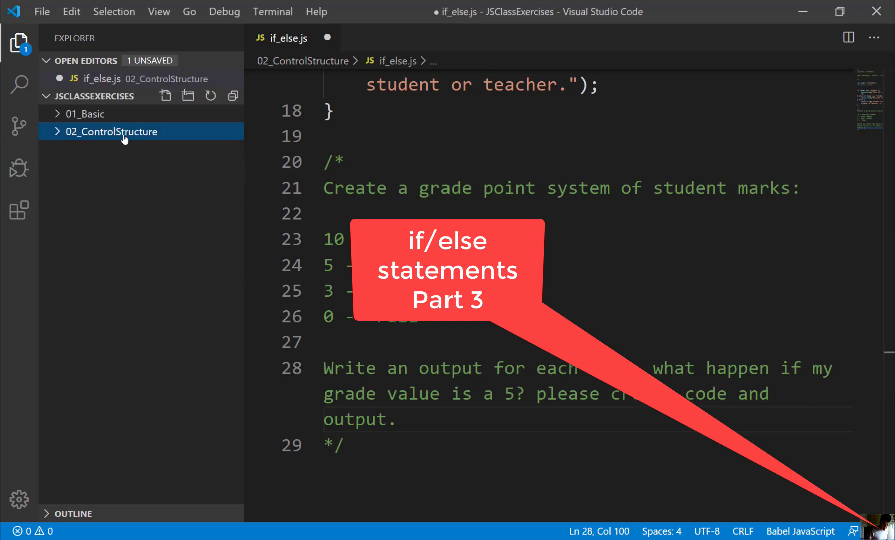
click(110, 132)
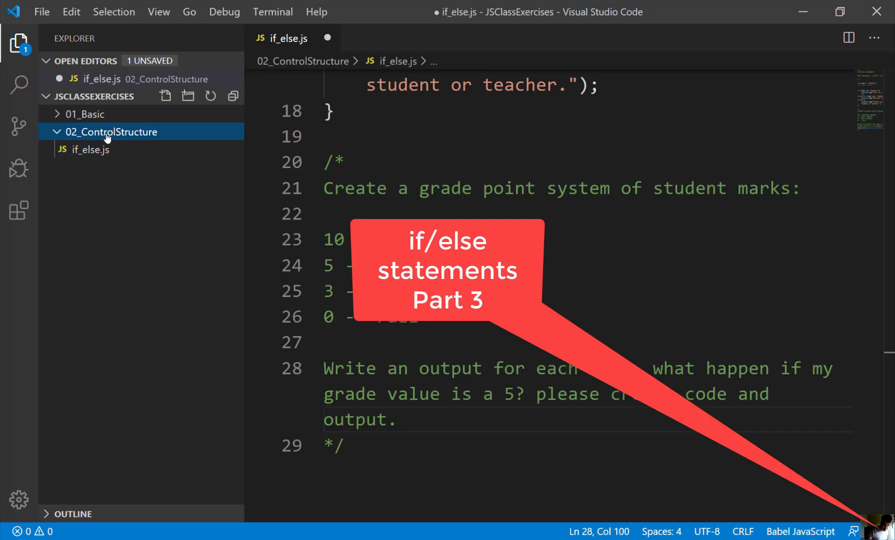
mouse_move(164, 96)
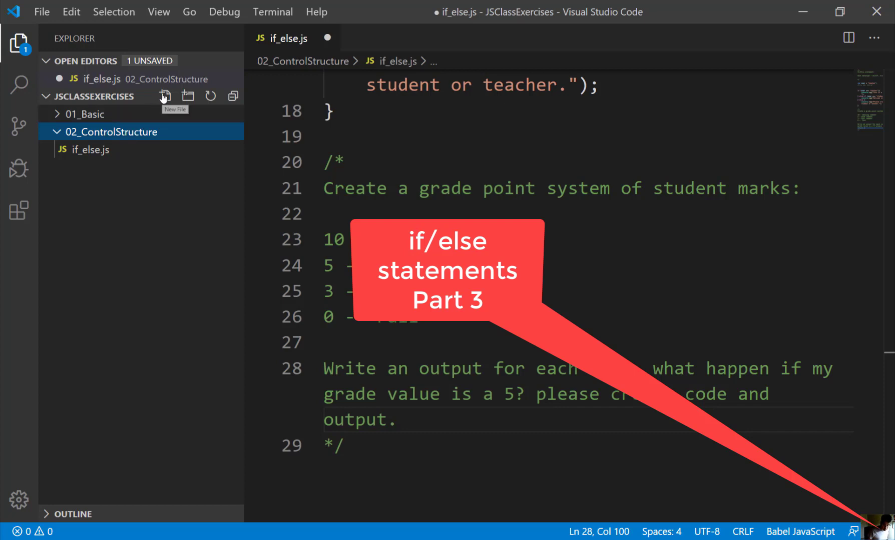
click(166, 96)
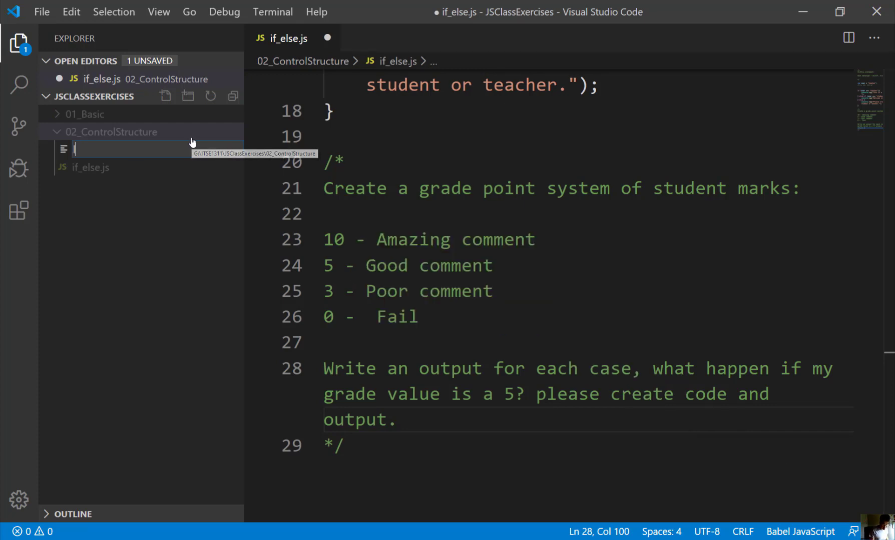
text(logical)
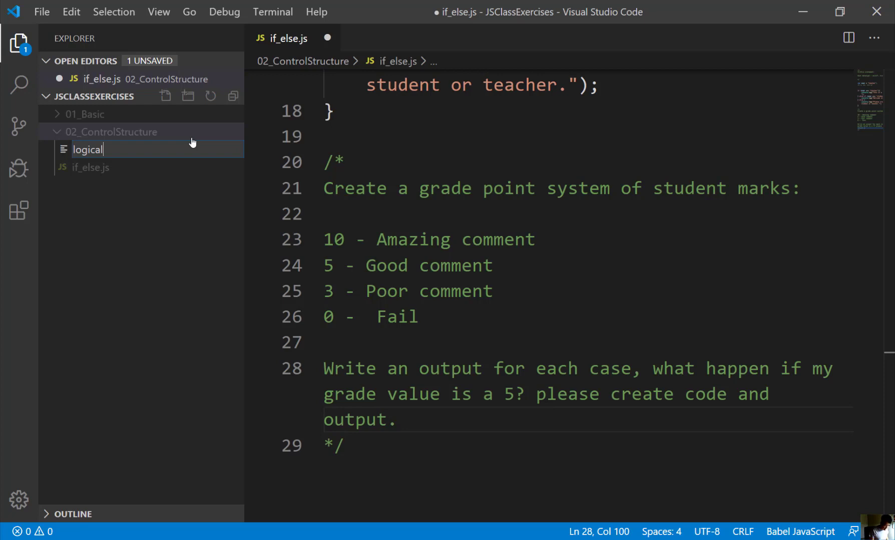
text(Op)
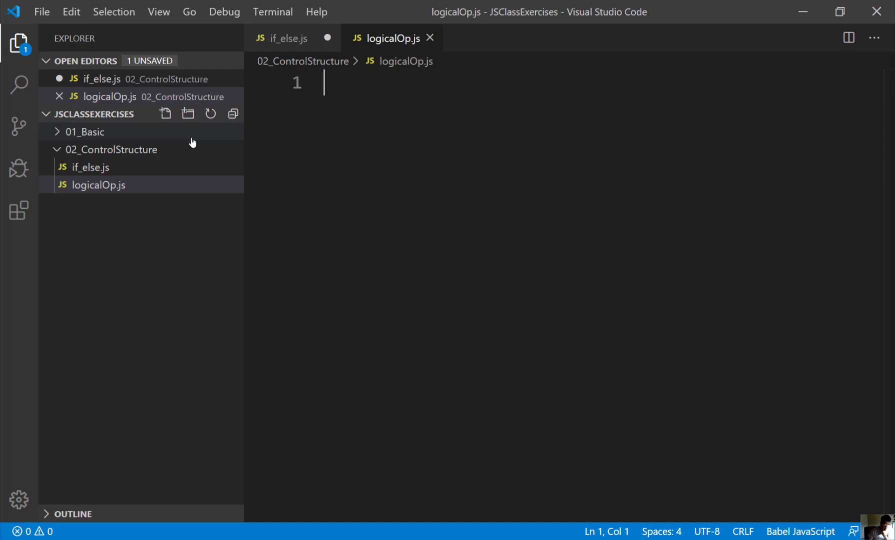
Step: Open a /* */ block comment and type the 'Logica Operators' heading inside
text(/)
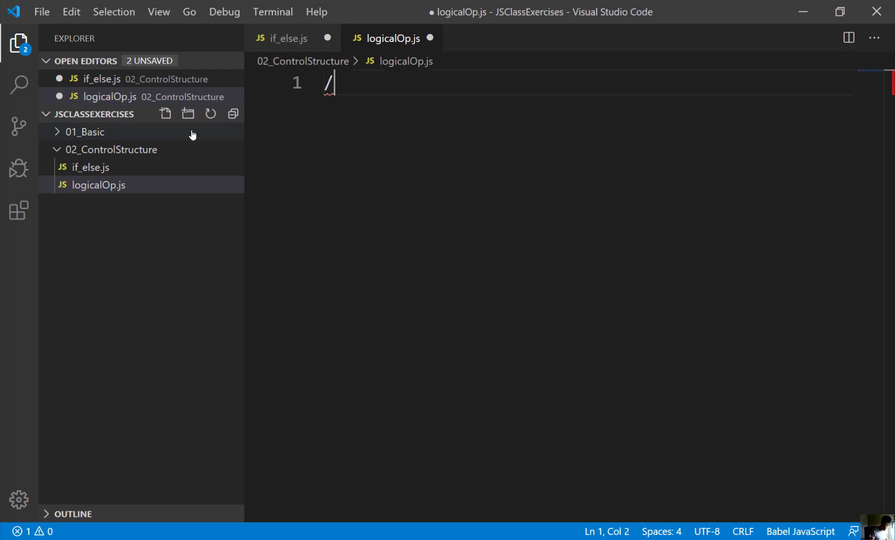
text(*)
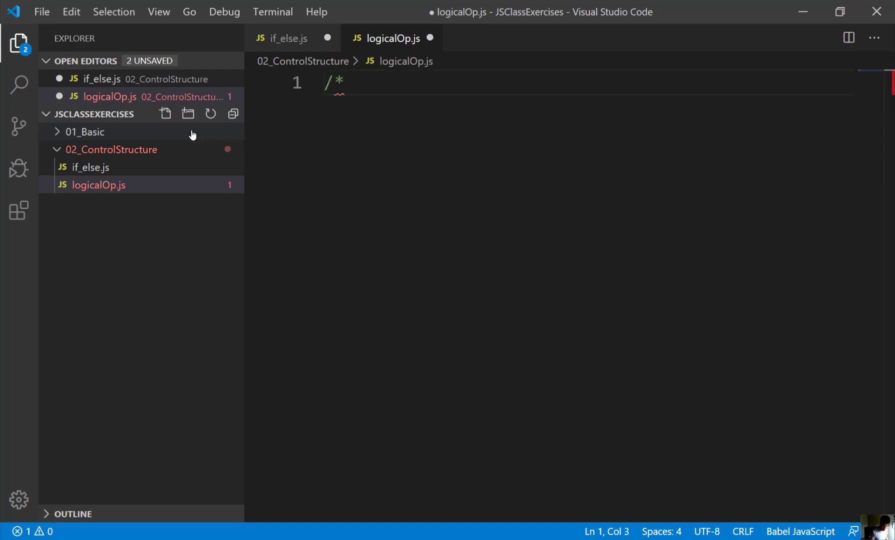
key(Enter)
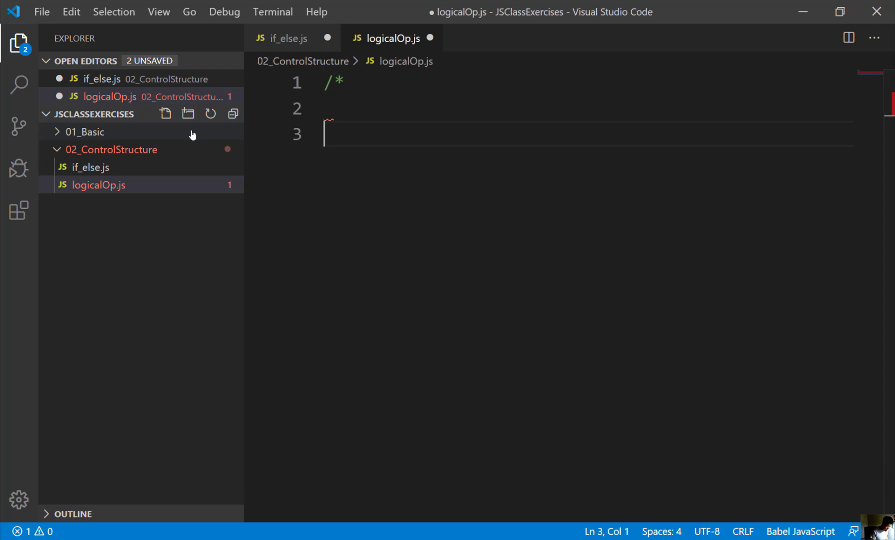
text(*/)
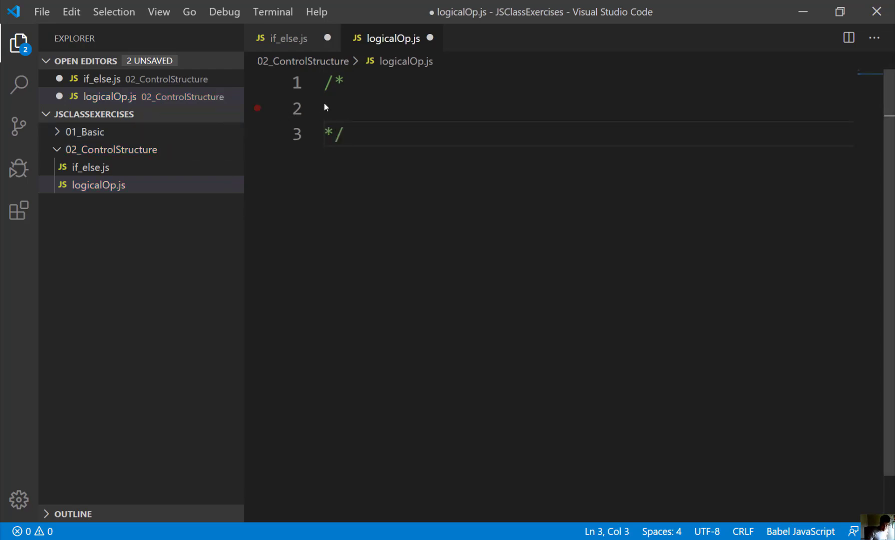
click(336, 108)
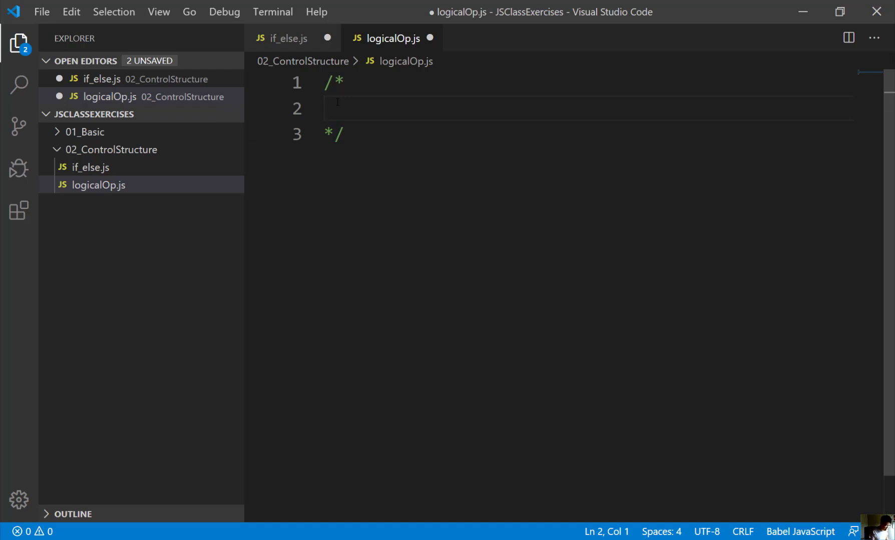
text(L)
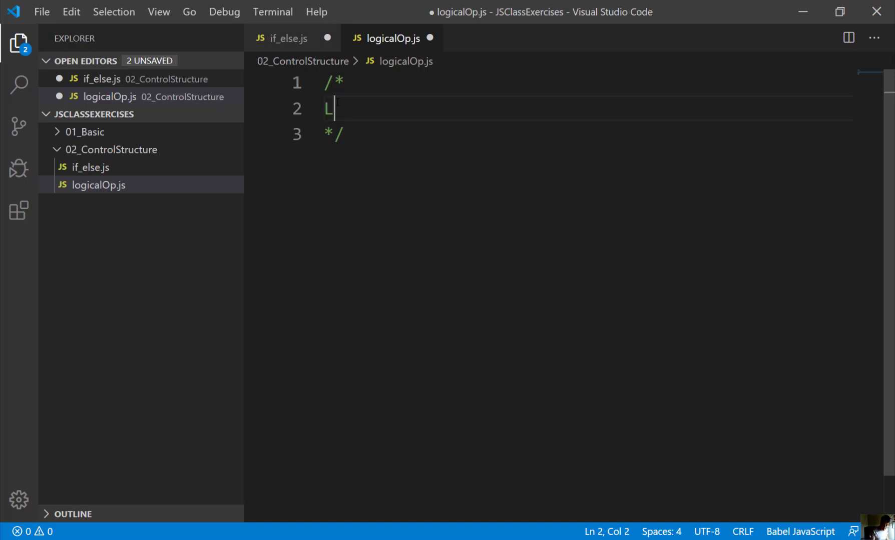
text(ogica Op)
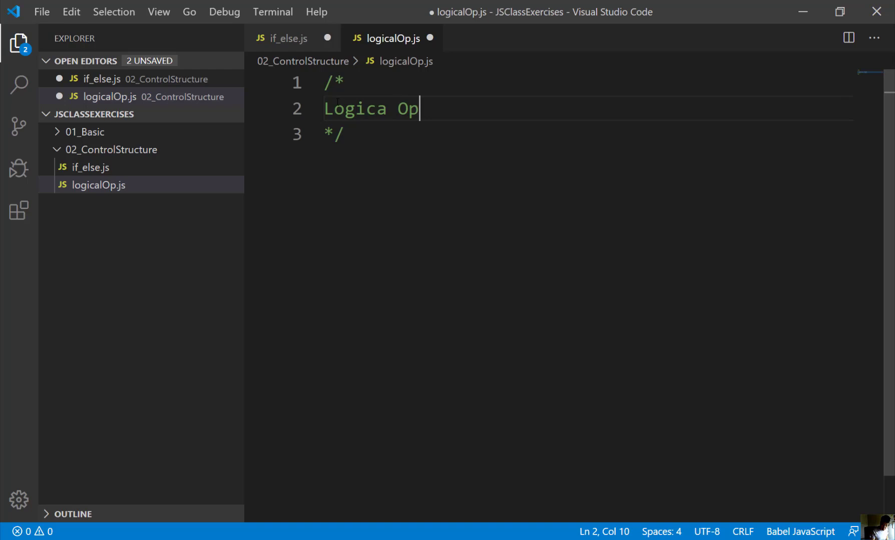
text(erators:)
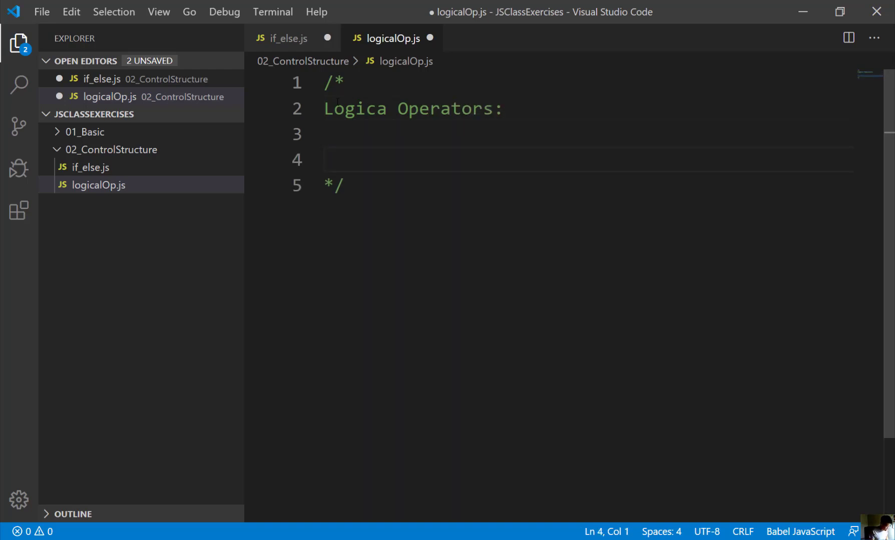
Step: List the operators ! - not, && - AND, and || - OR in the comment
text(! - not)
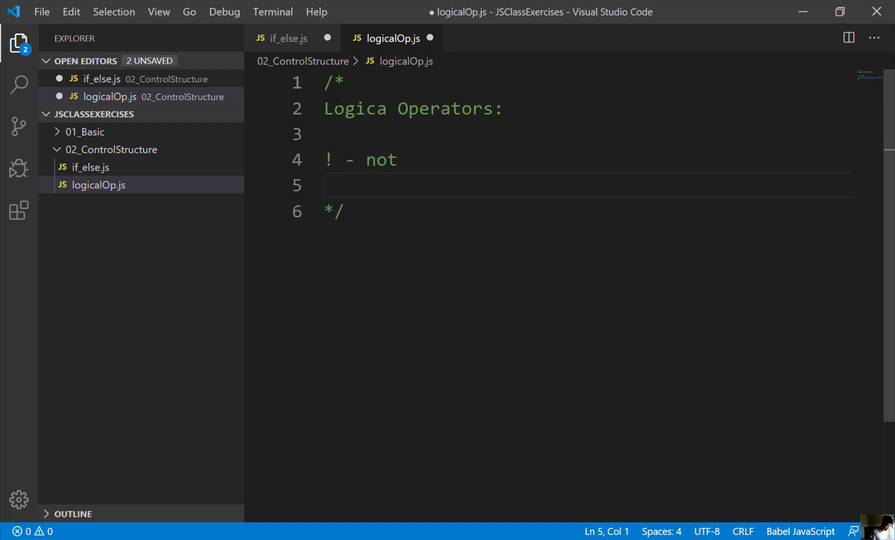
text(&& -)
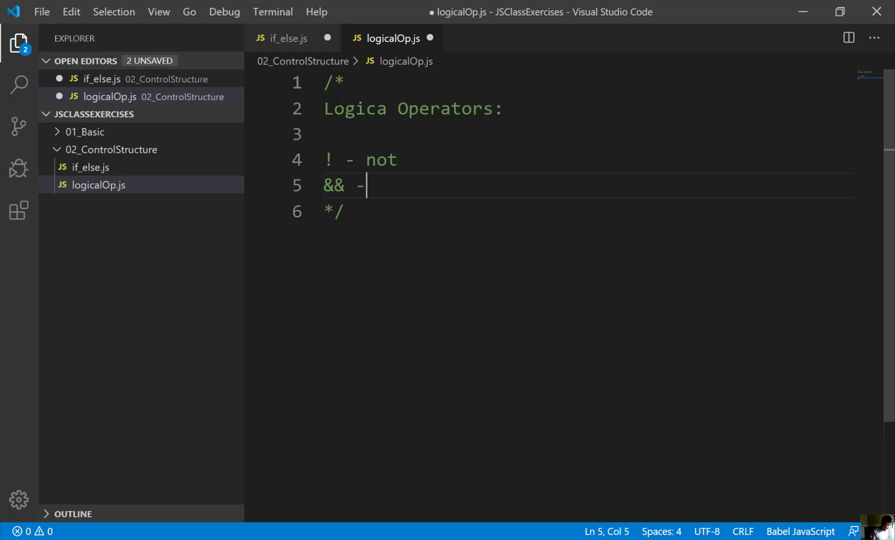
text(AND)
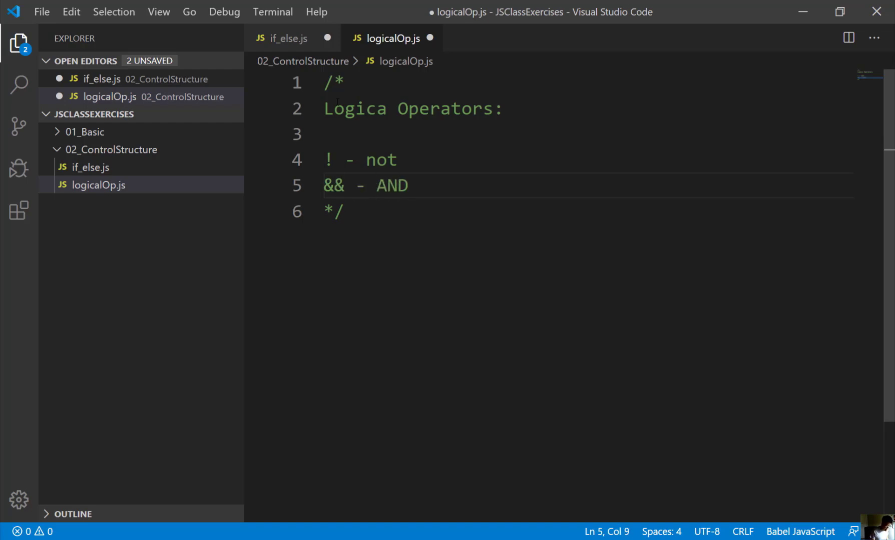
key(Enter)
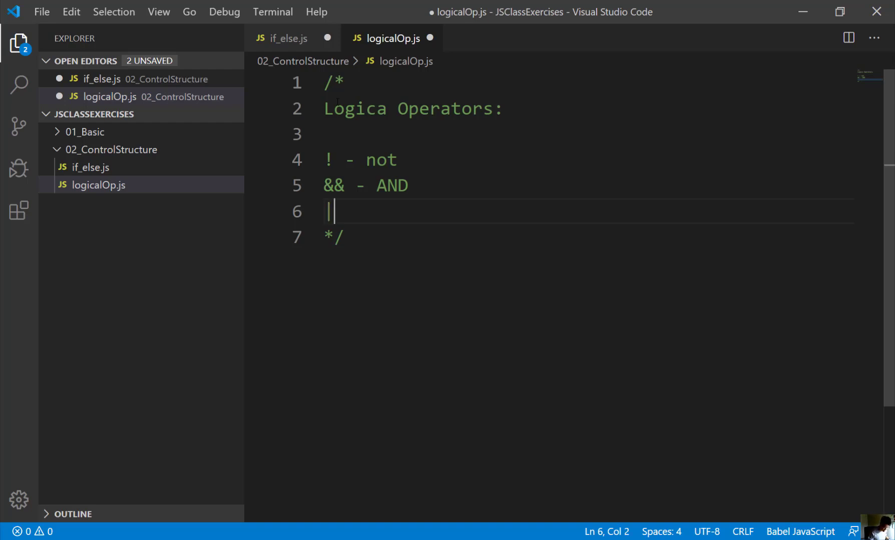
text(|)
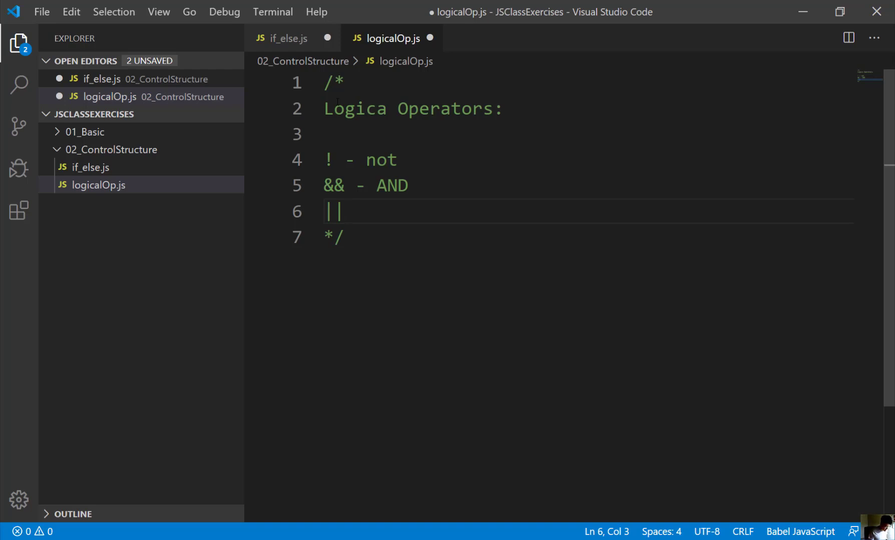
text(-)
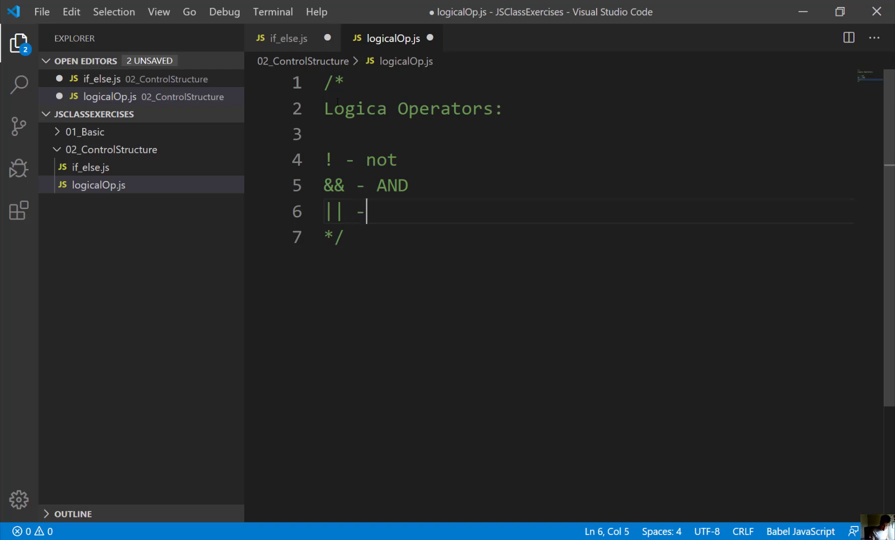
text(" ")
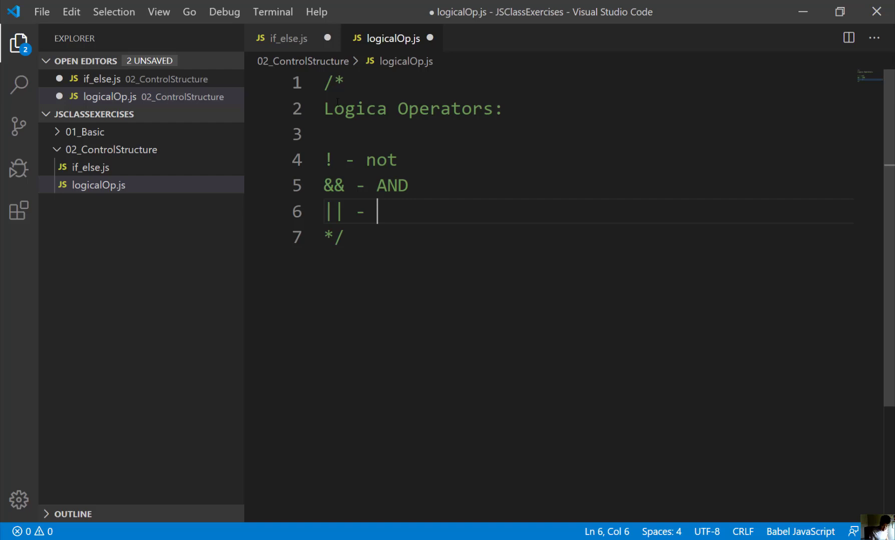
text(OR)
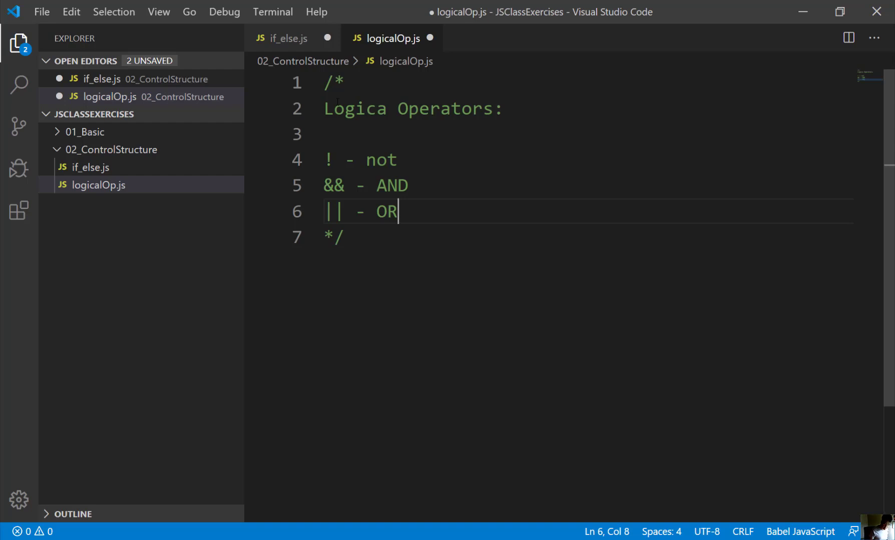
key(Enter)
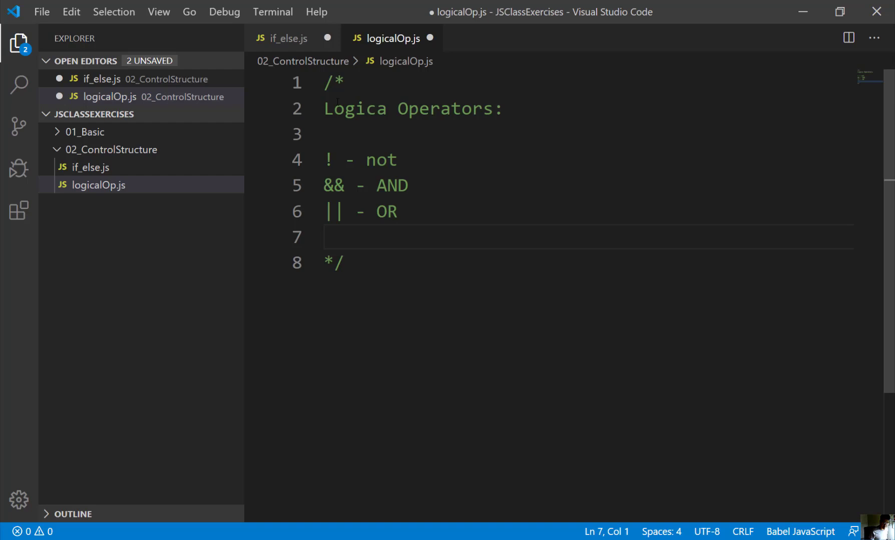
Step: Type the first AND truth-table rows, starting with True && True and True && False
key(enter)
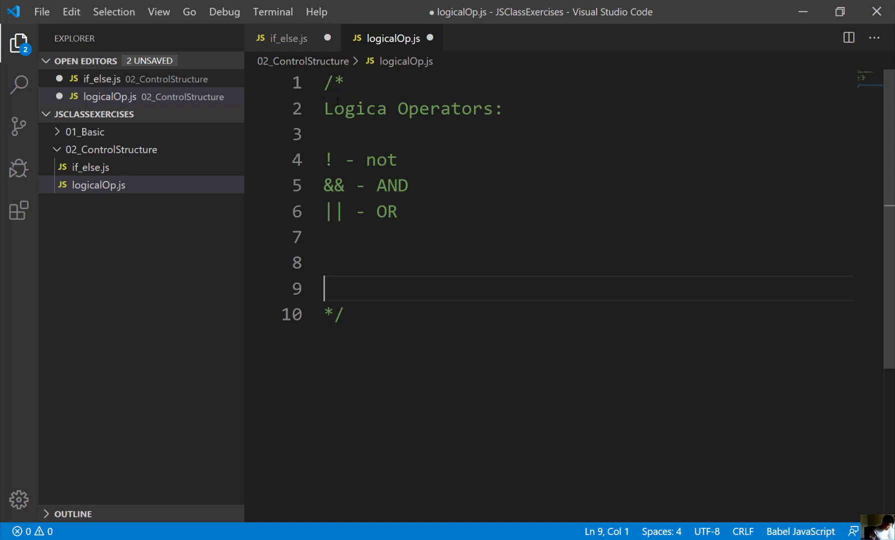
text(4)
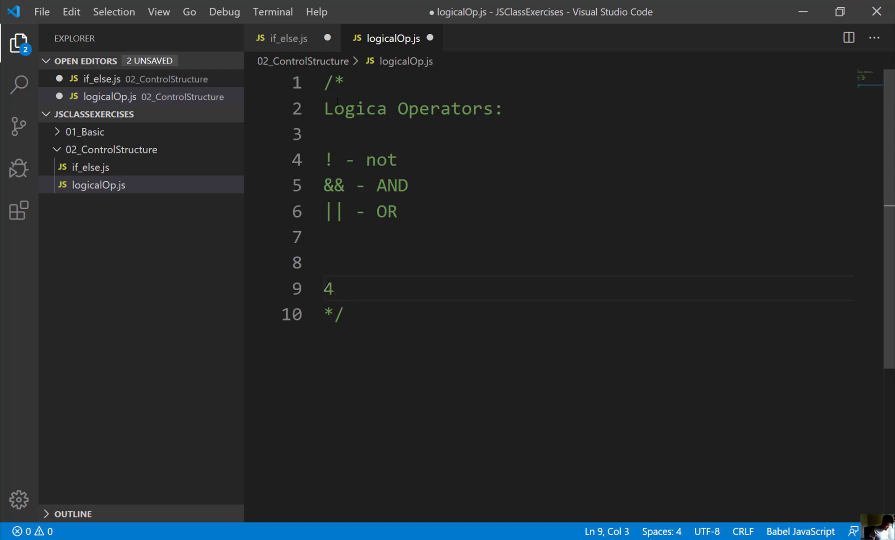
key(Backspace)
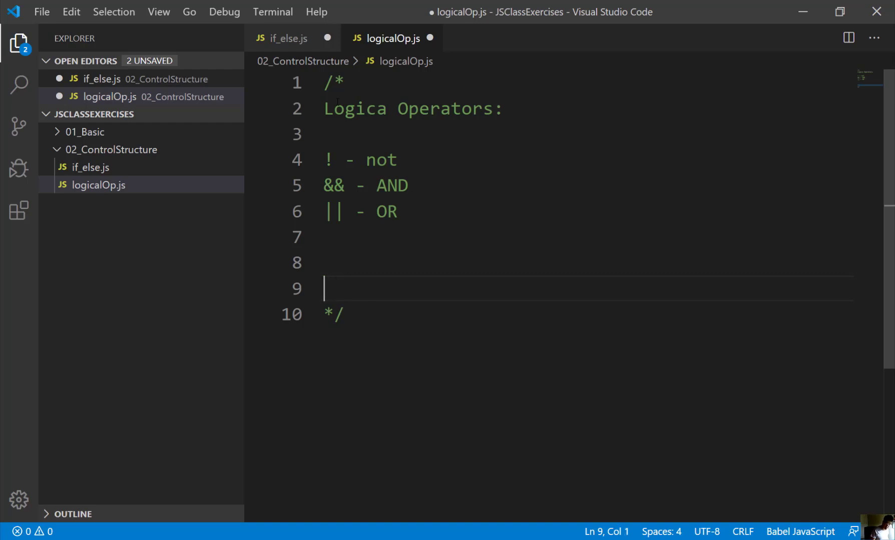
text(True)
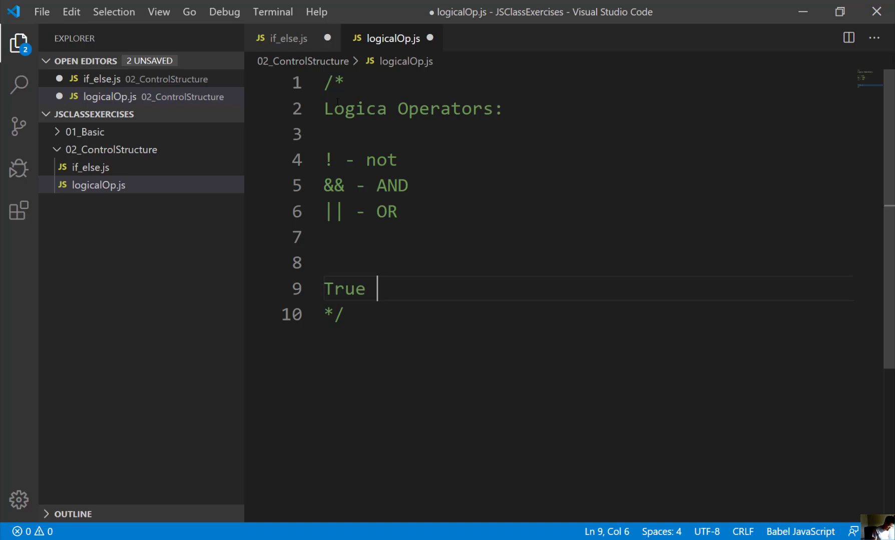
text(&& T)
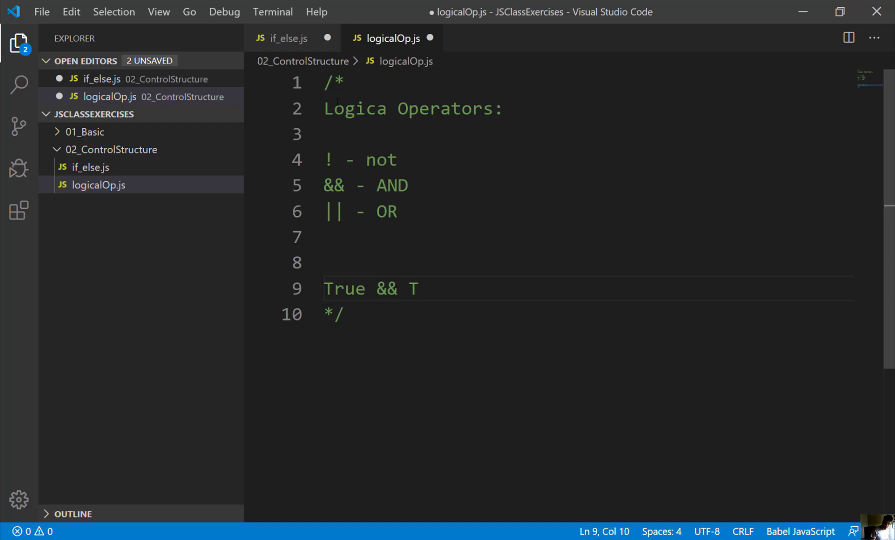
text(rue)
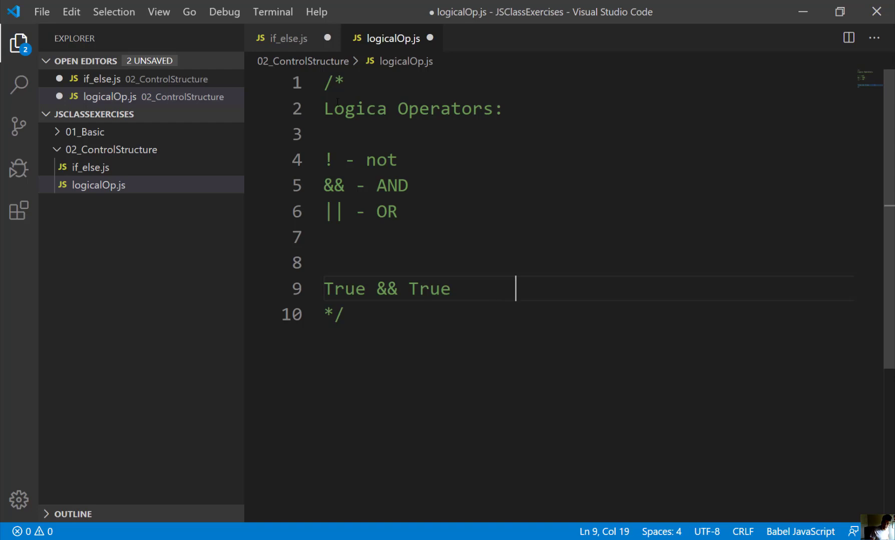
text(True)
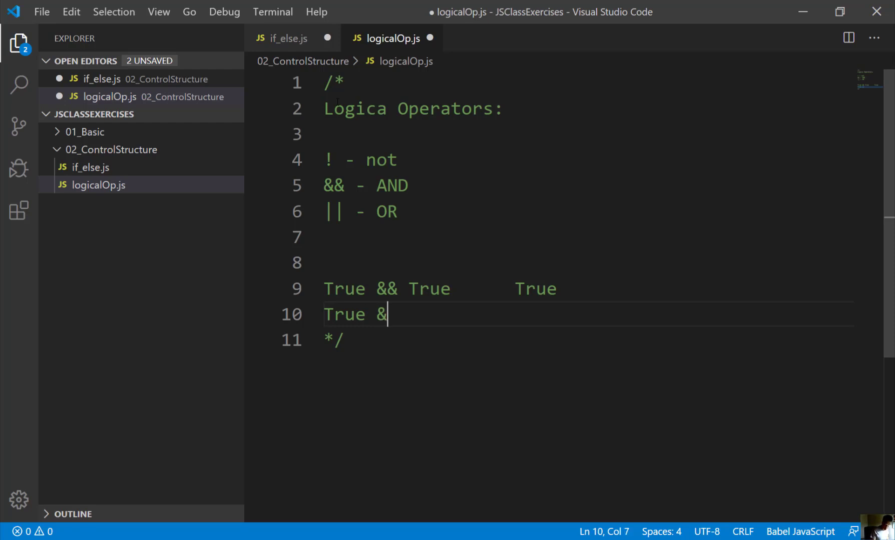
text(& F)
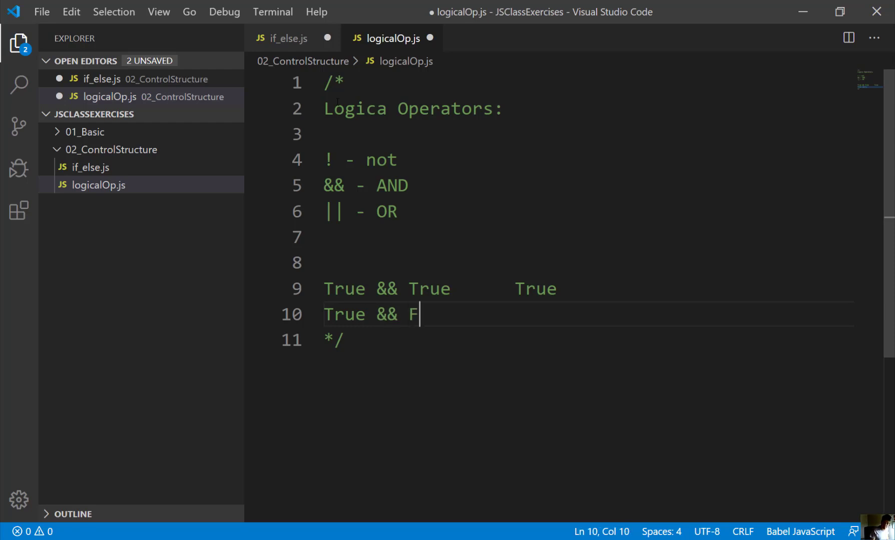
text(alse)
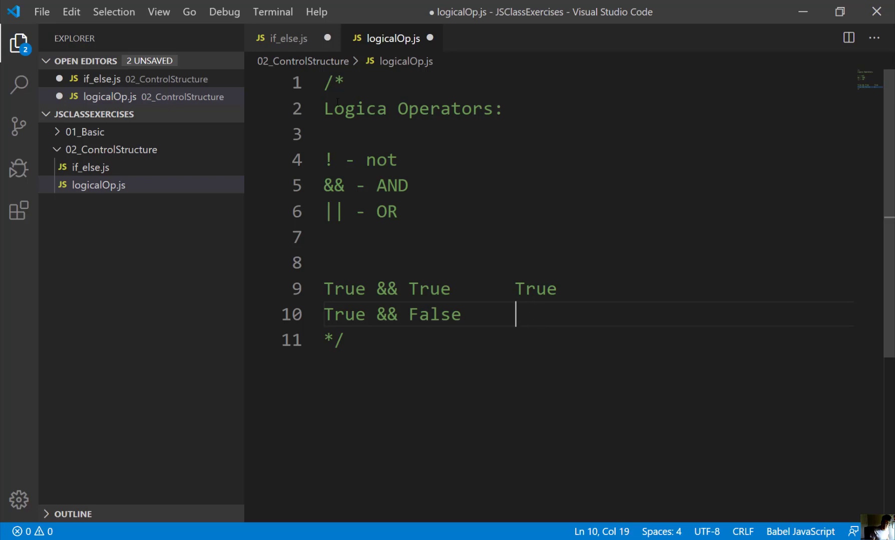
text(False)
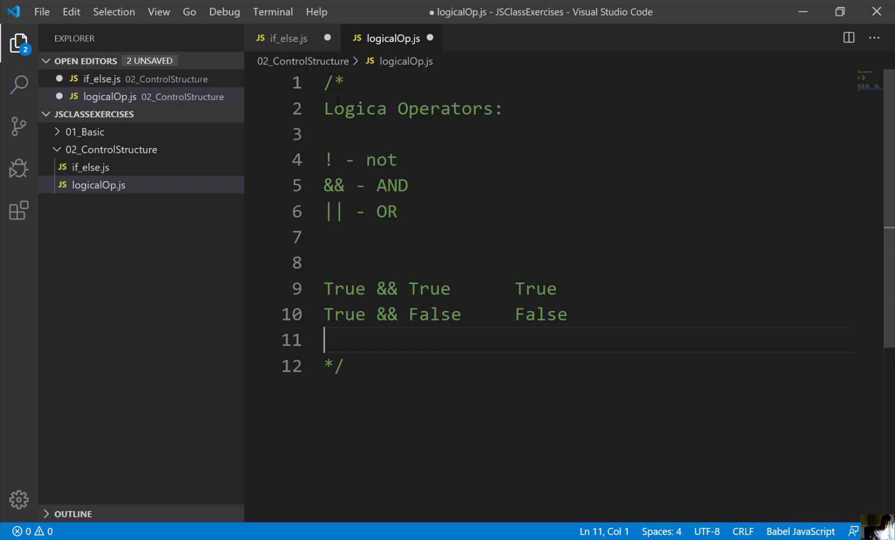
text(False &&)
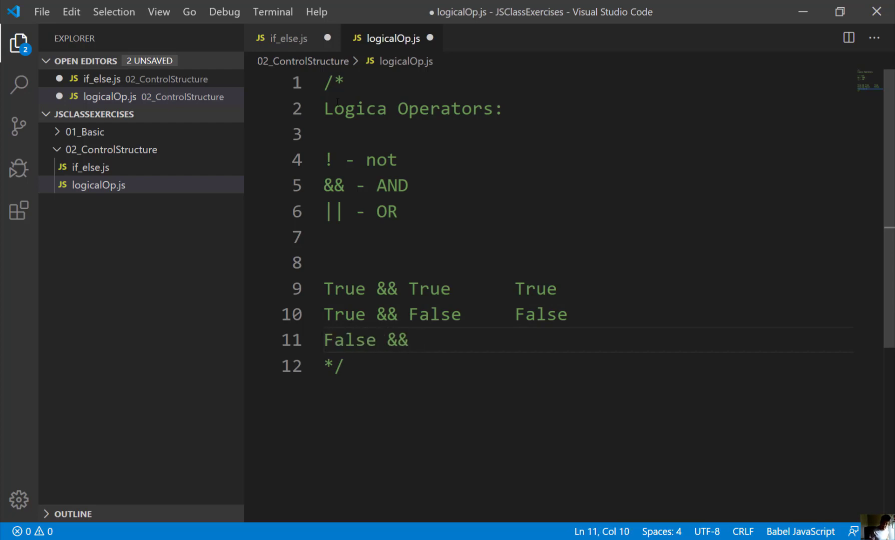
text(T)
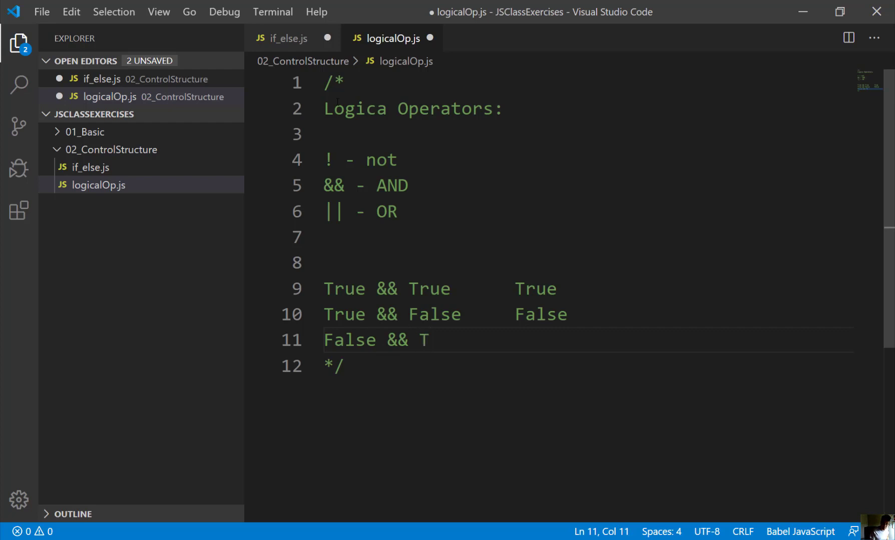
text(rue)
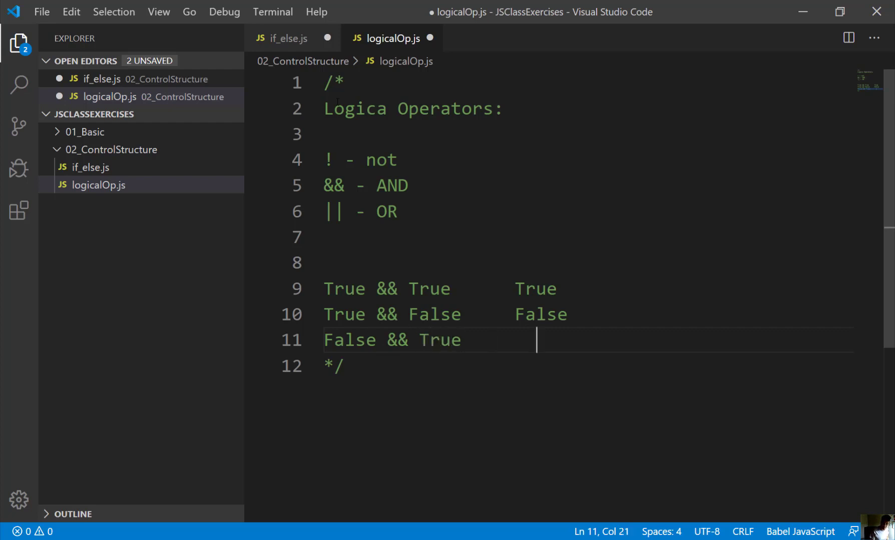
Step: Finish the remaining AND rows with False operands, fixing typos and aligning results
text(False)
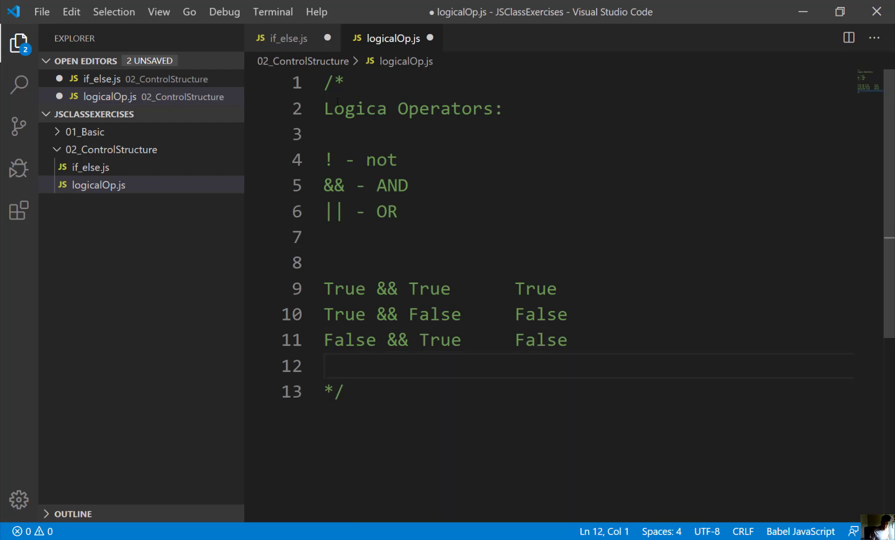
text(True)
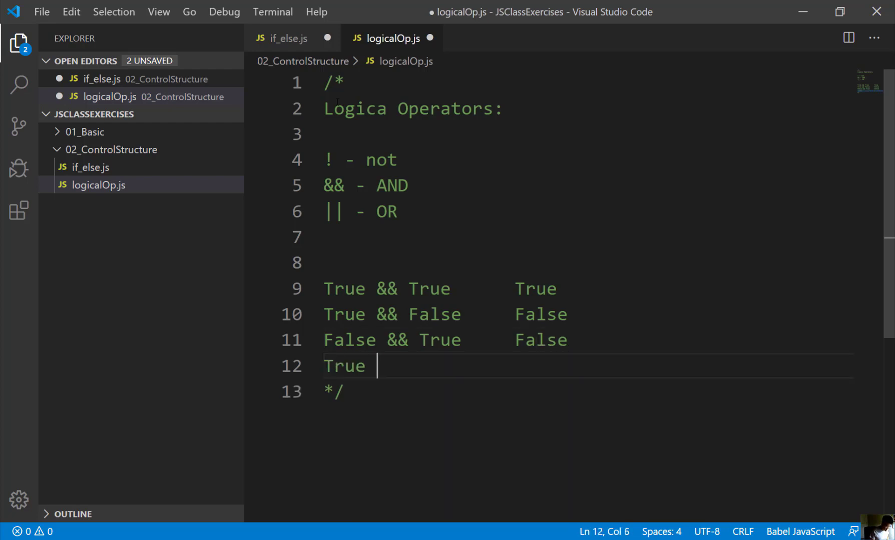
text(& T)
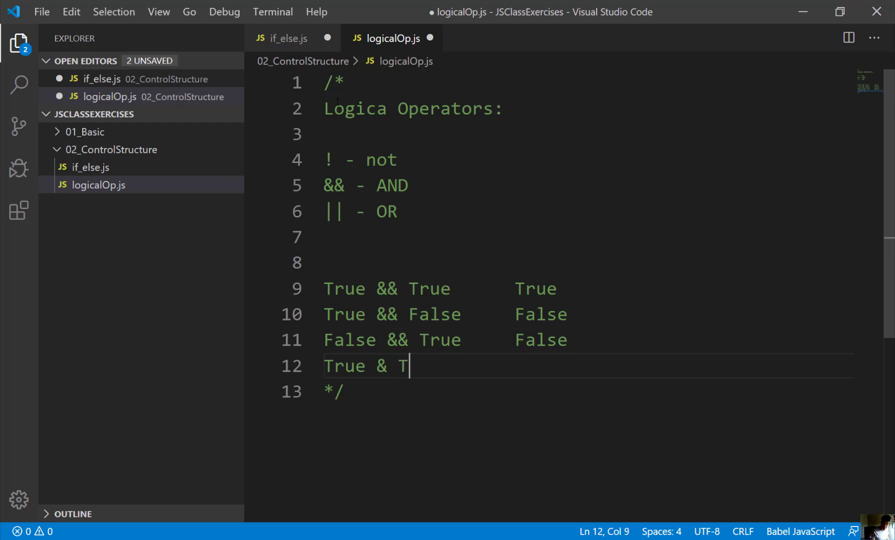
key(Backspace)
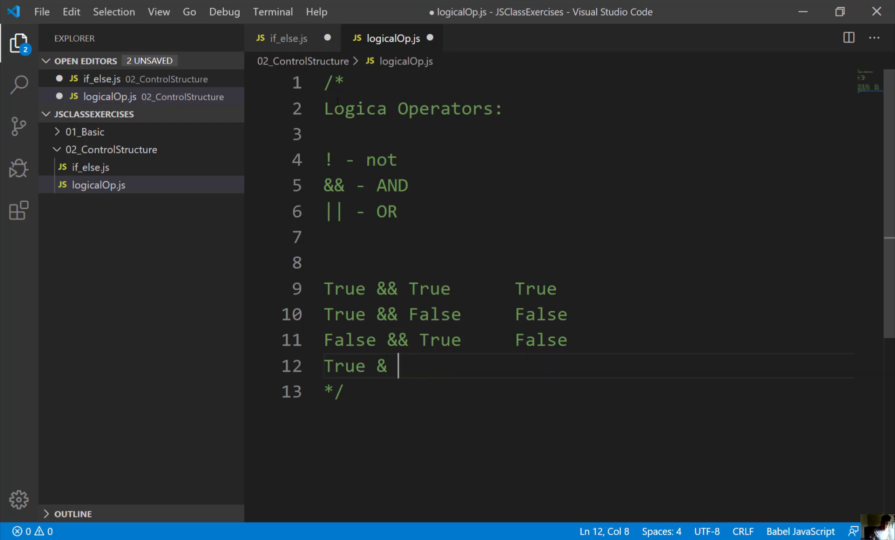
text(Fala)
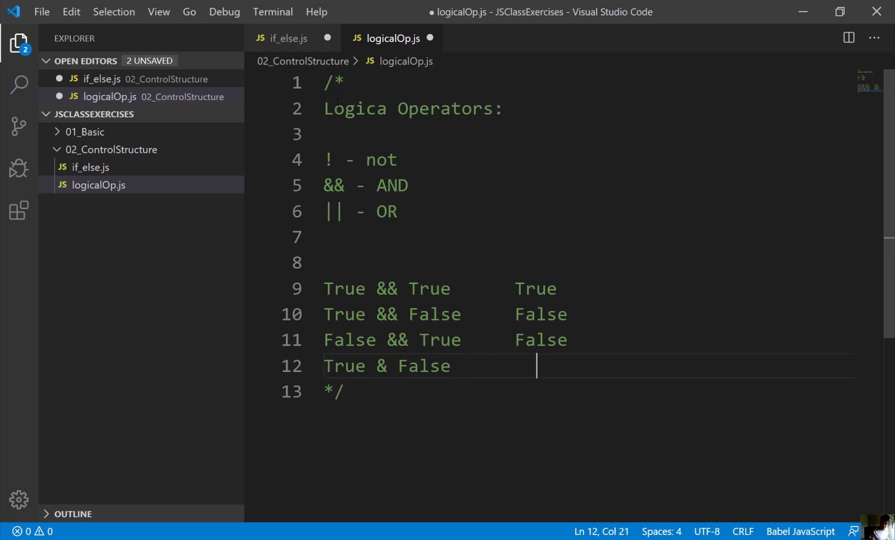
text(False)
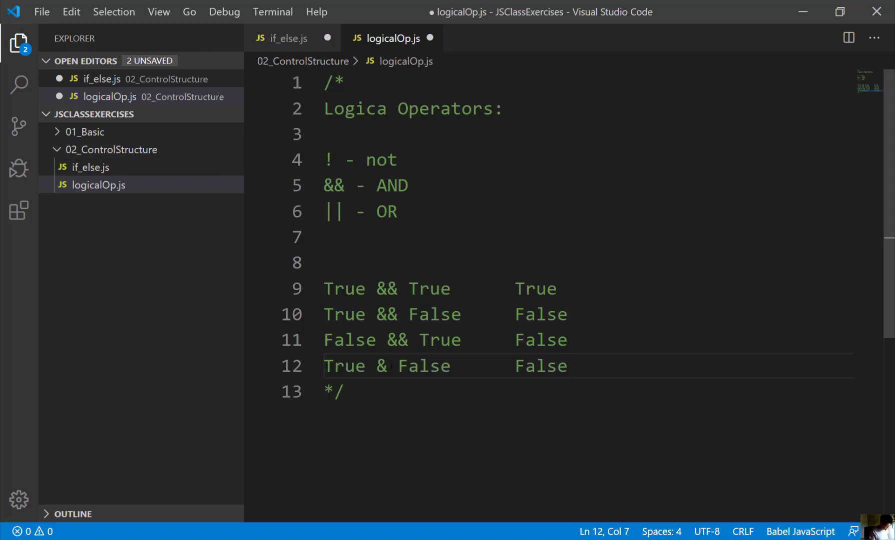
text($)
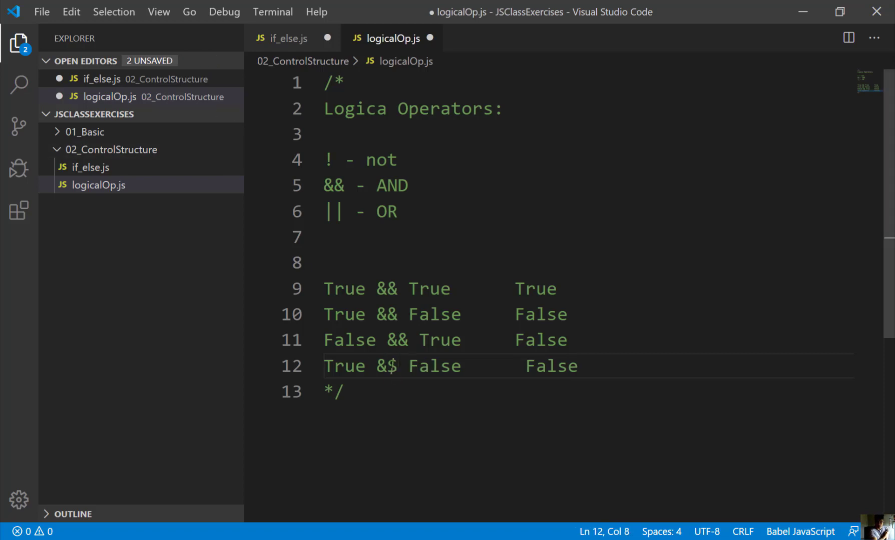
key(Backspace)
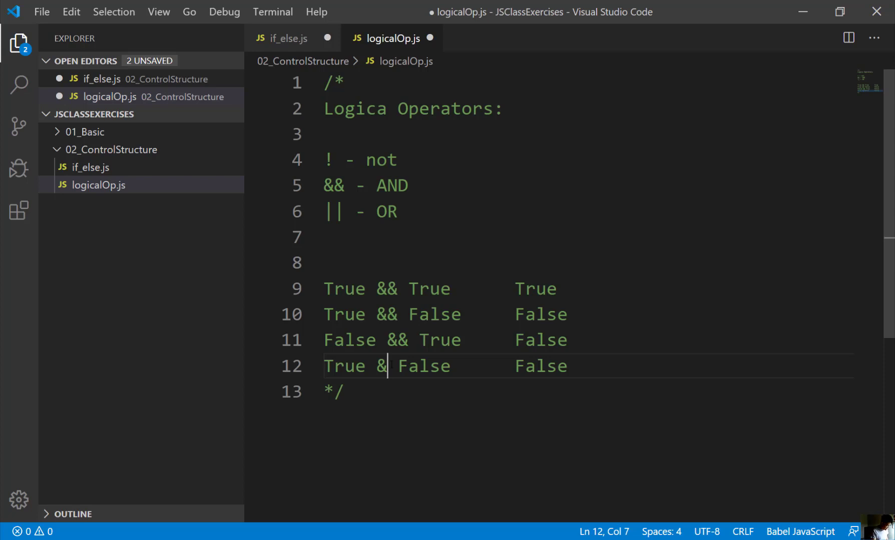
text(&)
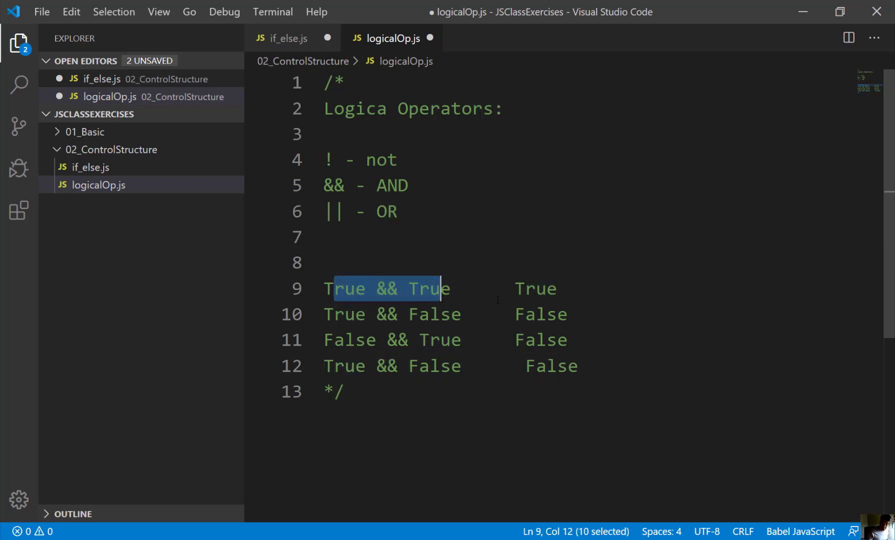
click(453, 314)
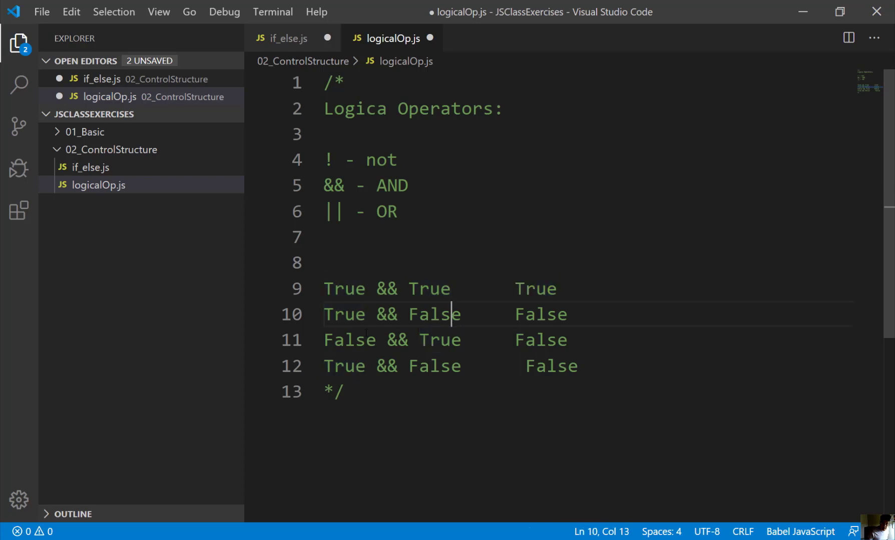
click(443, 366)
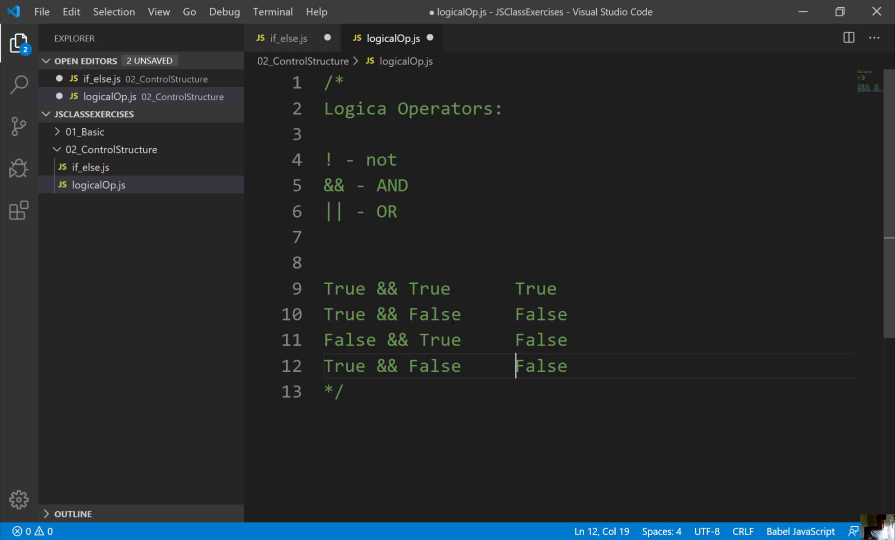
click(376, 186)
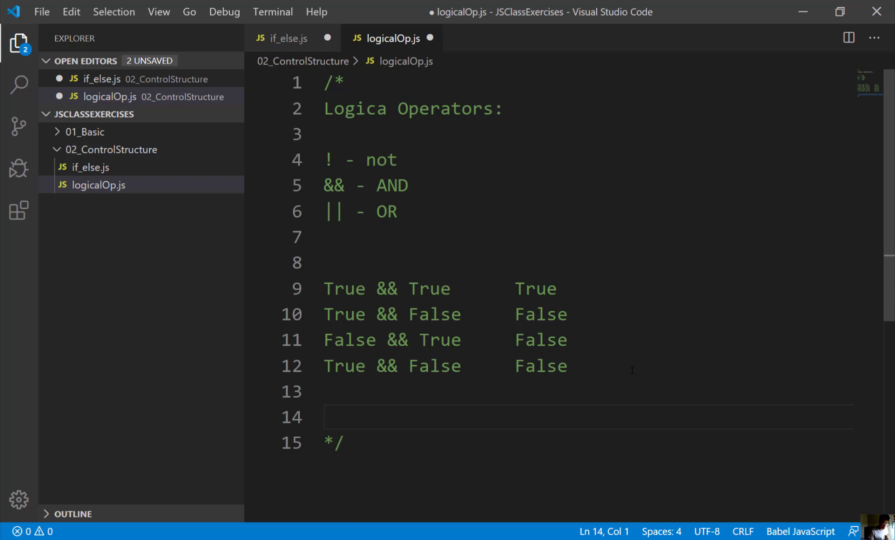
Step: Type the True || True and True || False OR rows, both resulting True
text(Tr)
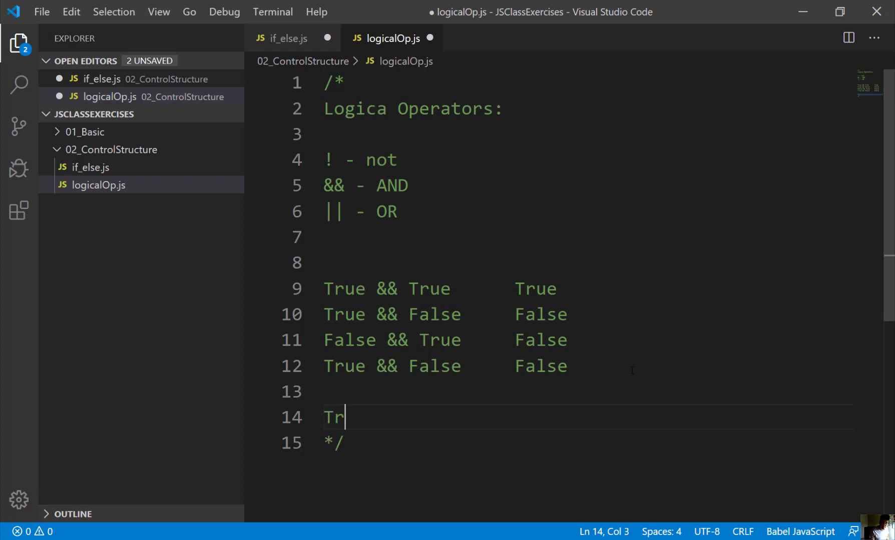
text(ue)
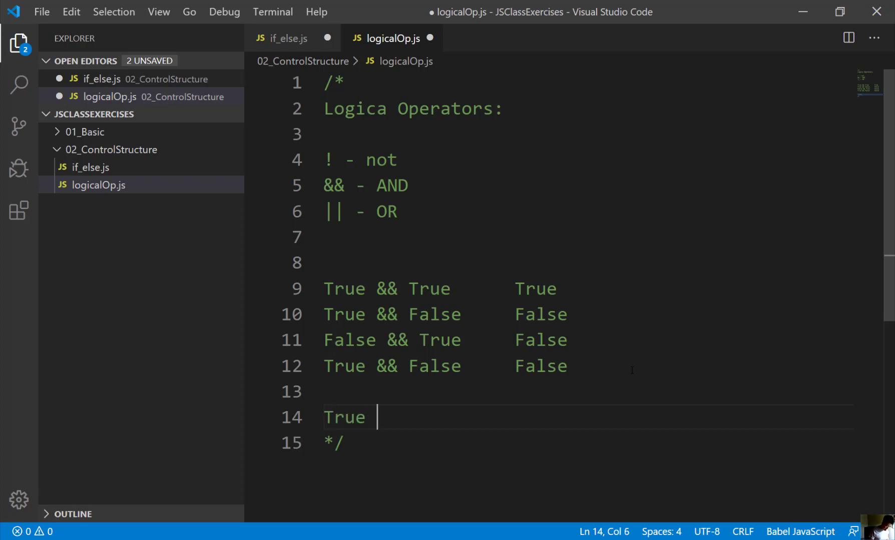
text(||)
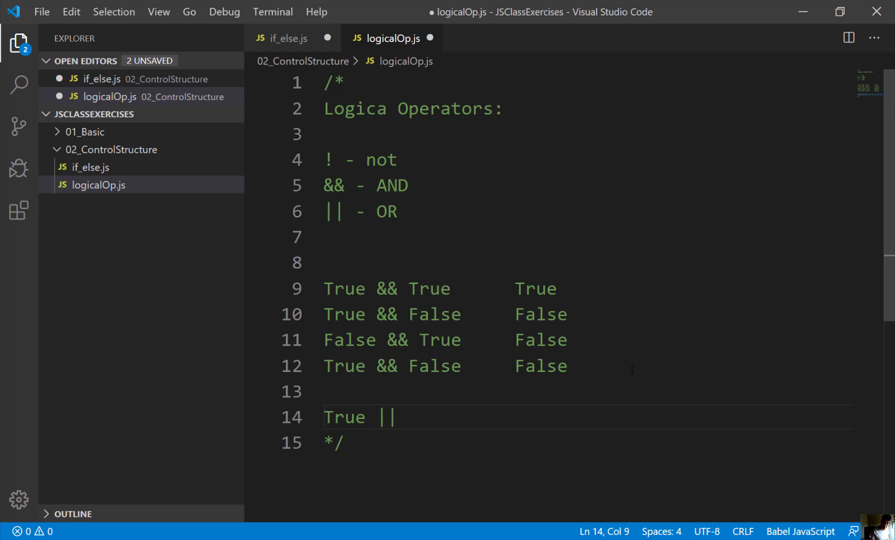
text(True)
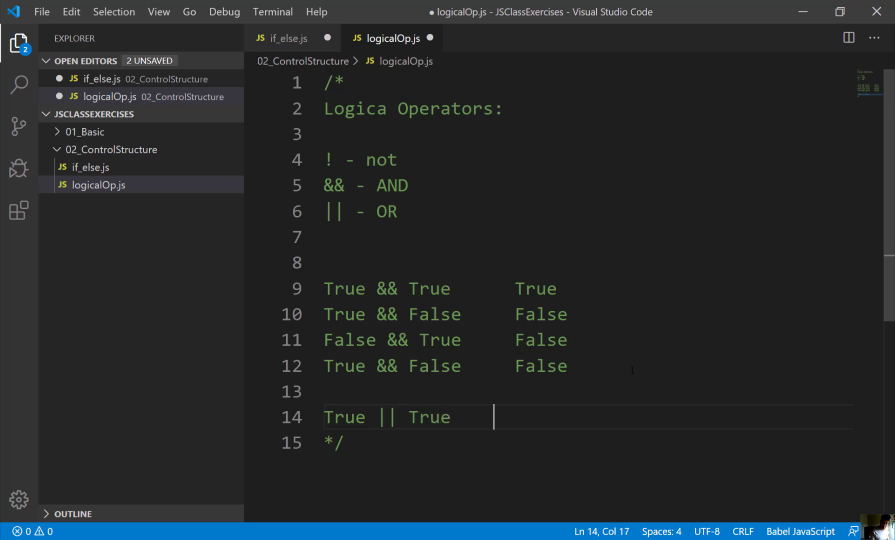
text(tru)
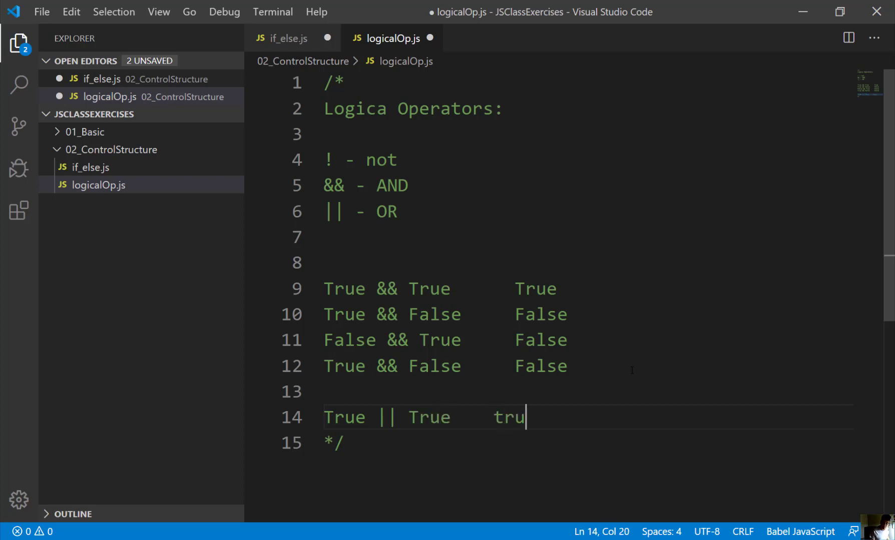
text(e)
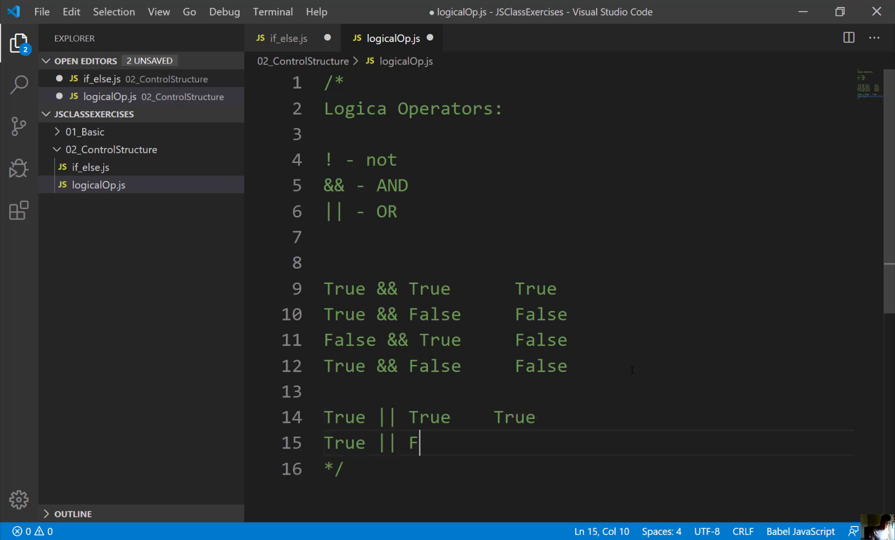
text(alse)
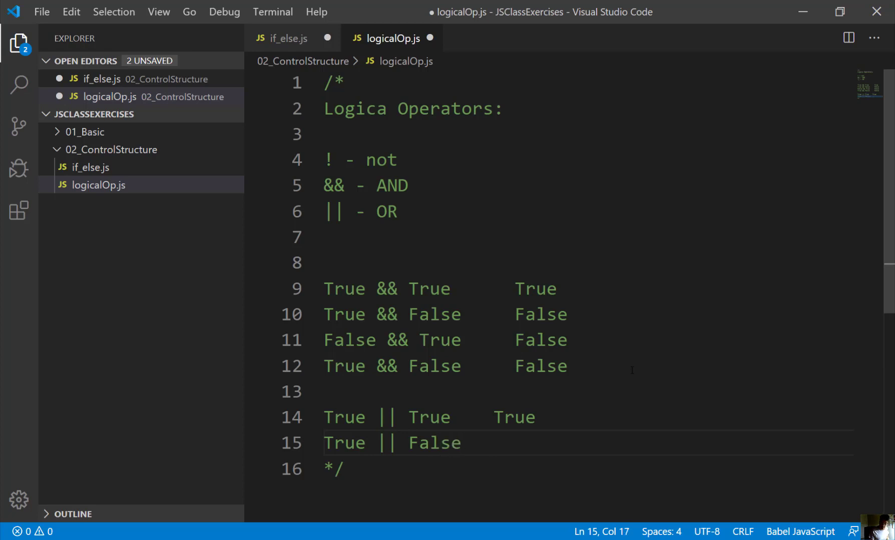
text(True)
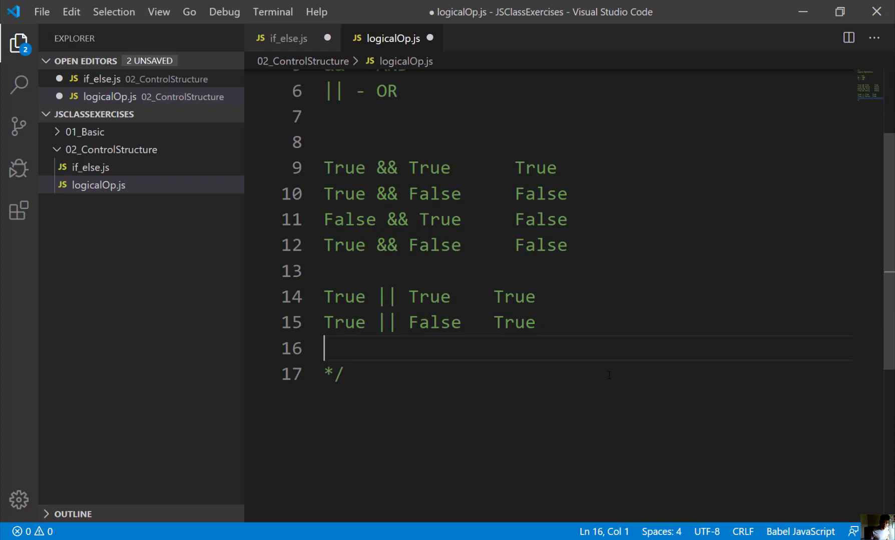
text(T)
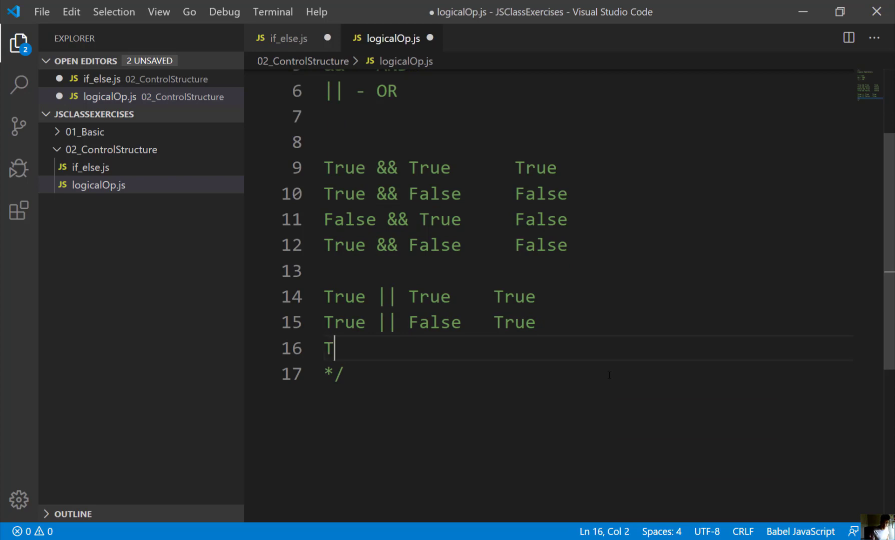
text(rue)
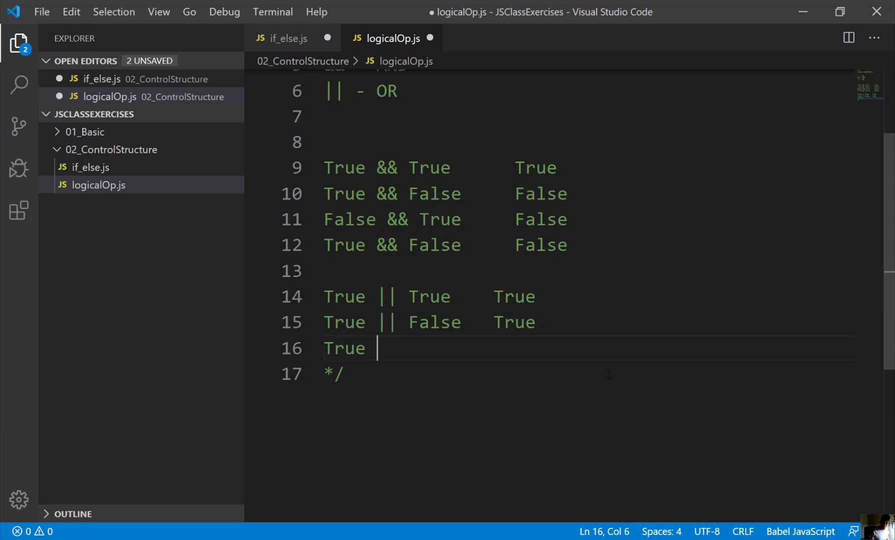
Step: Add the rows False || True True and False || False False, then blank lines
key(Backspace)
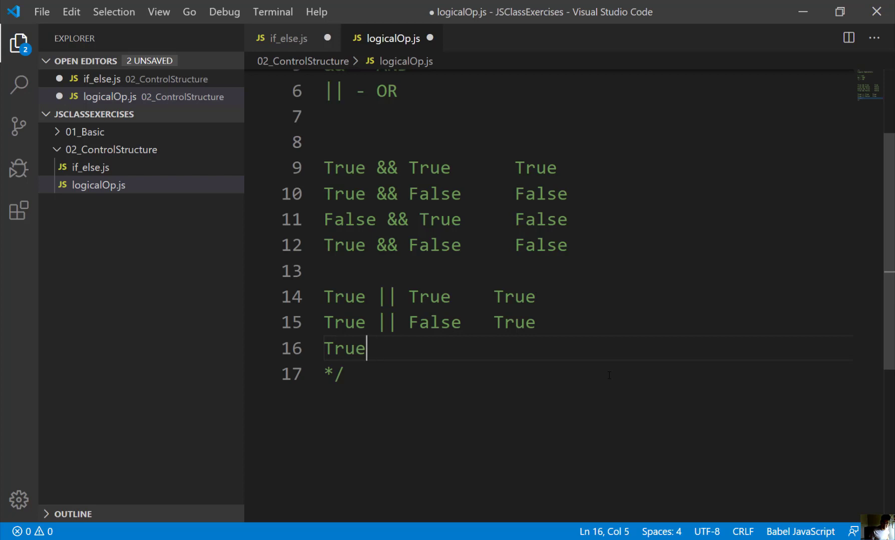
text(Fa)
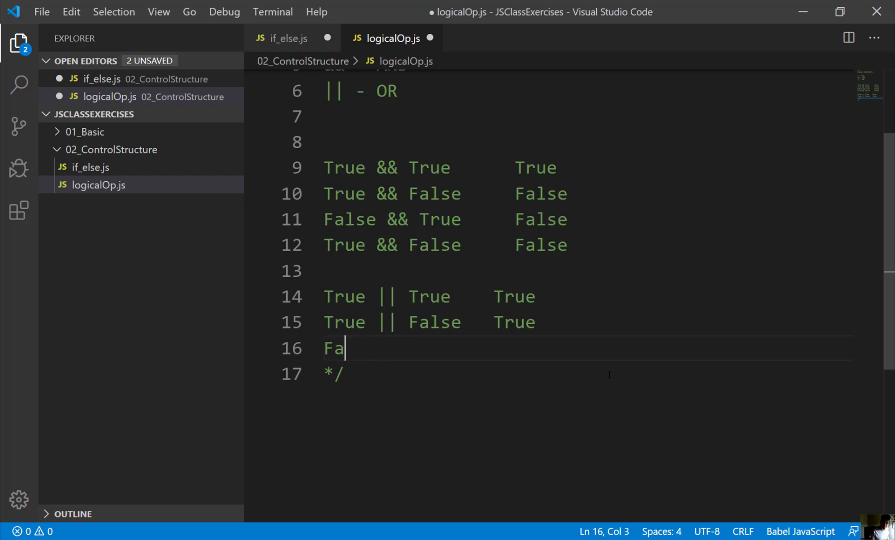
text(lse ||)
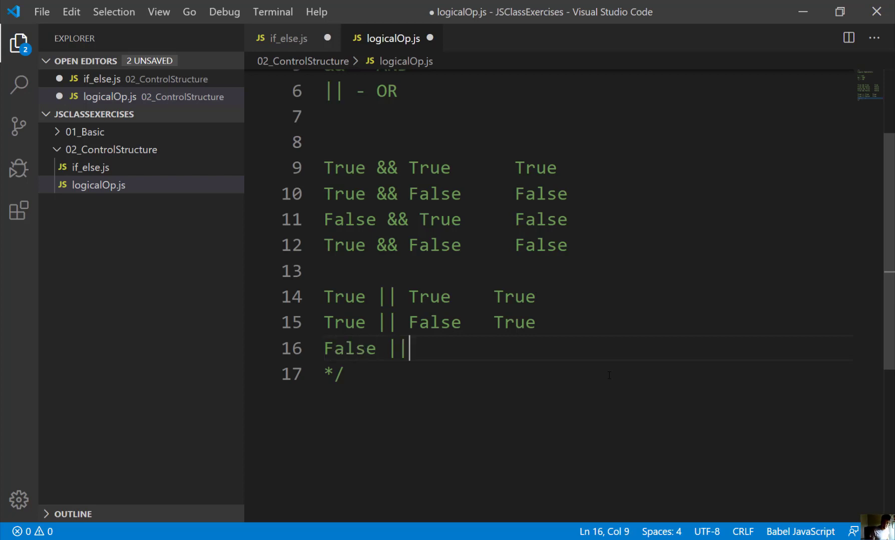
text(True)
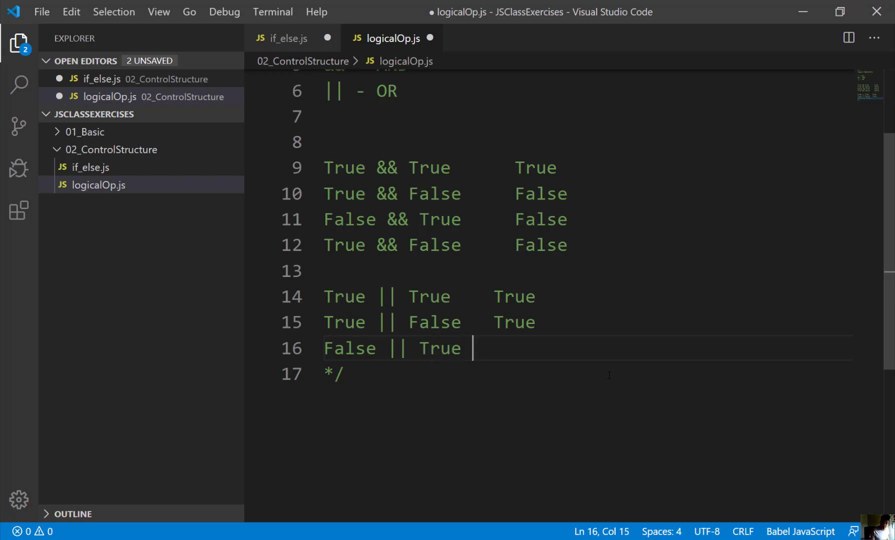
text(T)
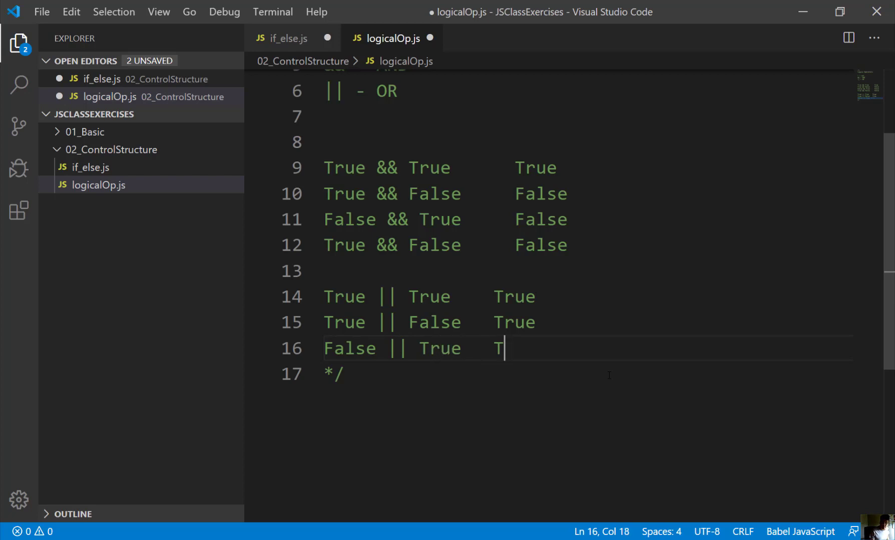
key(Enter)
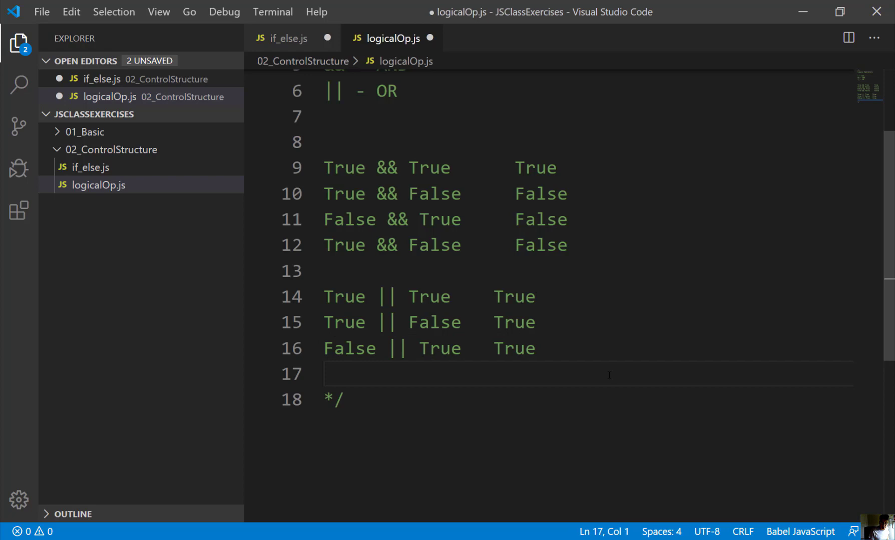
text(False ||)
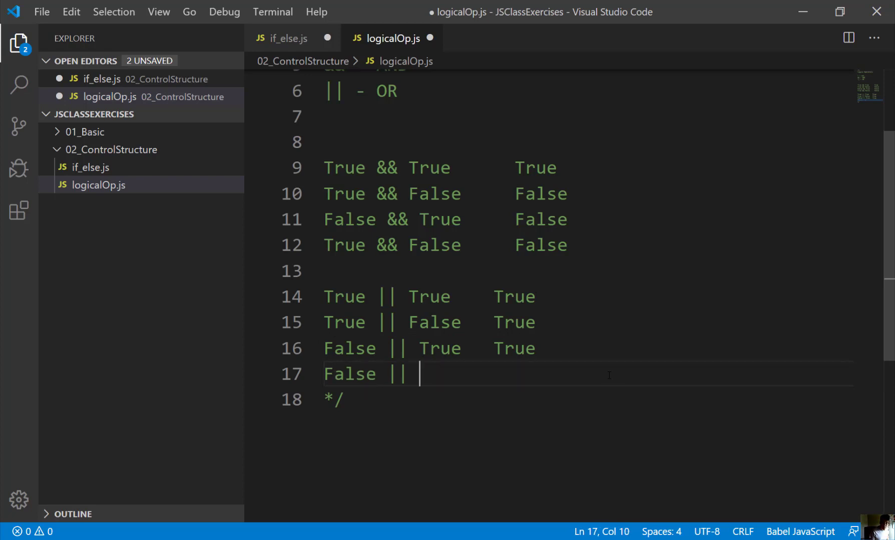
text(False)
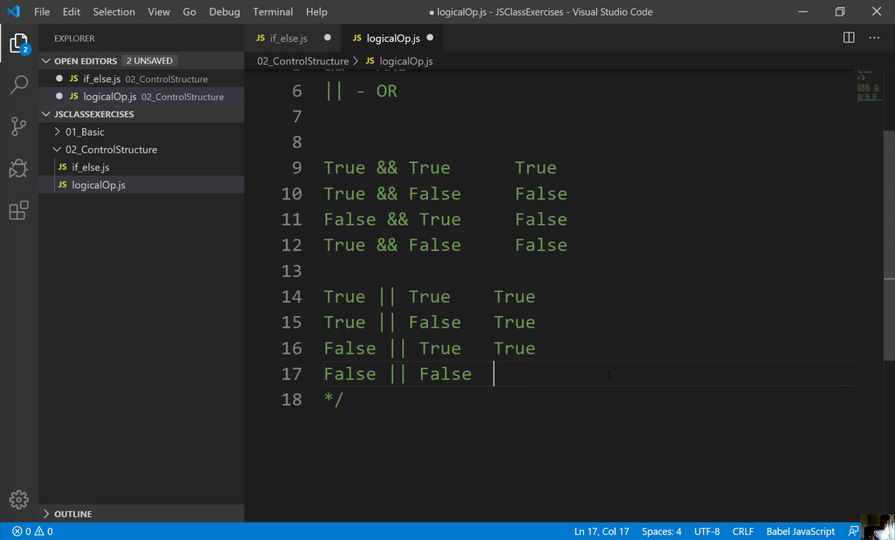
text(False)
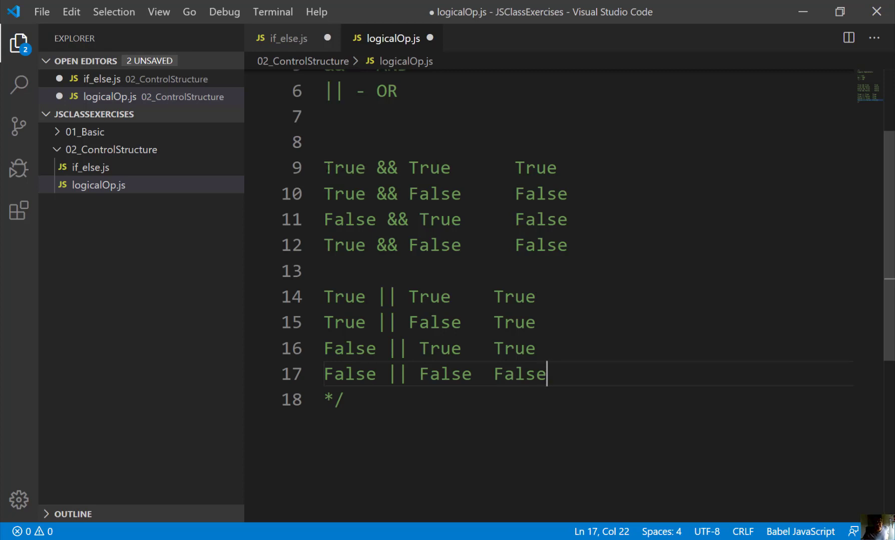
click(345, 322)
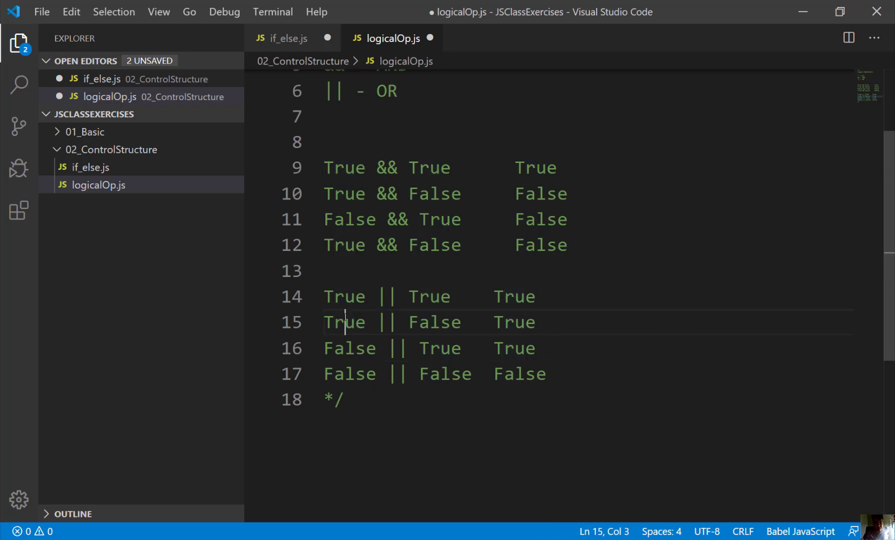
click(368, 375)
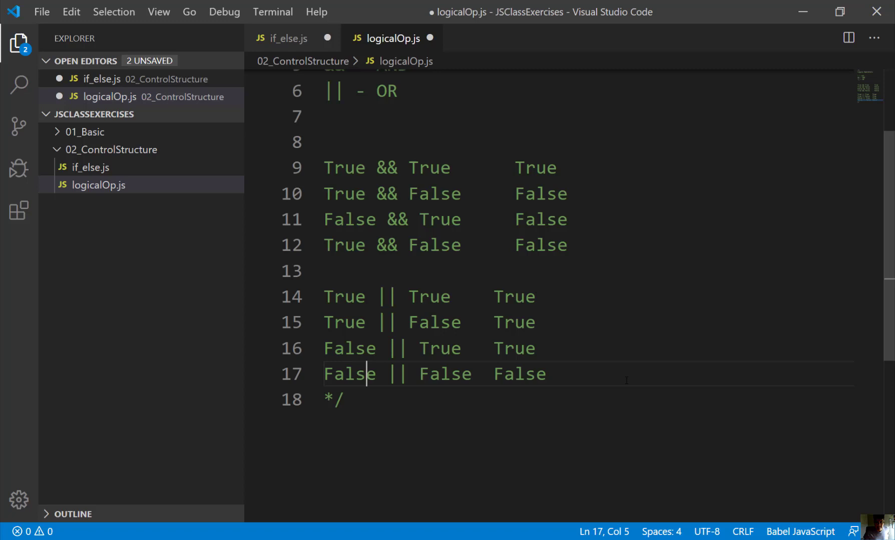
key(Enter)
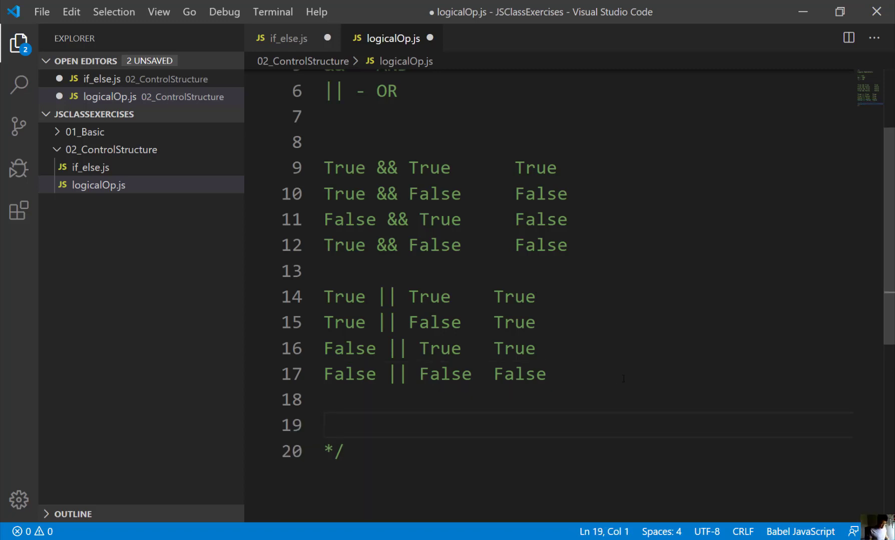
Step: Write the example (4 < 5) && (7 > 5) with result True on its own line
text(()
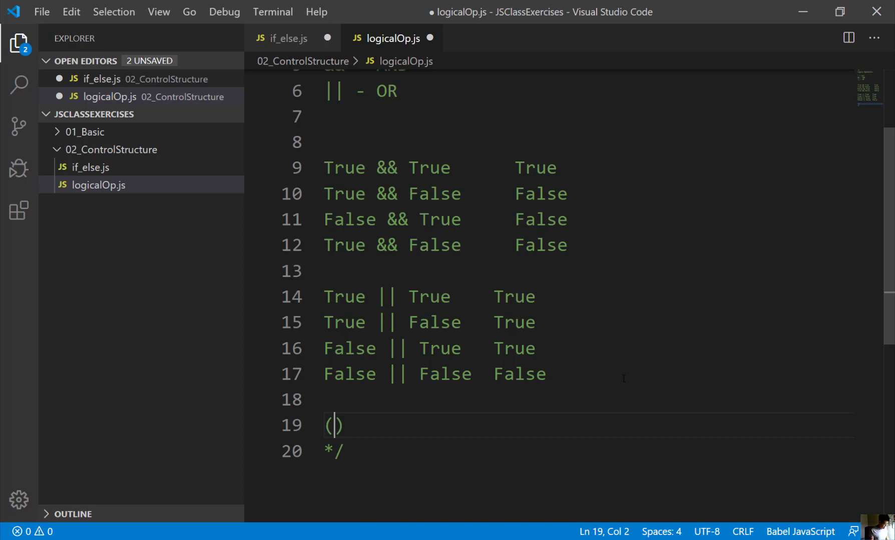
text(4 <)
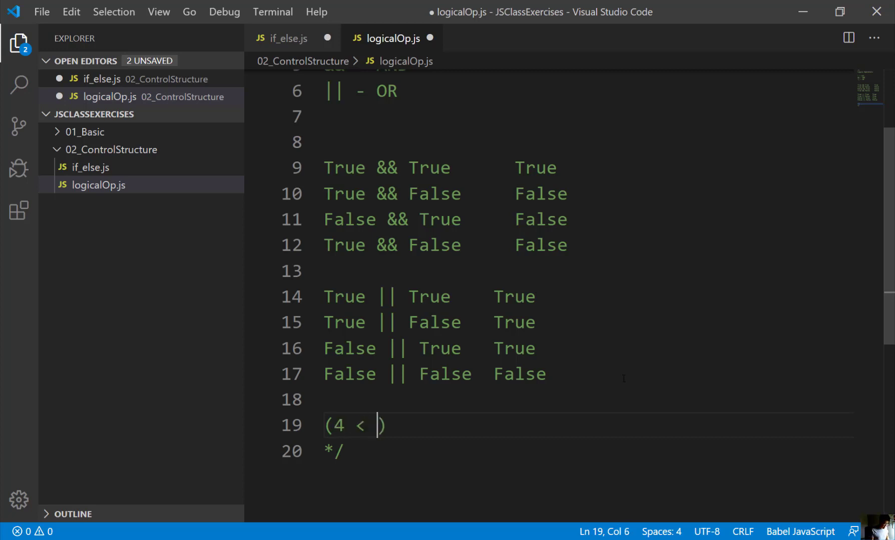
text(5)
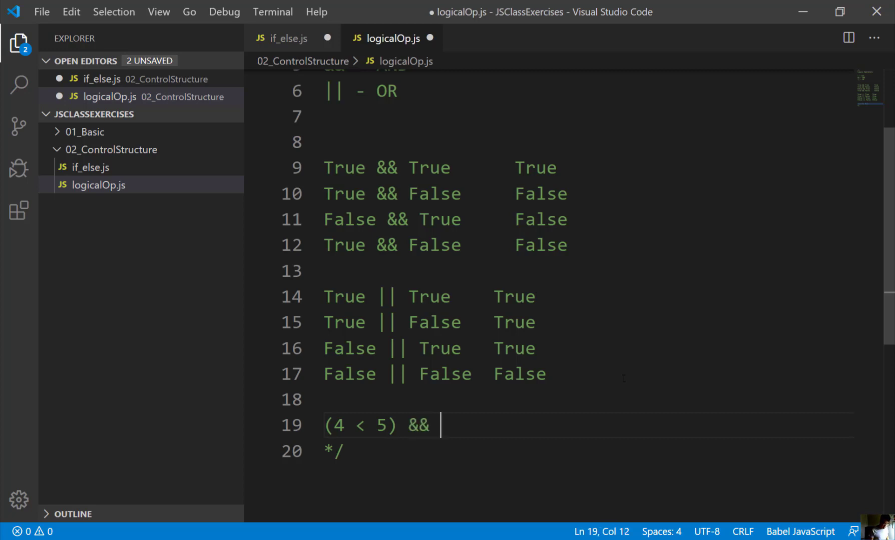
text(()
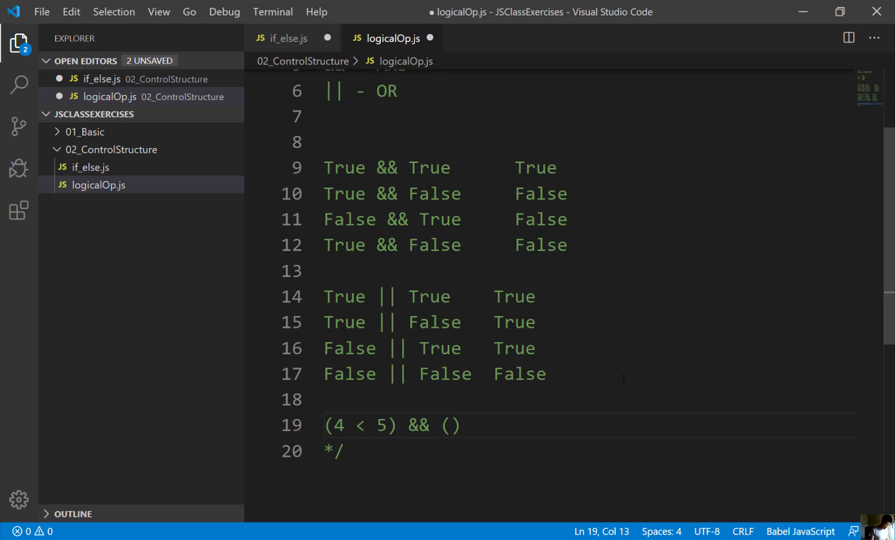
text(7 > 5)
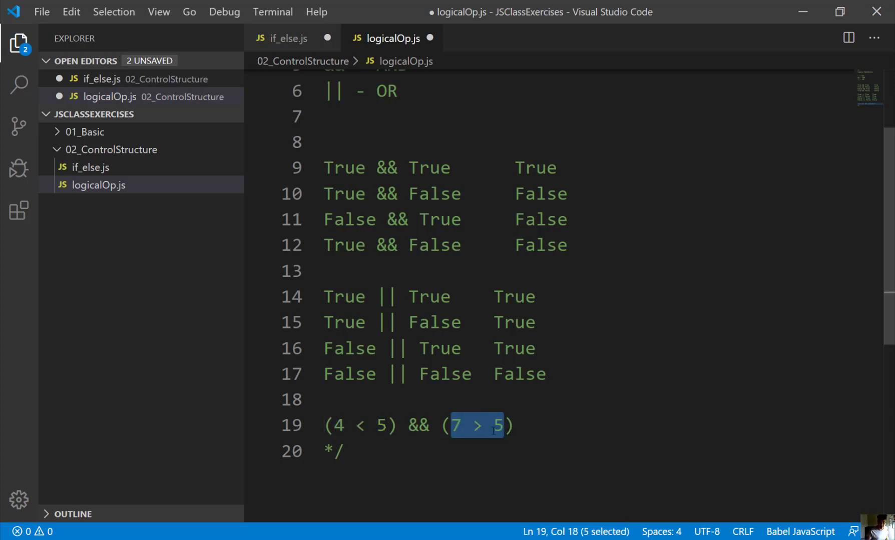
click(587, 426)
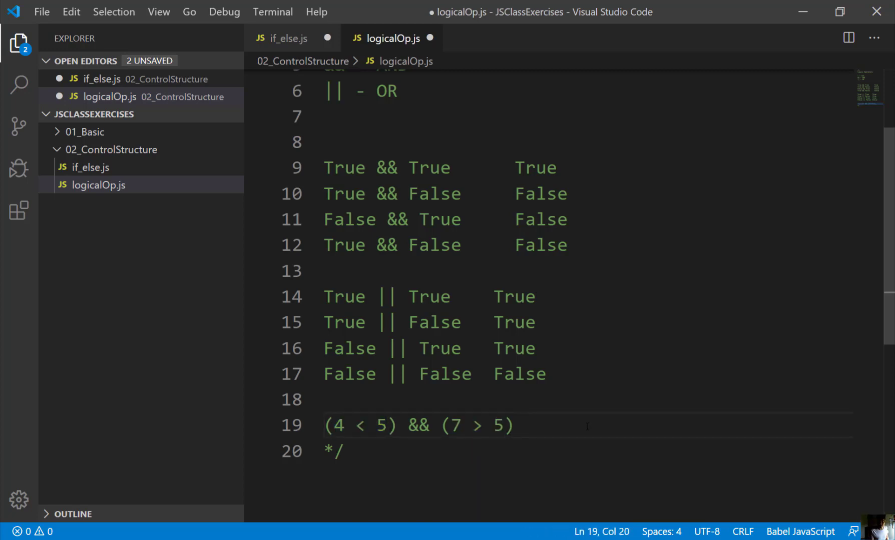
text(True)
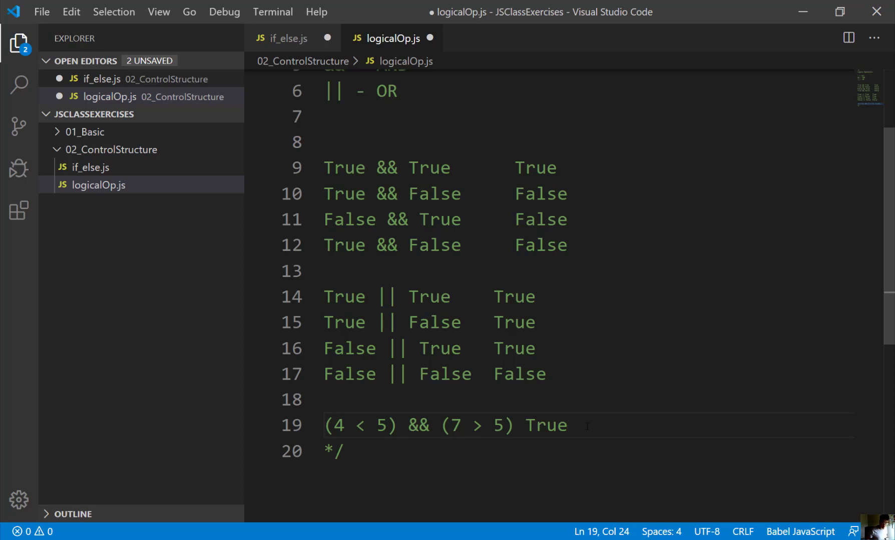
key(Enter)
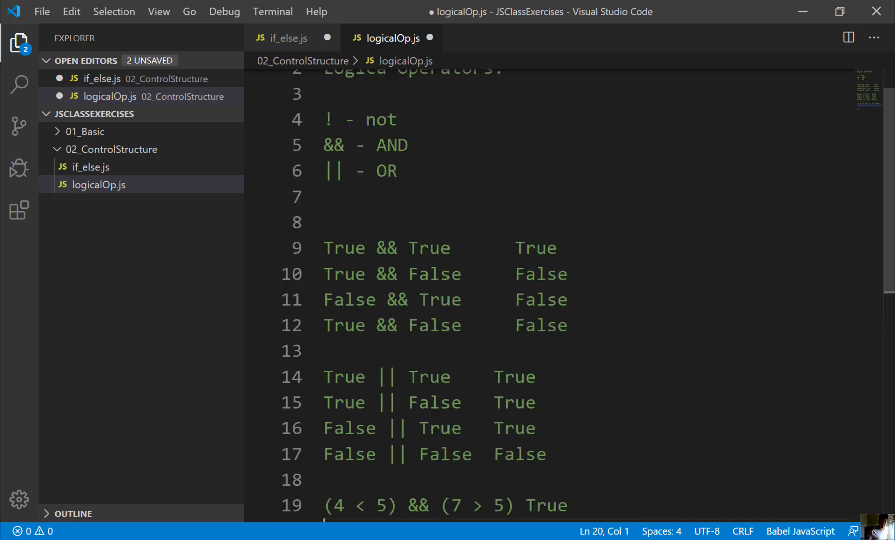
scroll(down, 3)
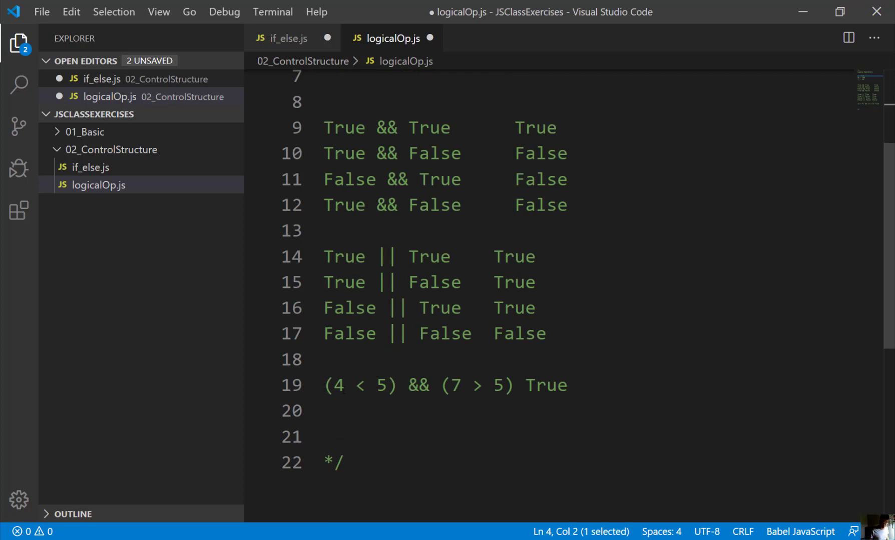
Step: Prefix (4 < 5) with ! and change the example's result from True to False
click(326, 386)
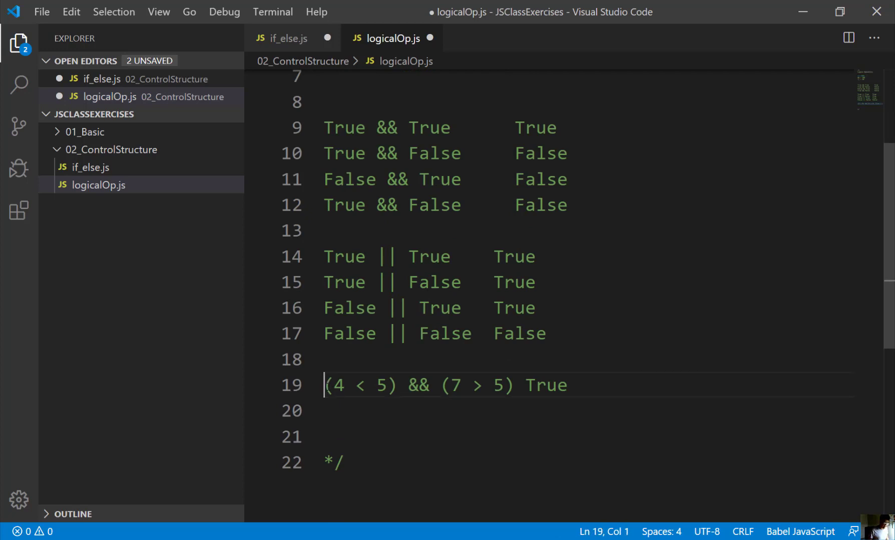
text(!)
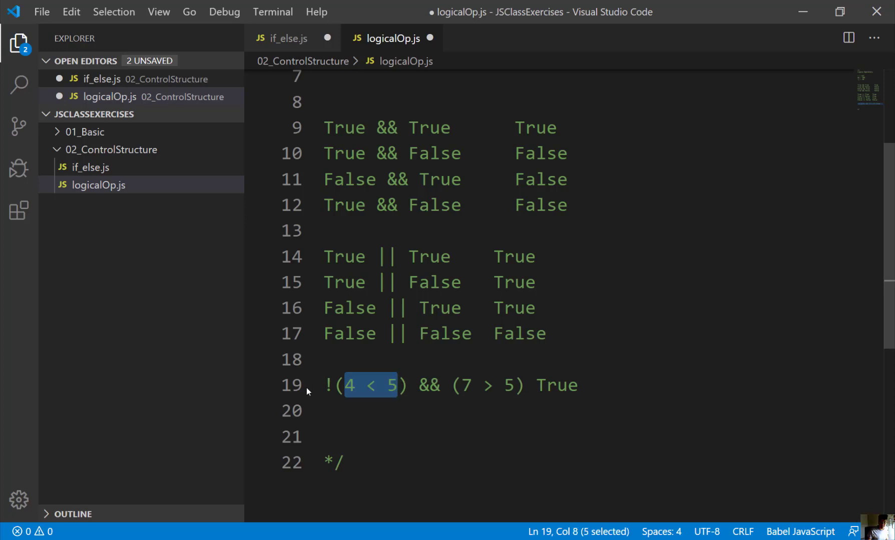
click(328, 386)
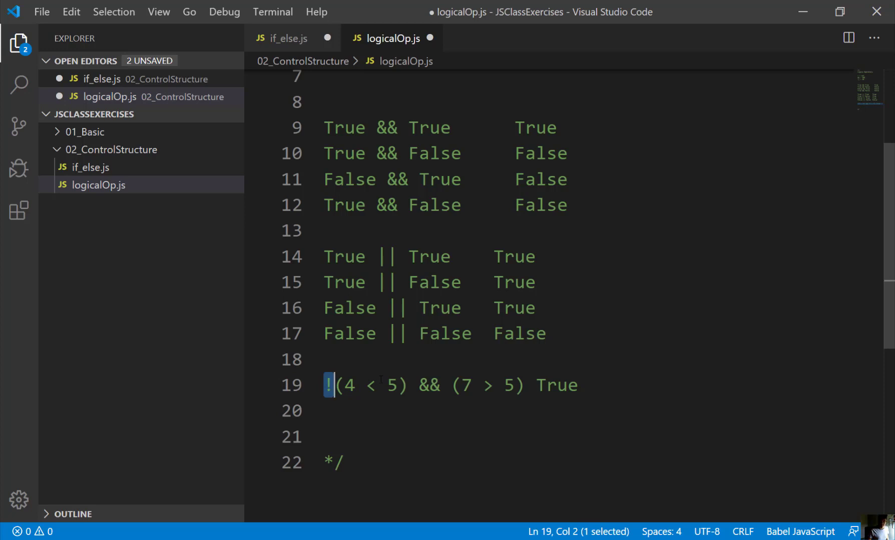
click(495, 385)
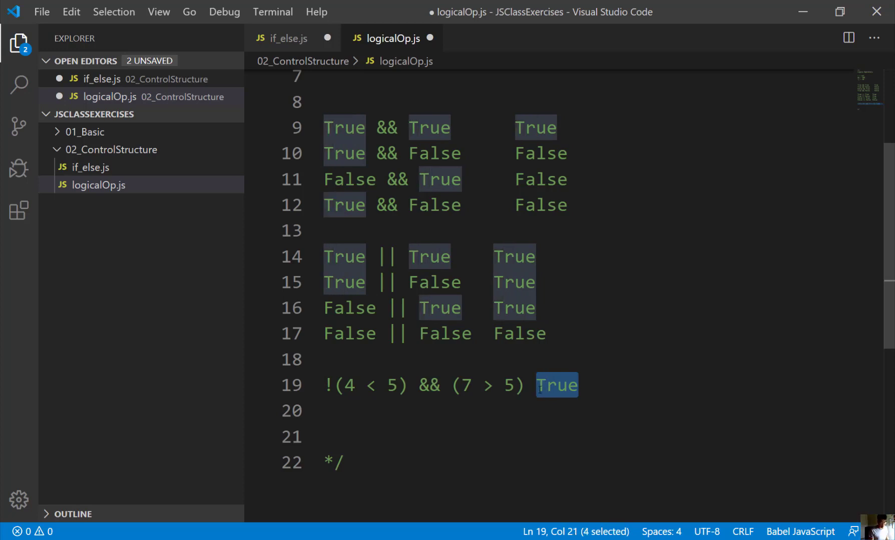
text(Fase)
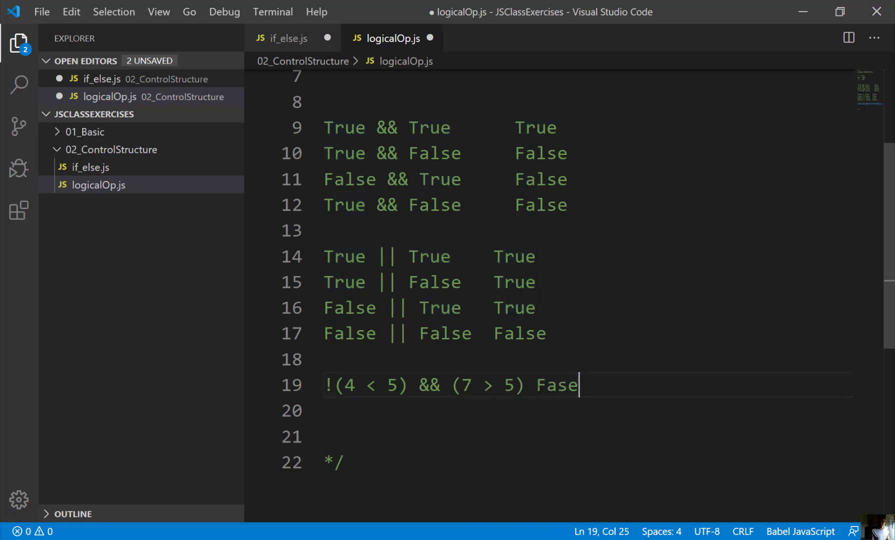
text(l)
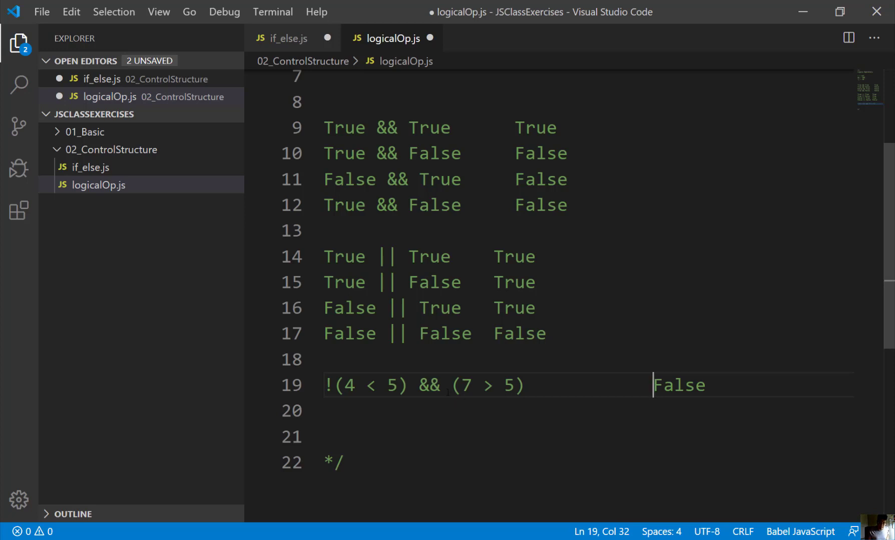
double_click(429, 385)
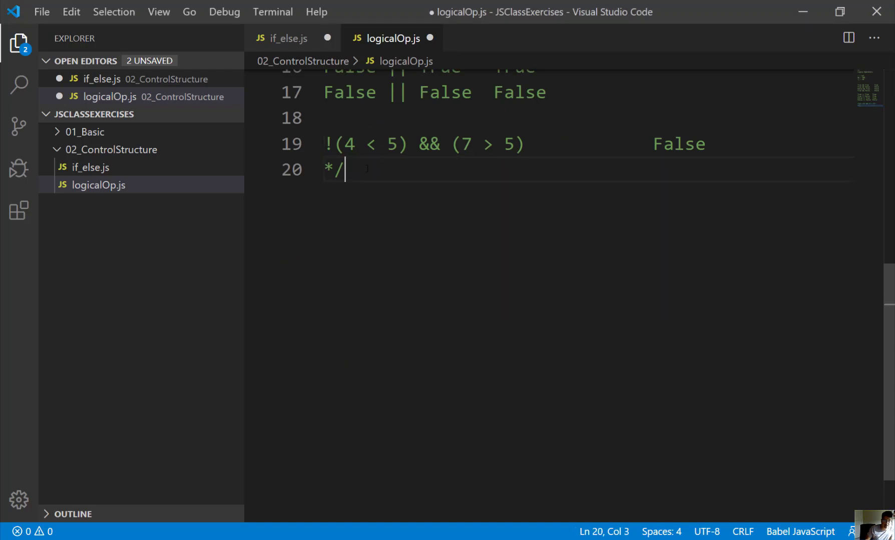
Step: Add a 'Create a grade scale' heading below the closed comment
key(enter)
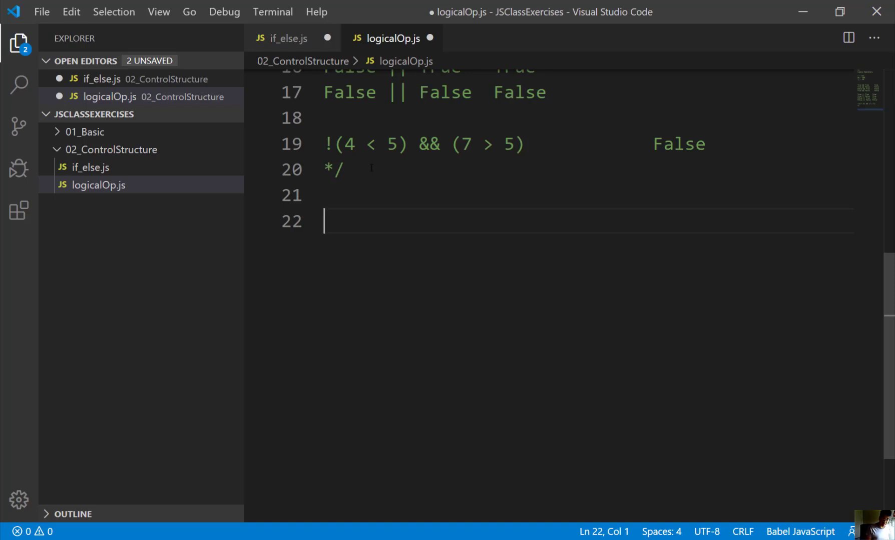
text(Crea)
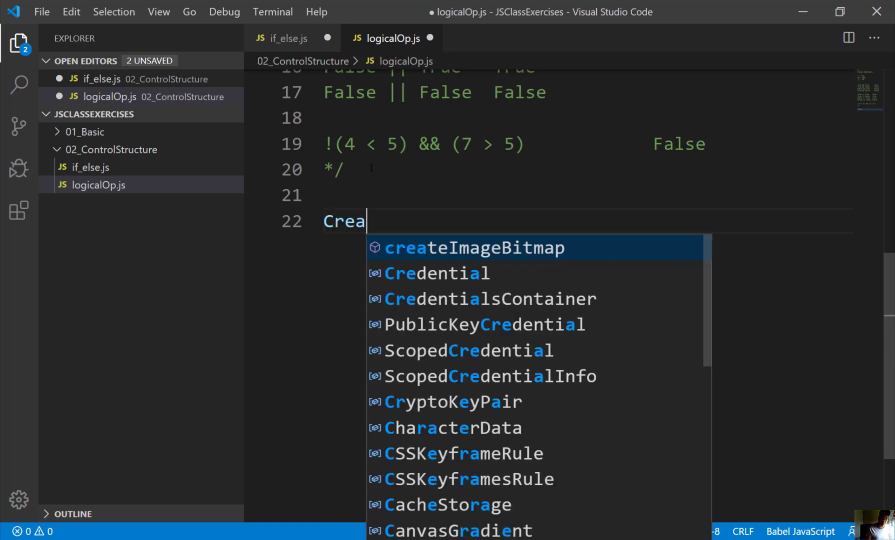
text(te a scare)
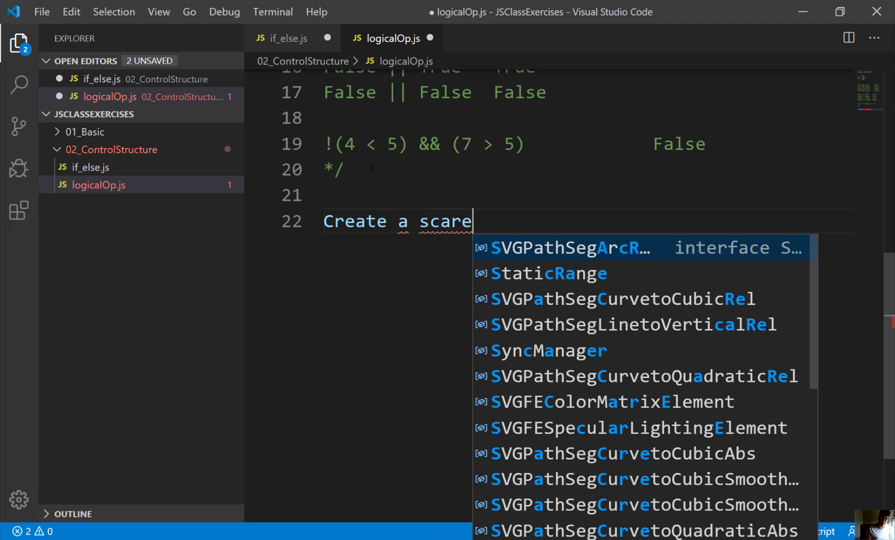
text(grade)
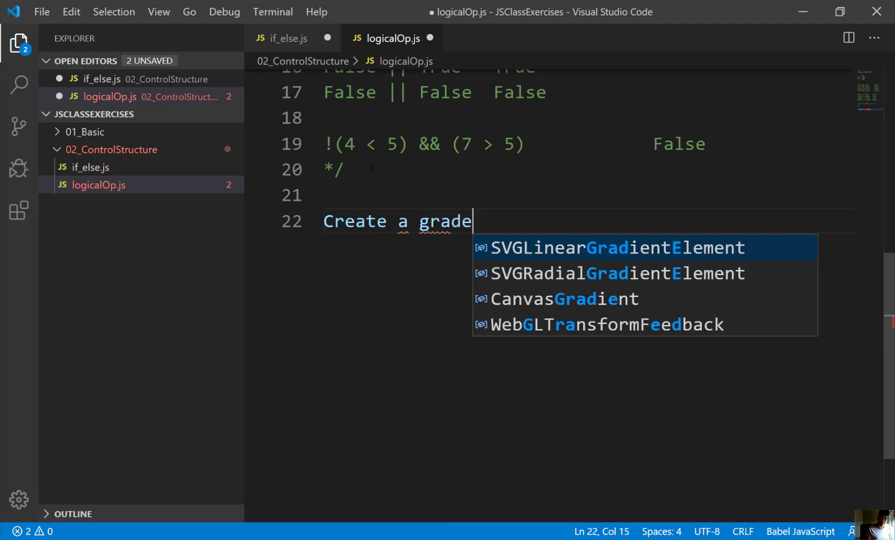
text(scale:)
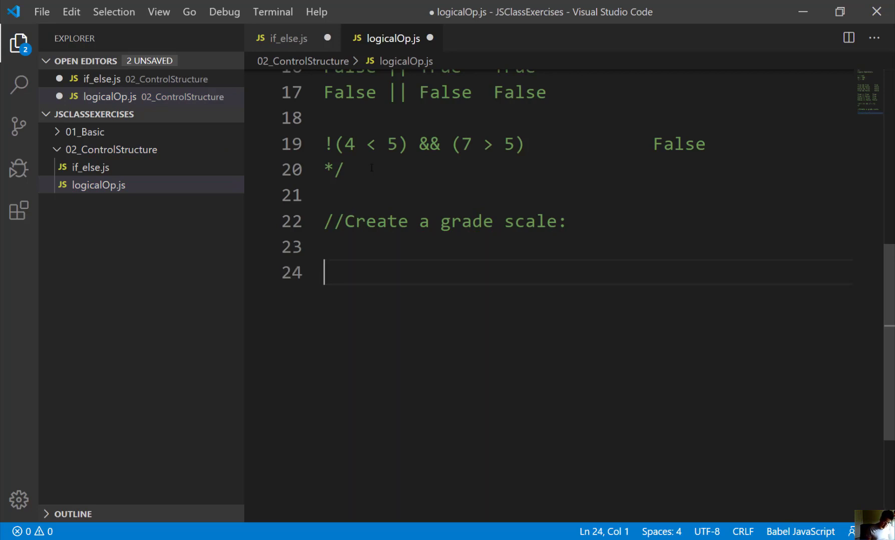
Step: Type the score range 90>= 100 and start a /* block comment
text(90)
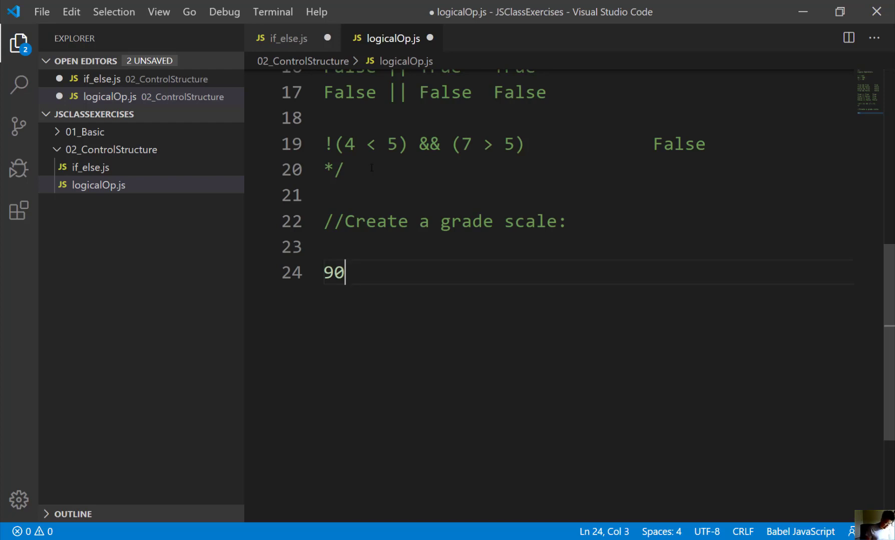
text(>=)
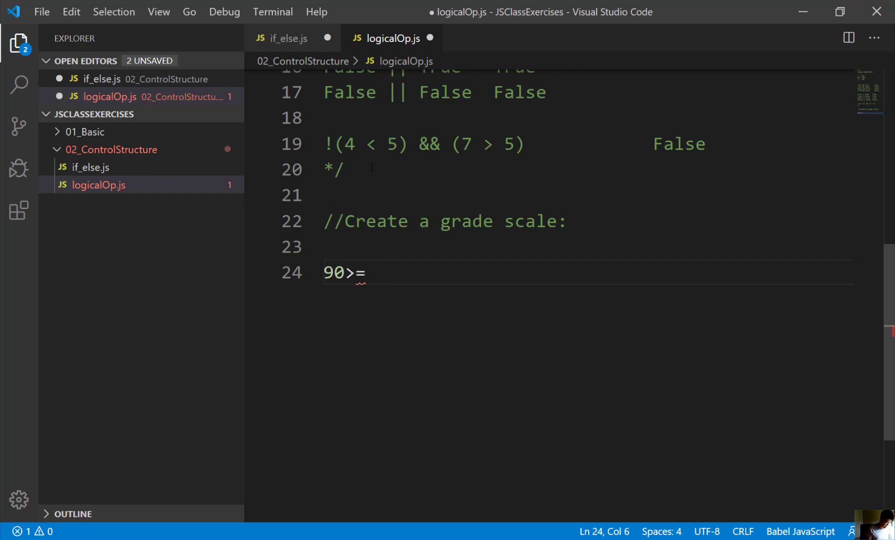
text(100)
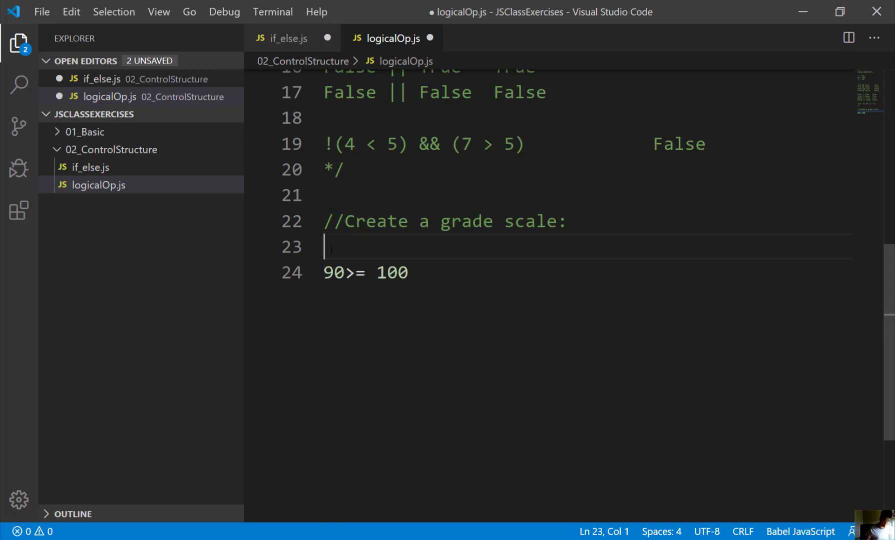
text(/)
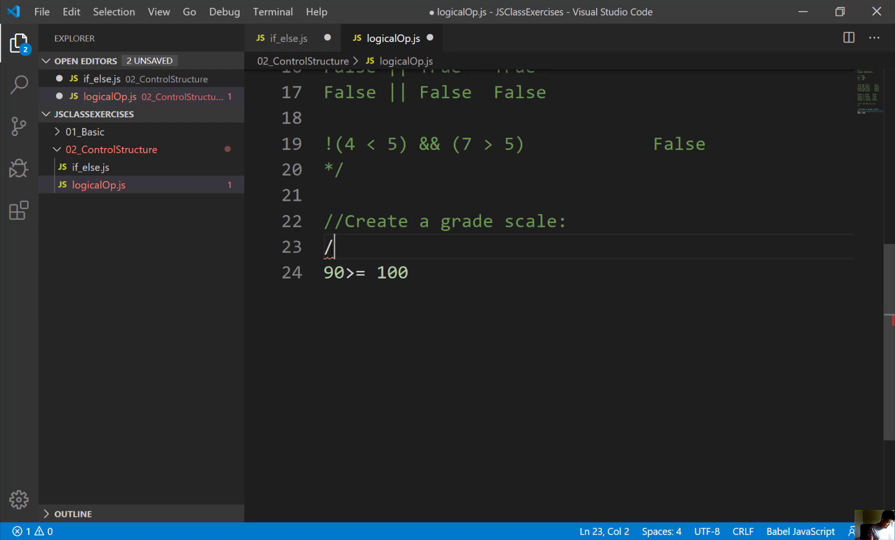
text(*)
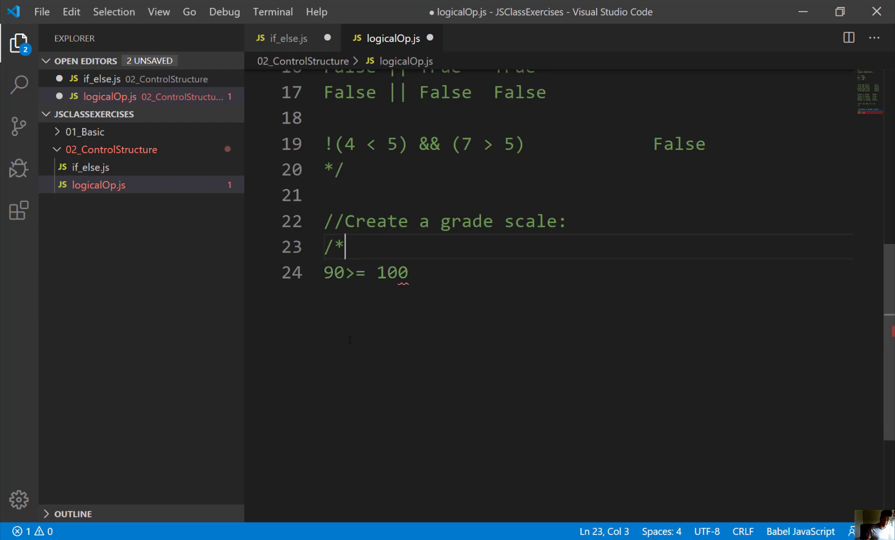
Step: Close the comment and enter grades 90>= 100 A, 80-89 B and 70-79 C
key(enter)
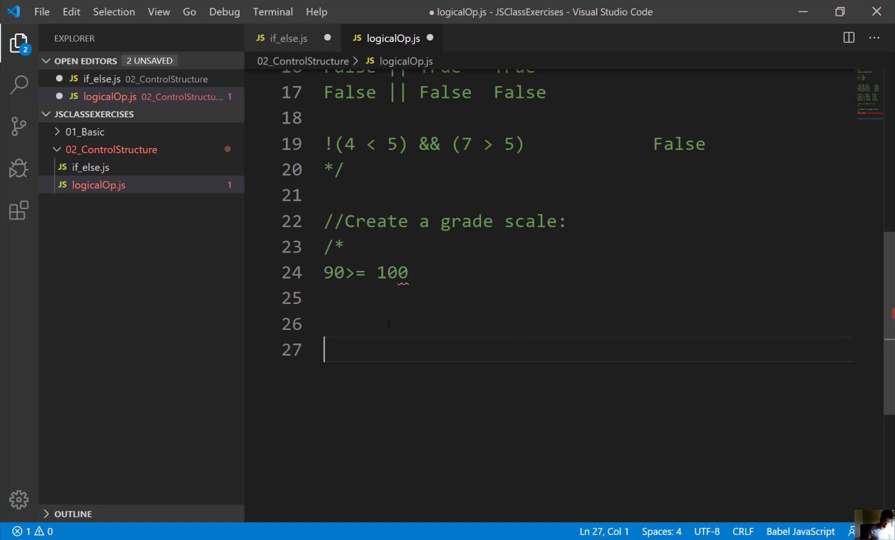
text(*)
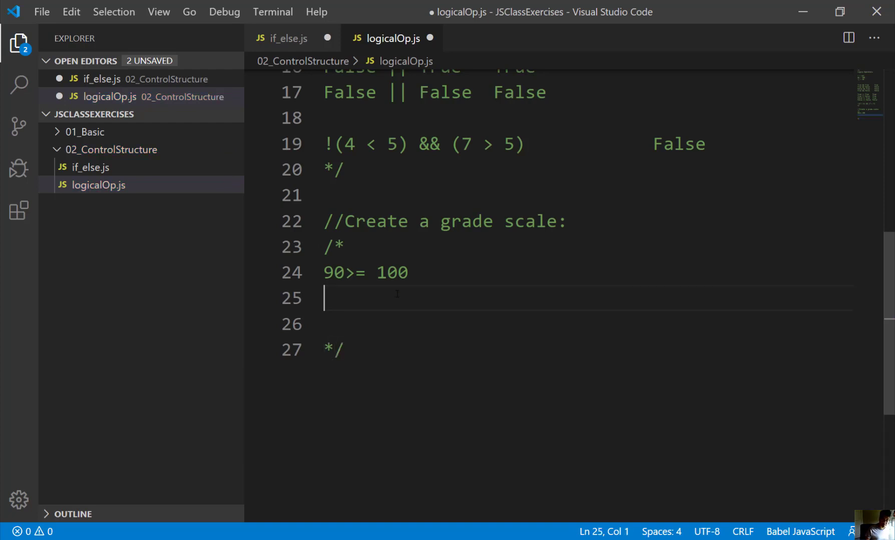
text(80-)
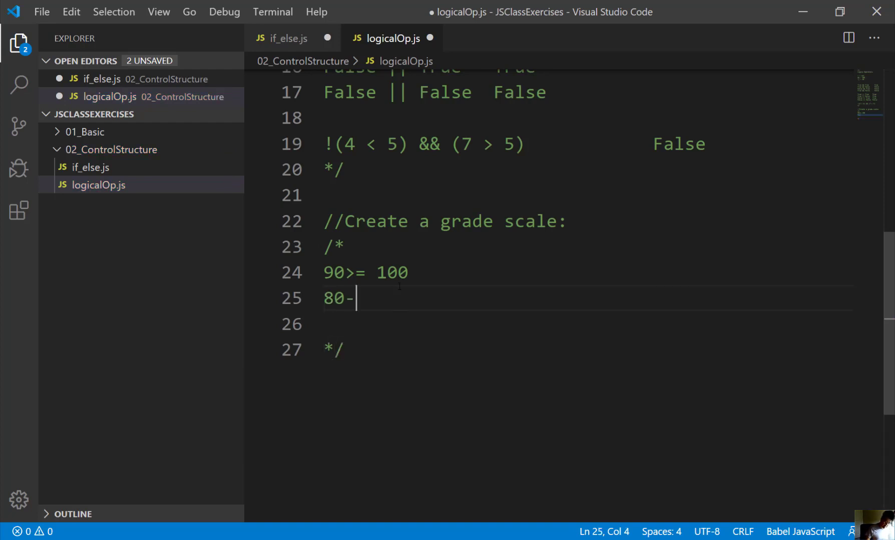
text(89)
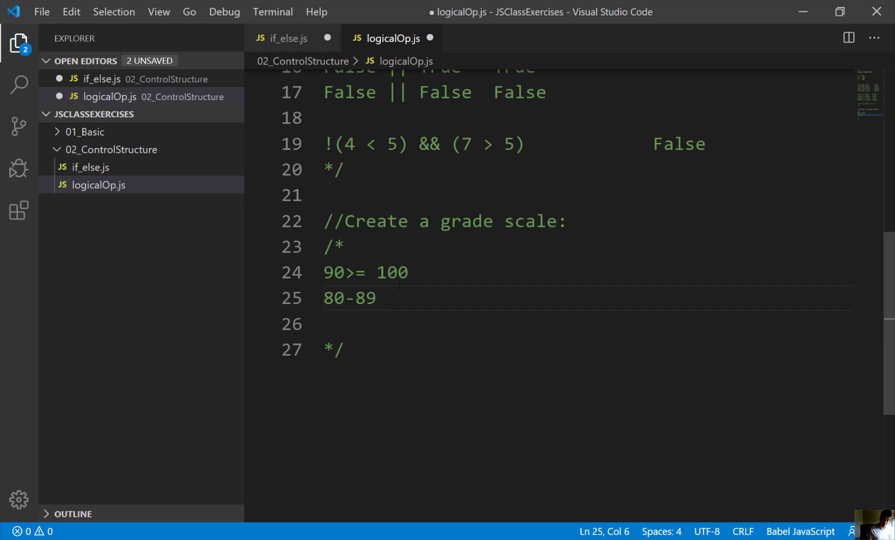
click(451, 297)
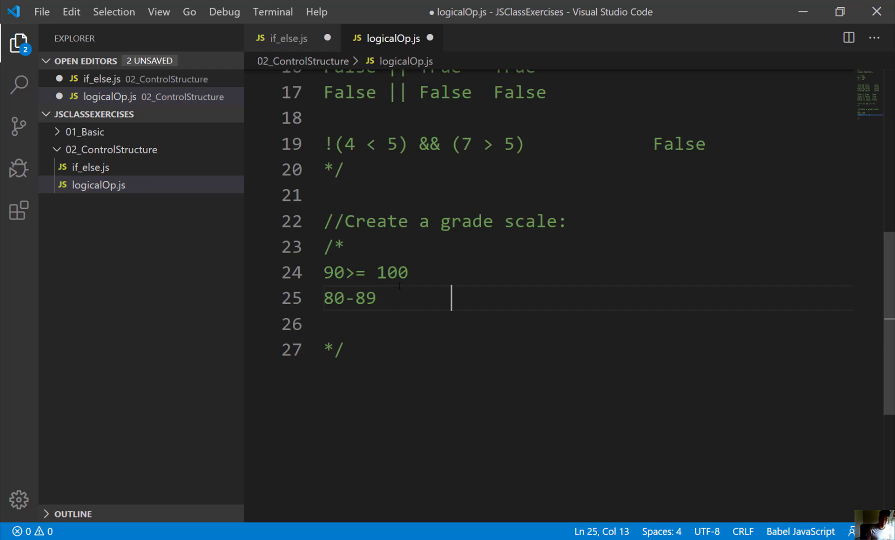
text(B)
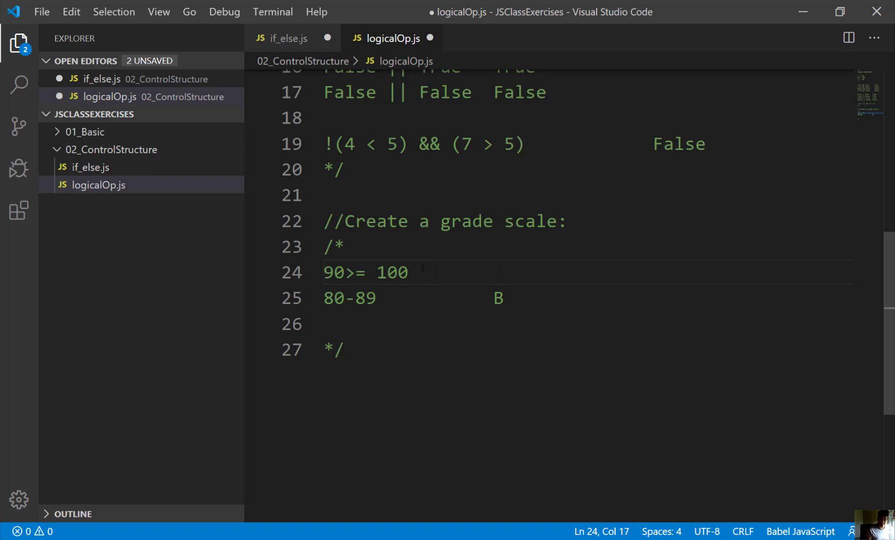
text(A)
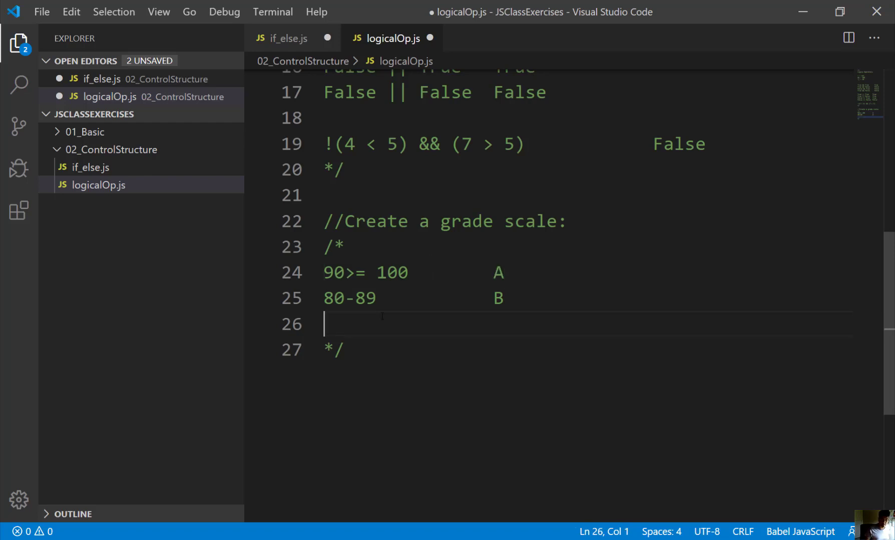
text(7)
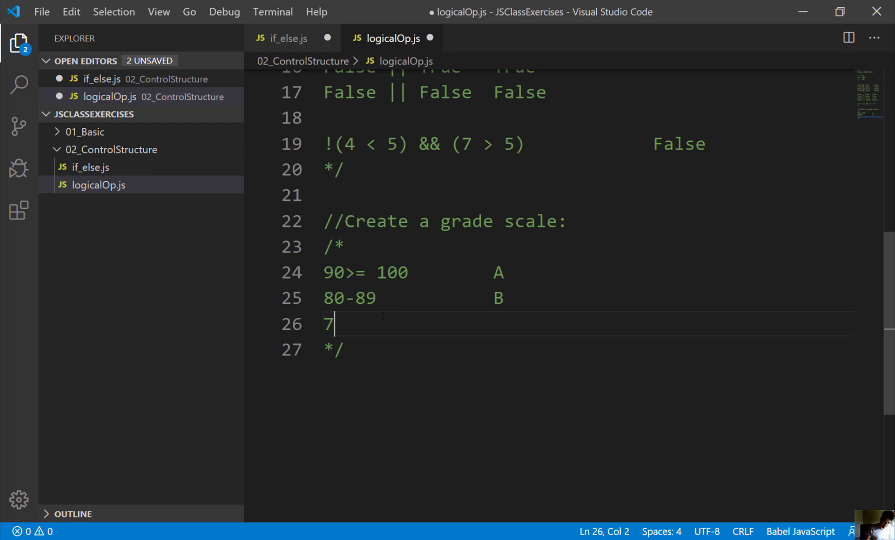
text(0-79)
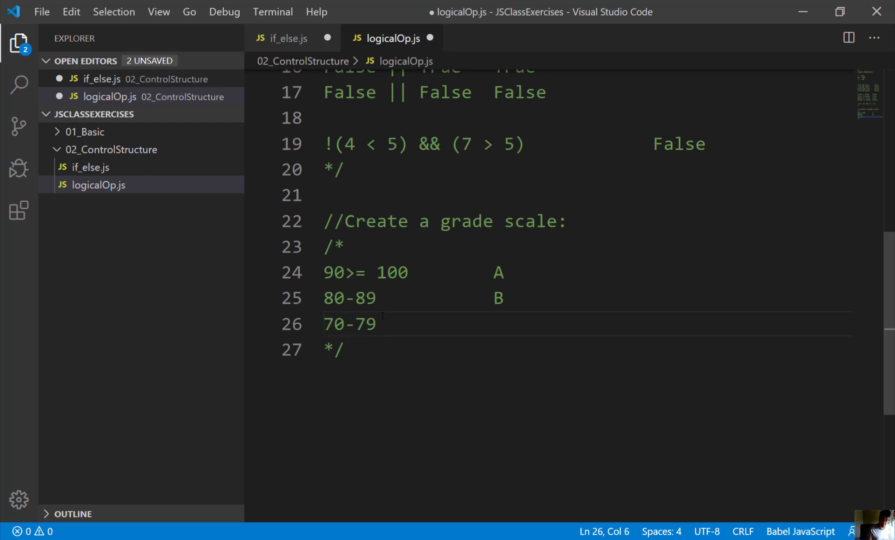
text(C)
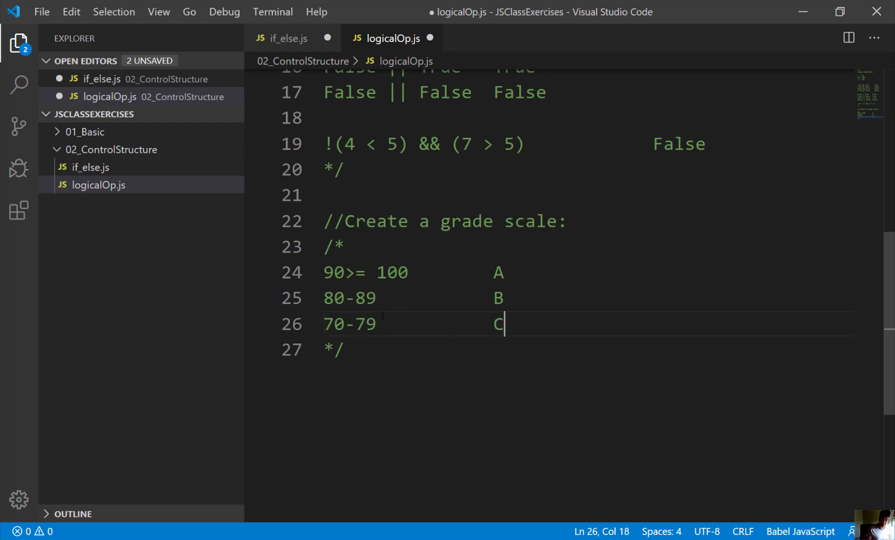
Step: Add the 60-69 D and <59 F rows with a Tab-aligned letter
text(6)
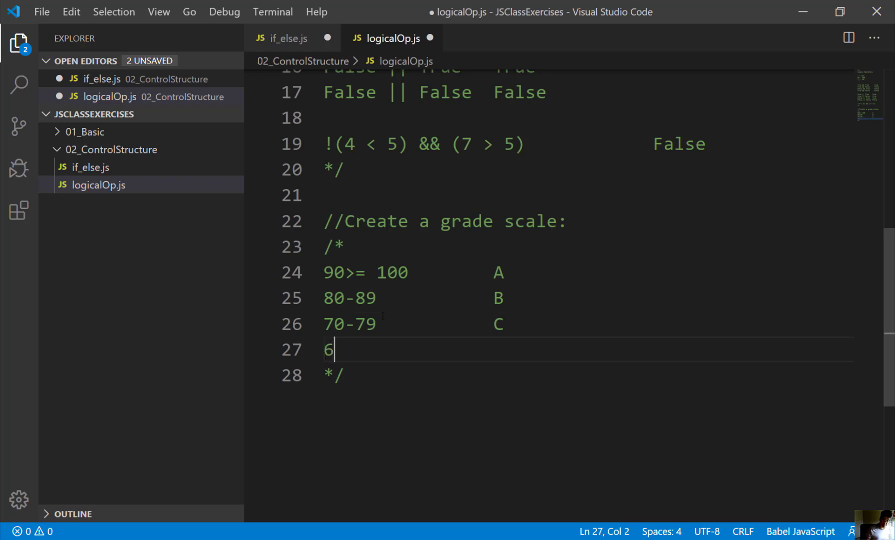
text(0)
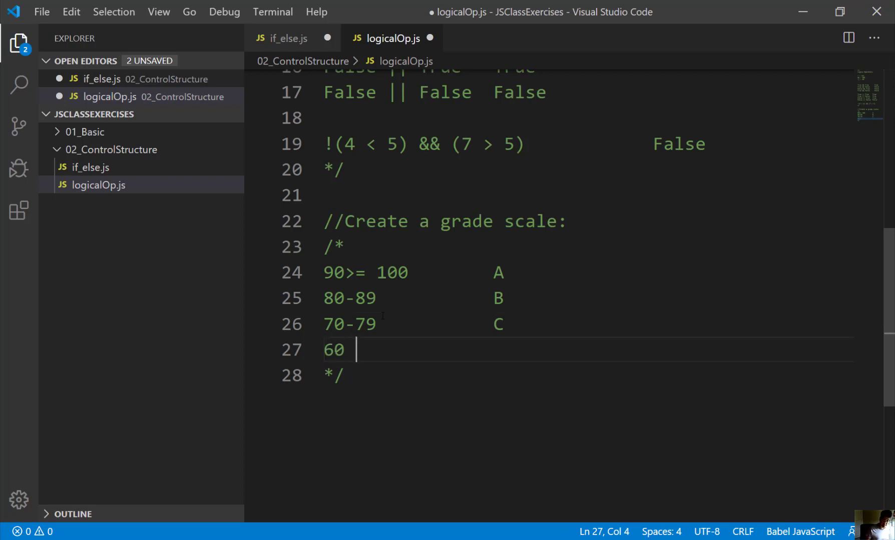
text(-)
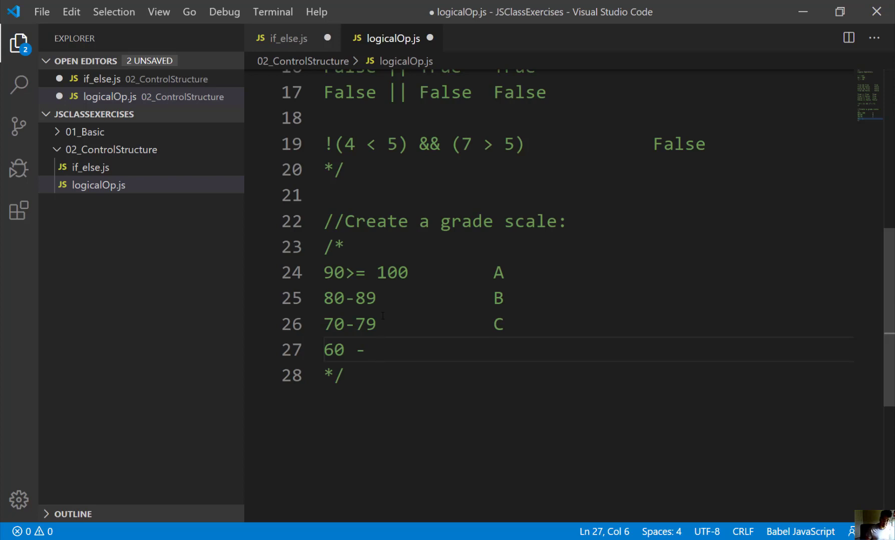
text(69)
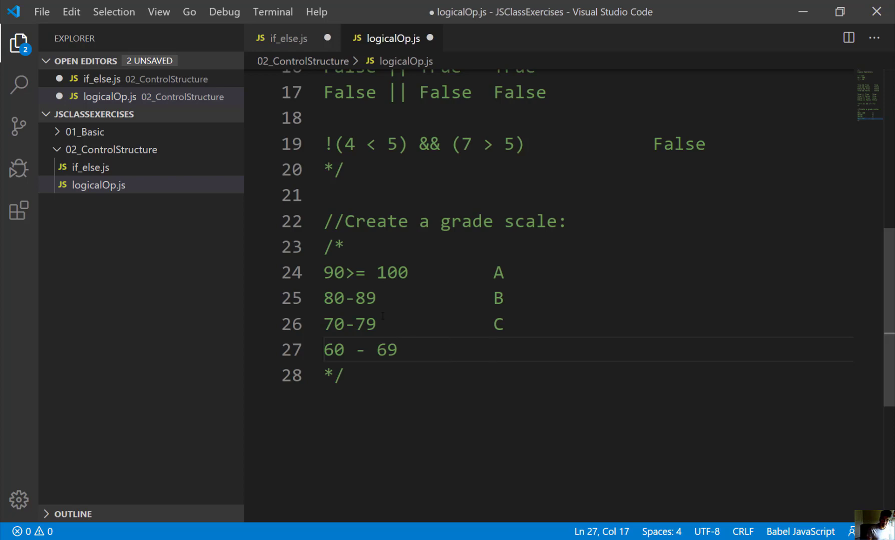
text(D)
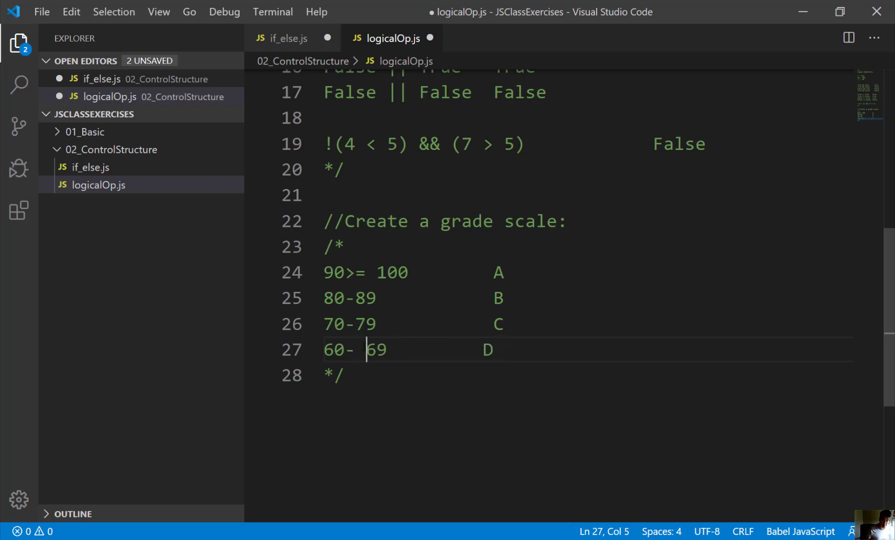
key(Backspace)
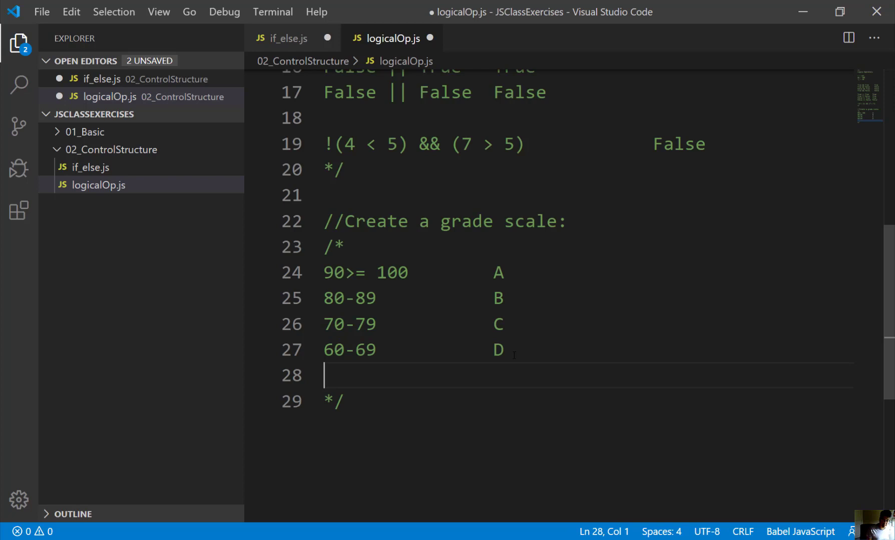
text(<)
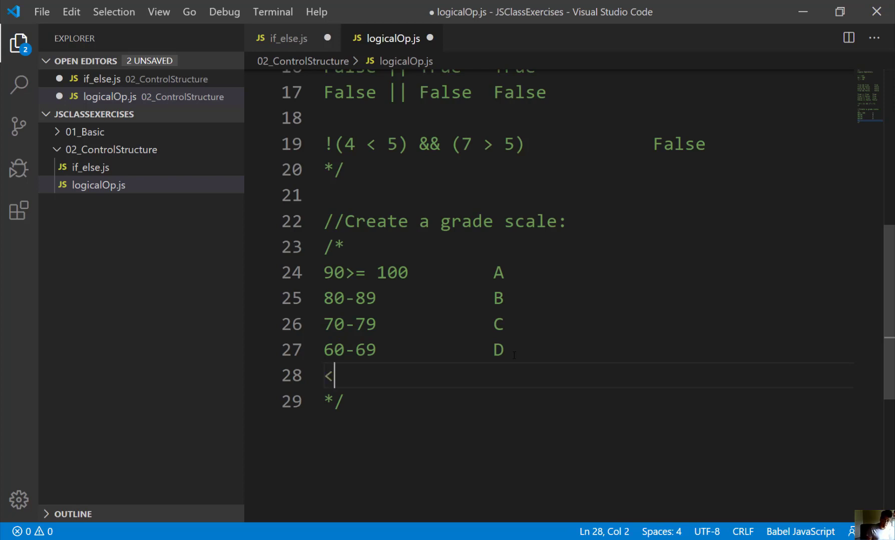
text(59)
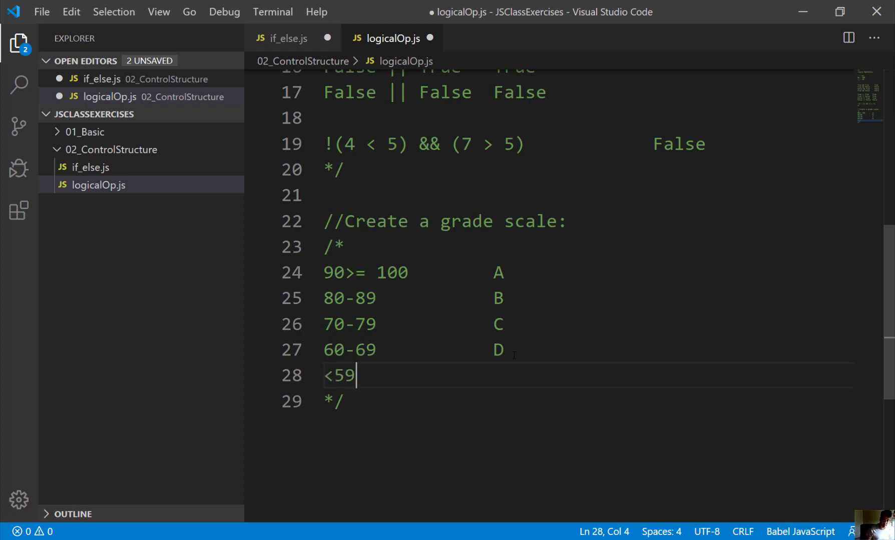
key(Tab)
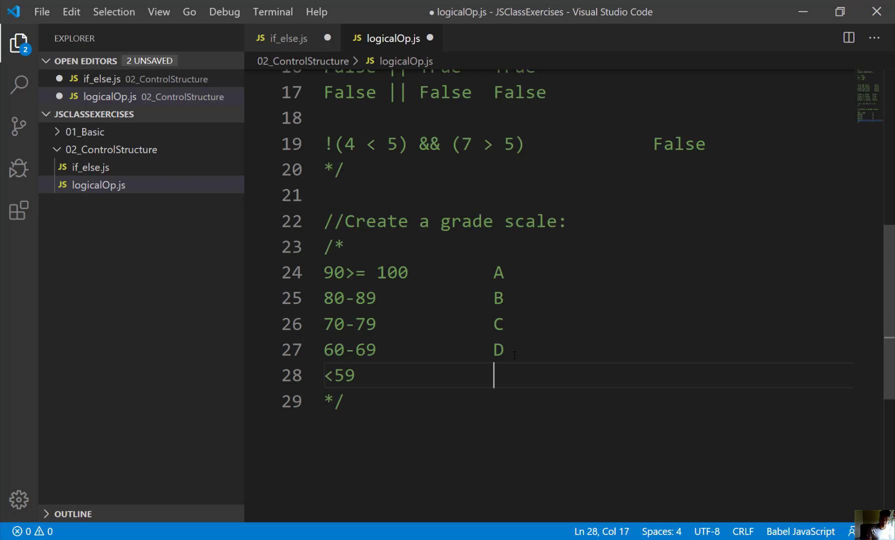
text(F)
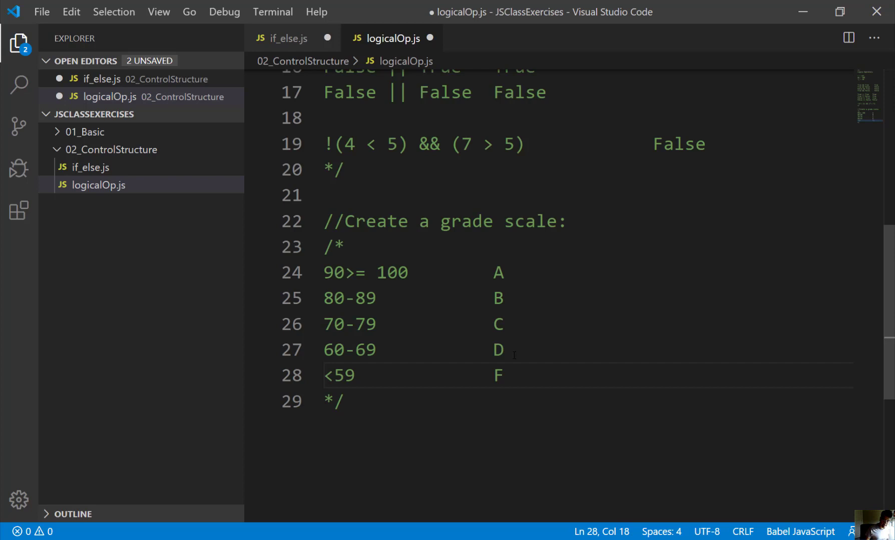
scroll(down, 3)
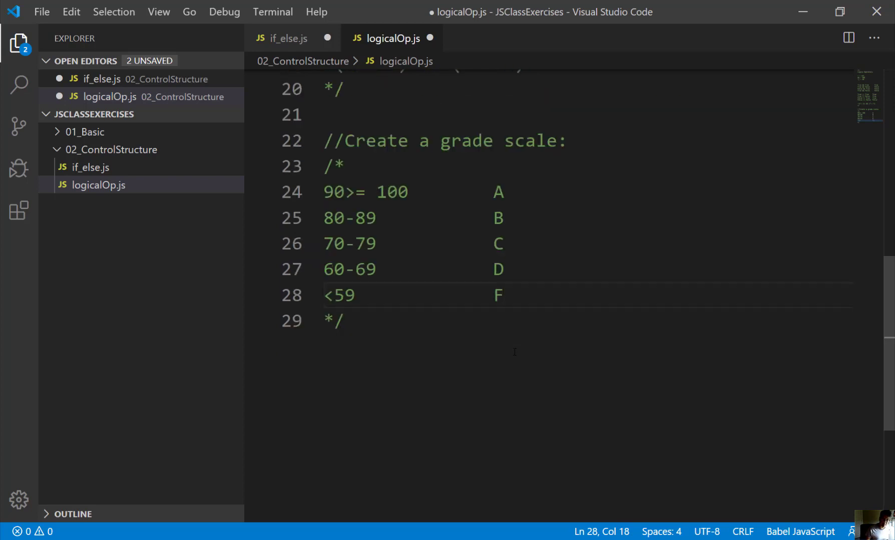
Step: Type the divider '--------------pause video and write code ----' and prefix it with //
key(Enter)
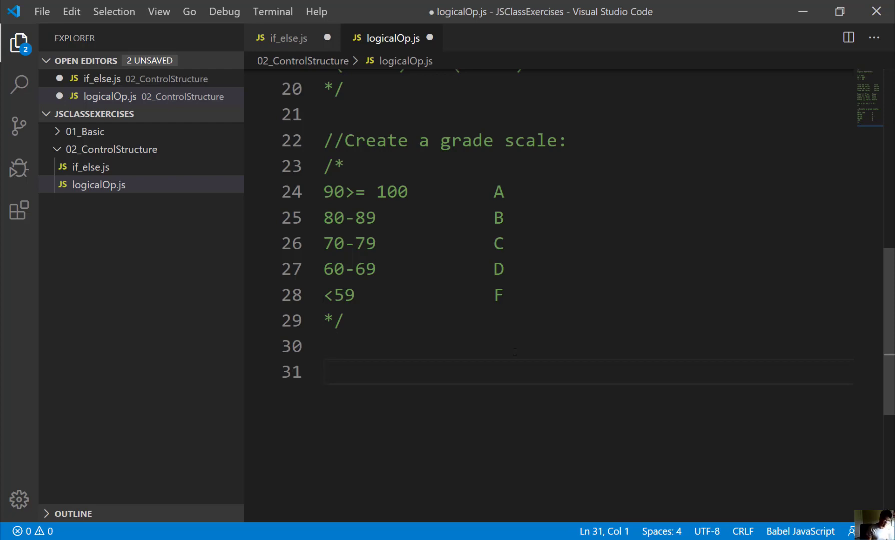
key(Backspace)
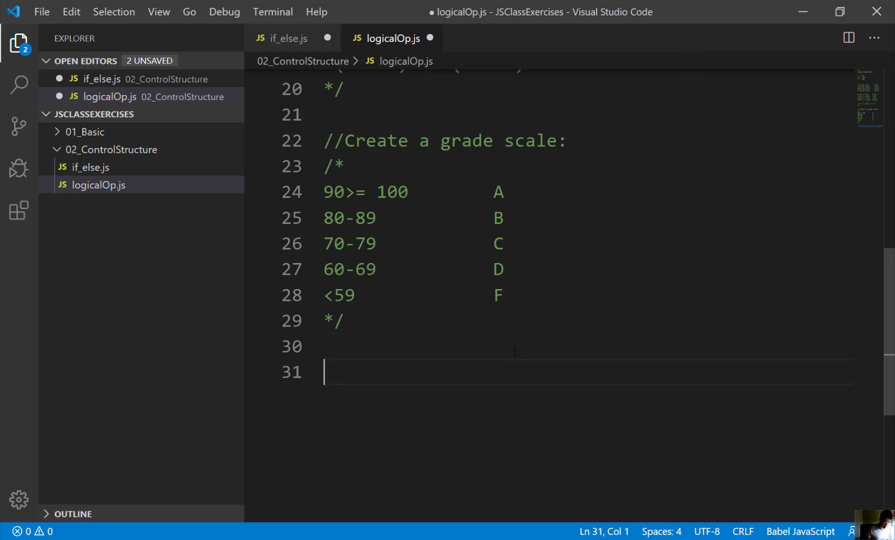
text(--------------)
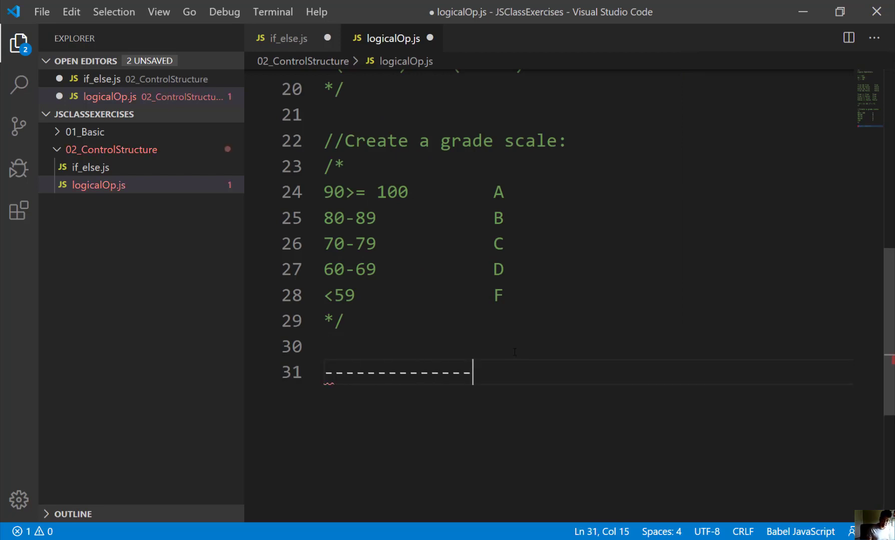
text(pause video)
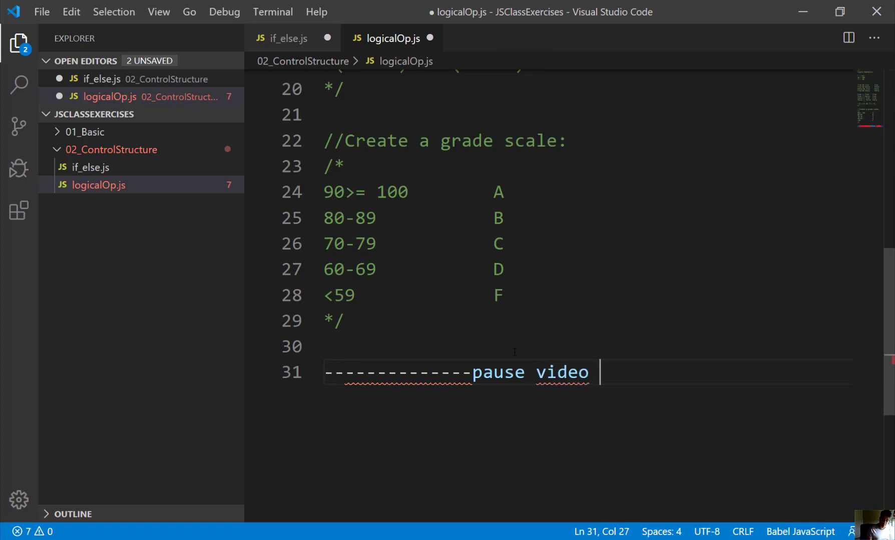
text(and wir)
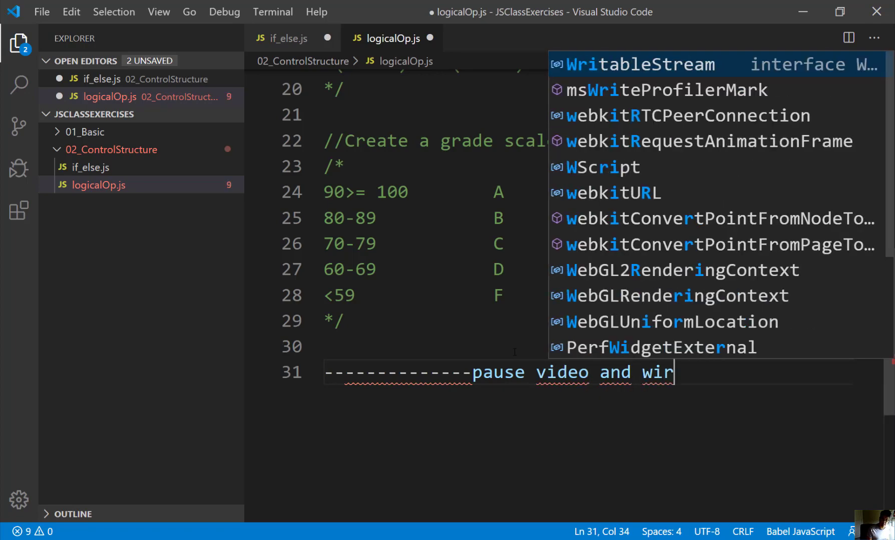
text(te code)
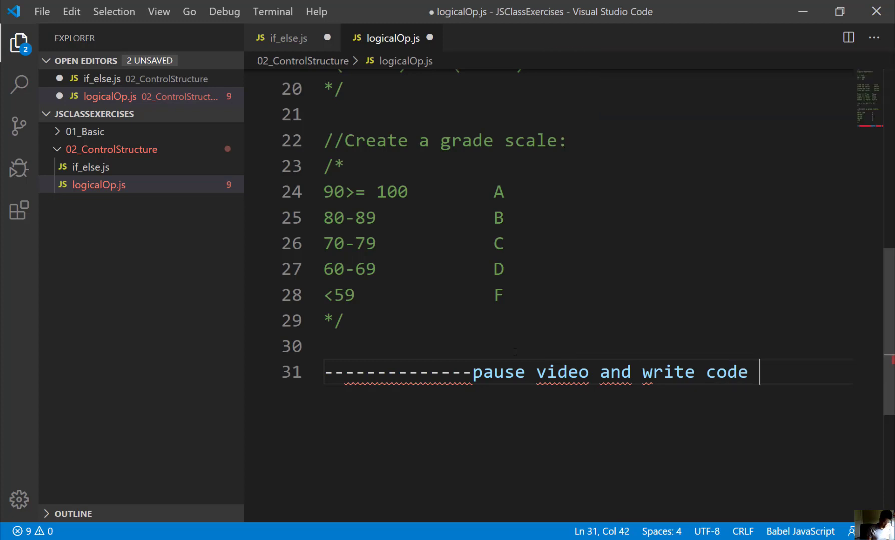
text(----)
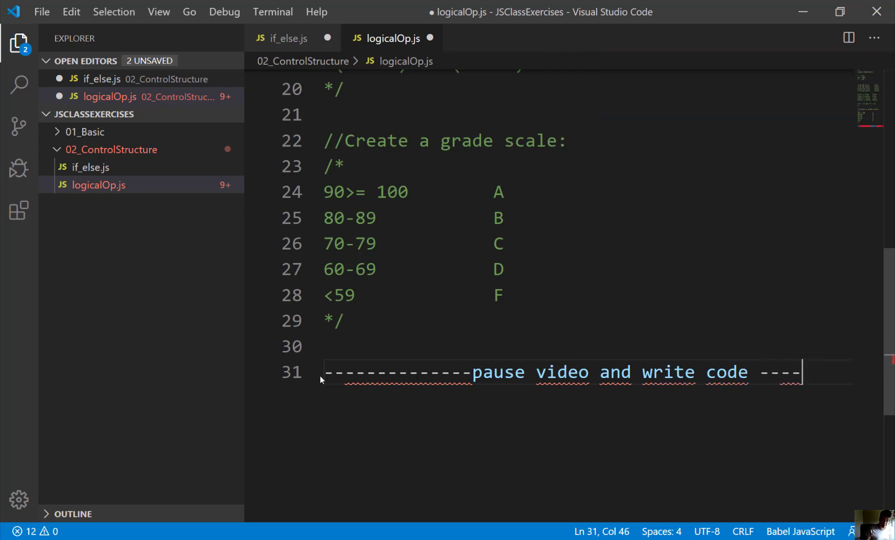
text(//)
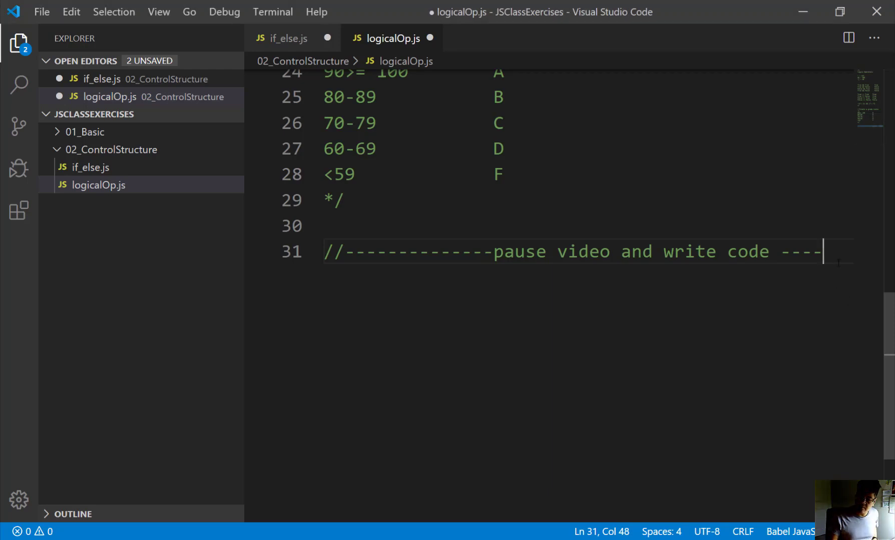
Step: Declare var score = 85; on a new line below the divider comment
key(Enter)
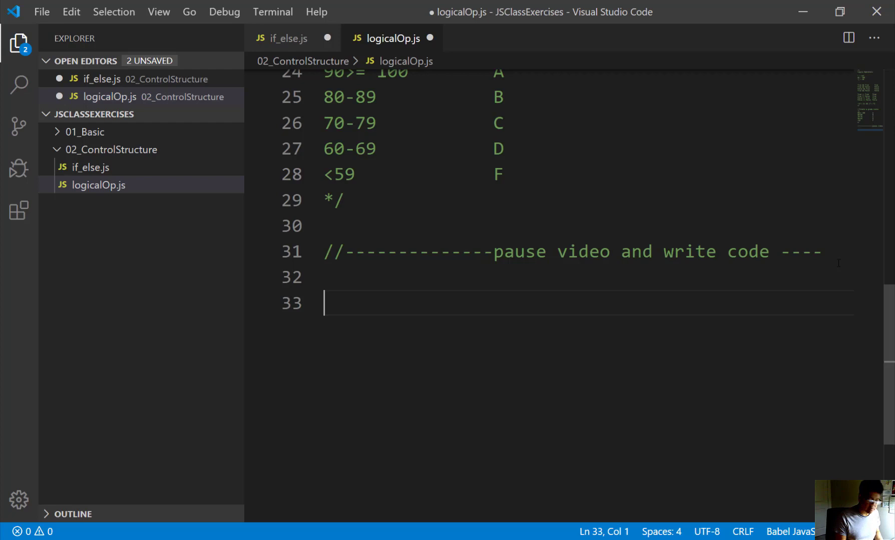
text(var)
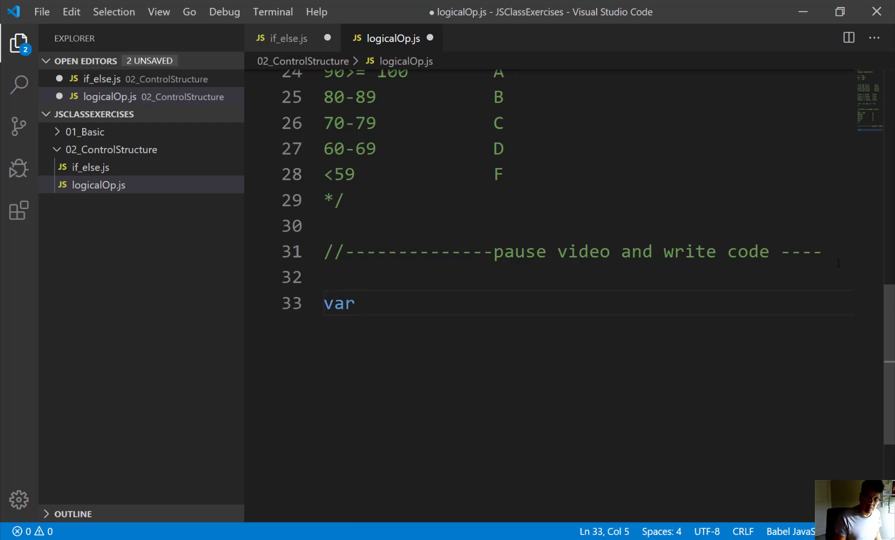
text(score =)
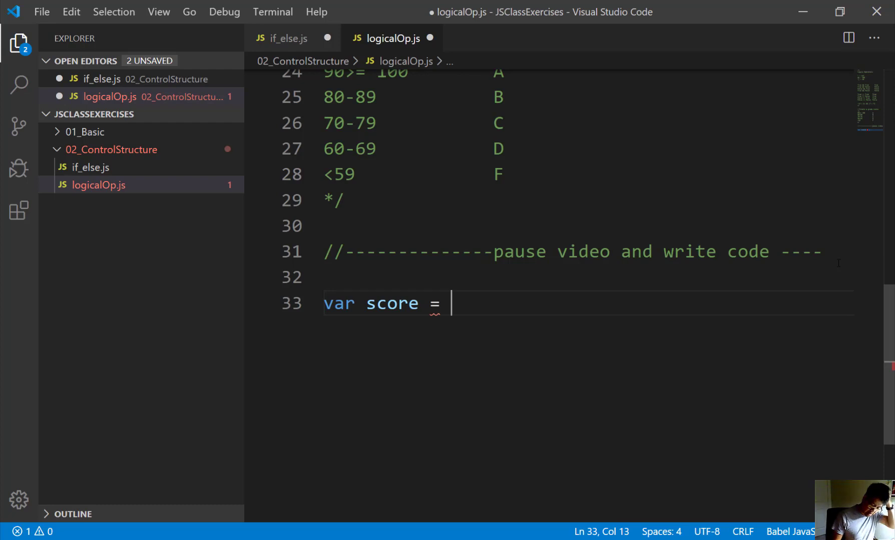
text(85)
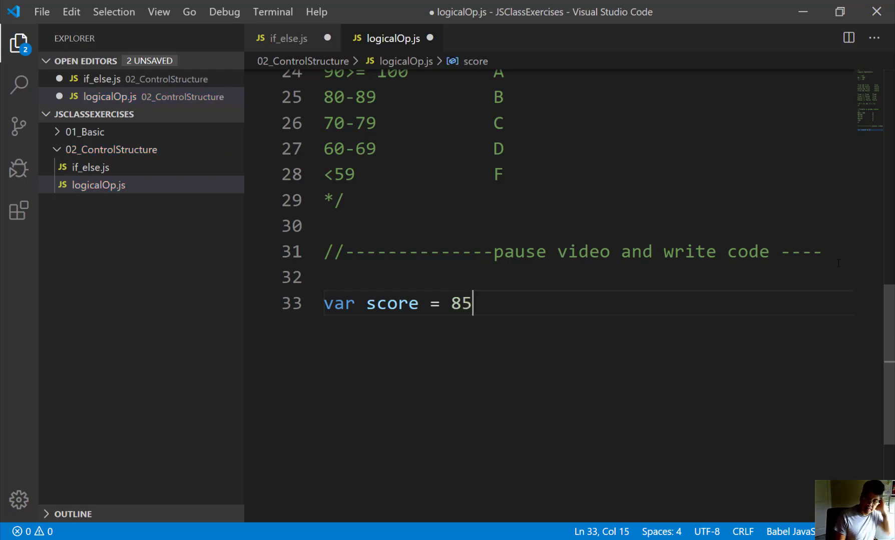
text(;)
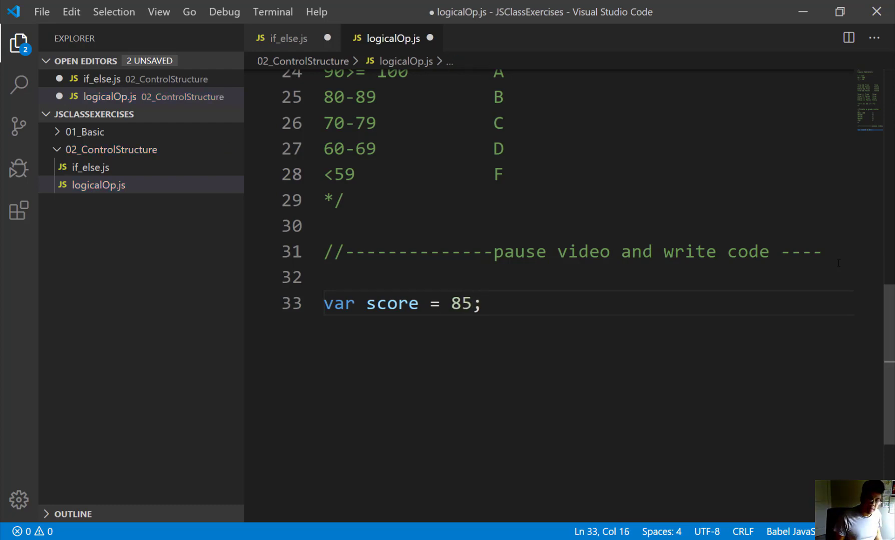
Step: Write the condition if (score >= 90)
text(if ()
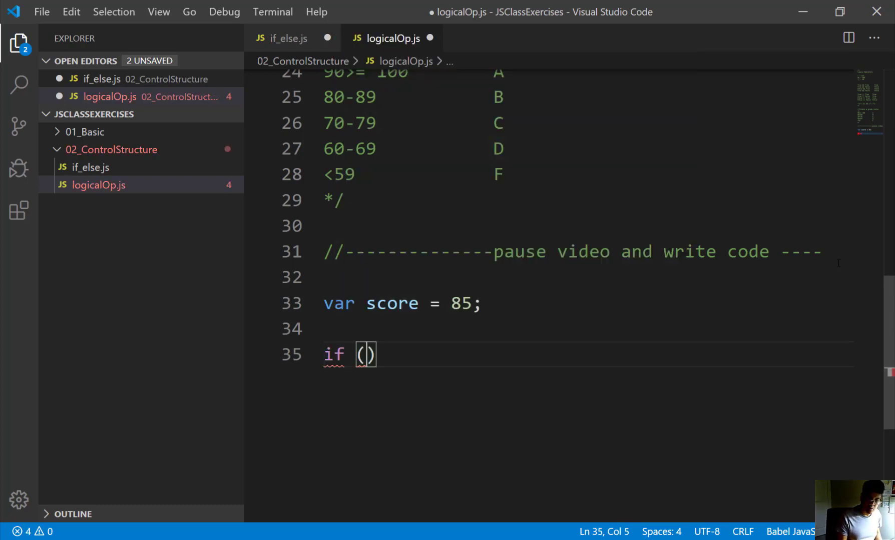
text(score)
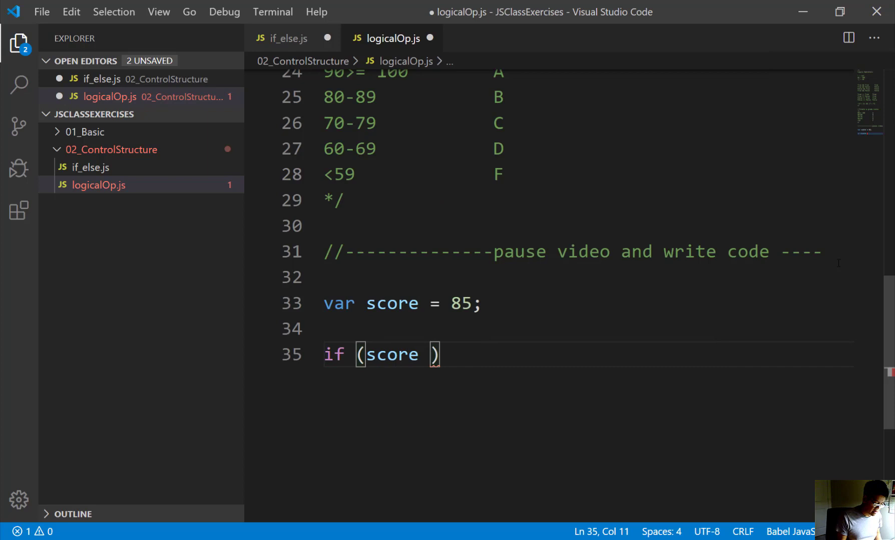
text(>)
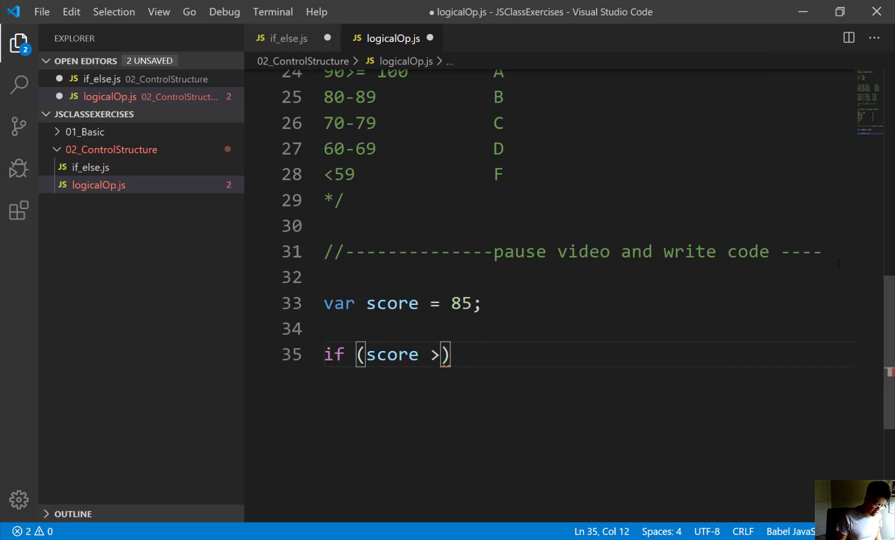
text(=)
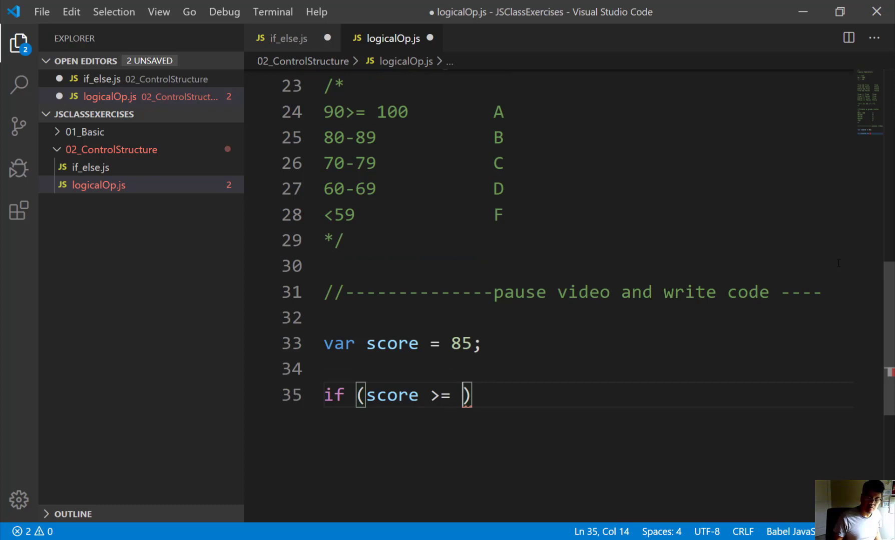
text(9)
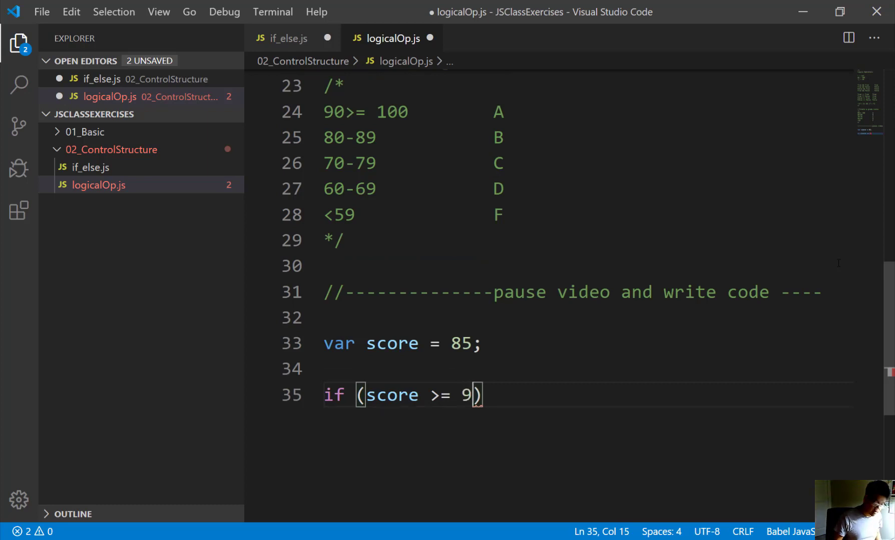
text(0)
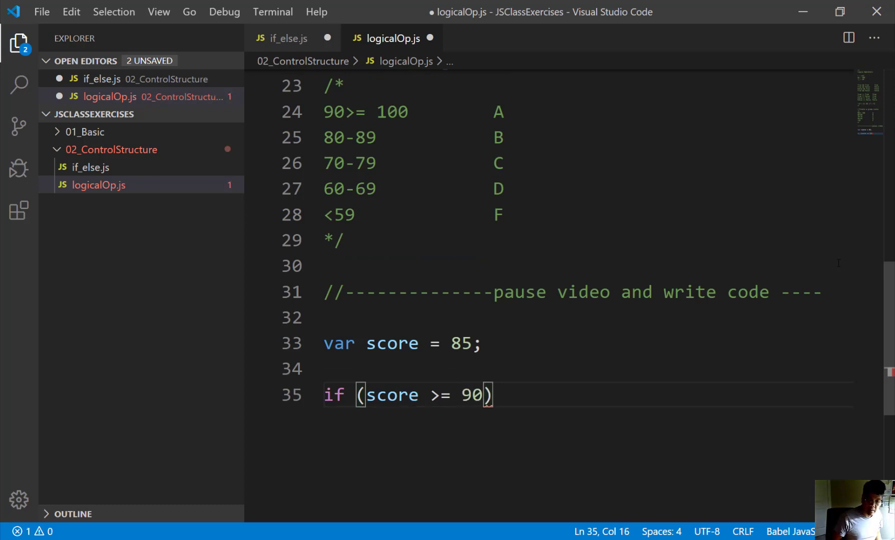
key(Enter)
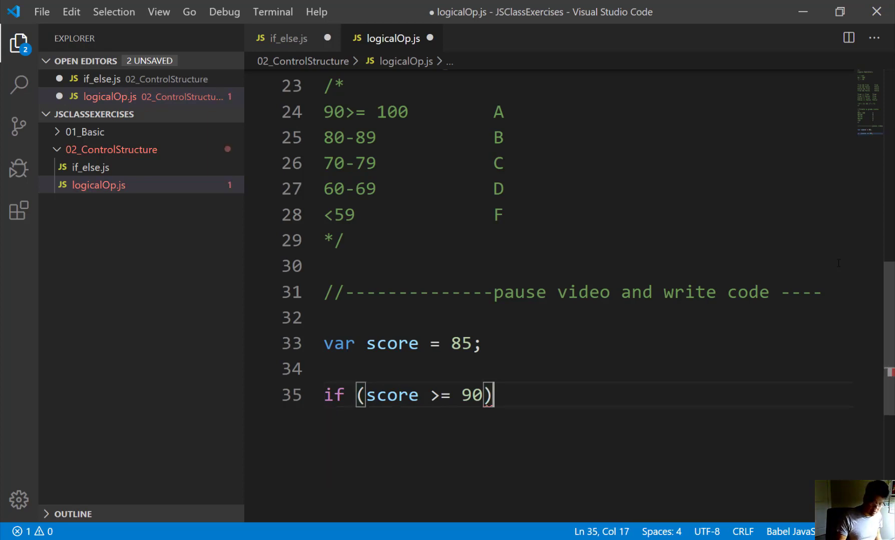
Step: Fill the block with console.log("The grade is A.");
text({)
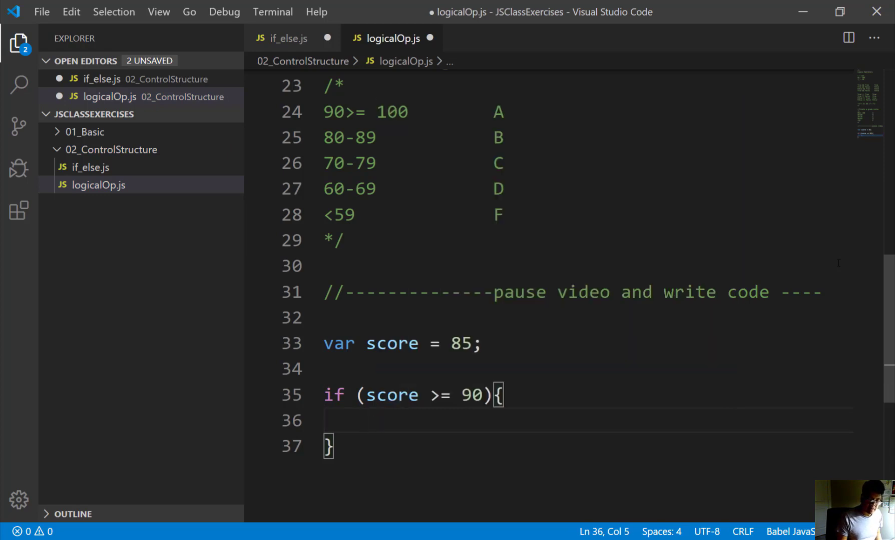
text(s)
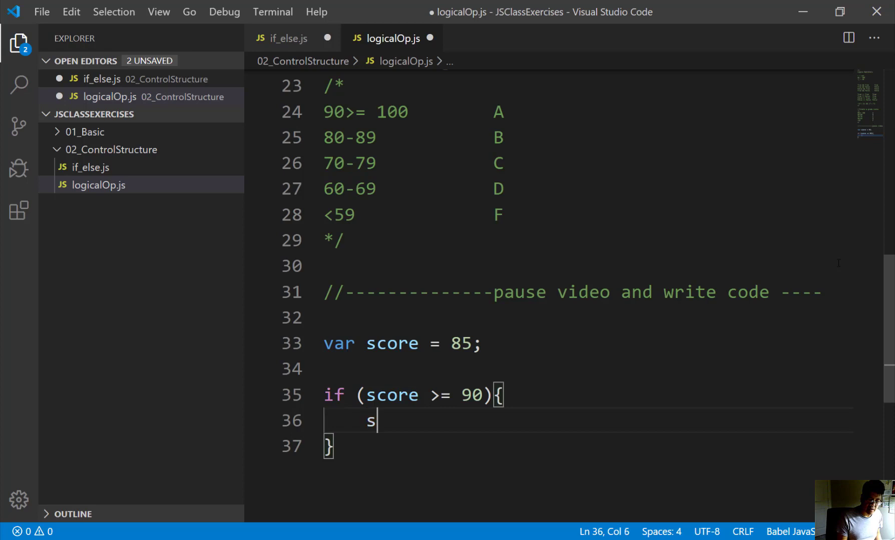
text(onsole.log)
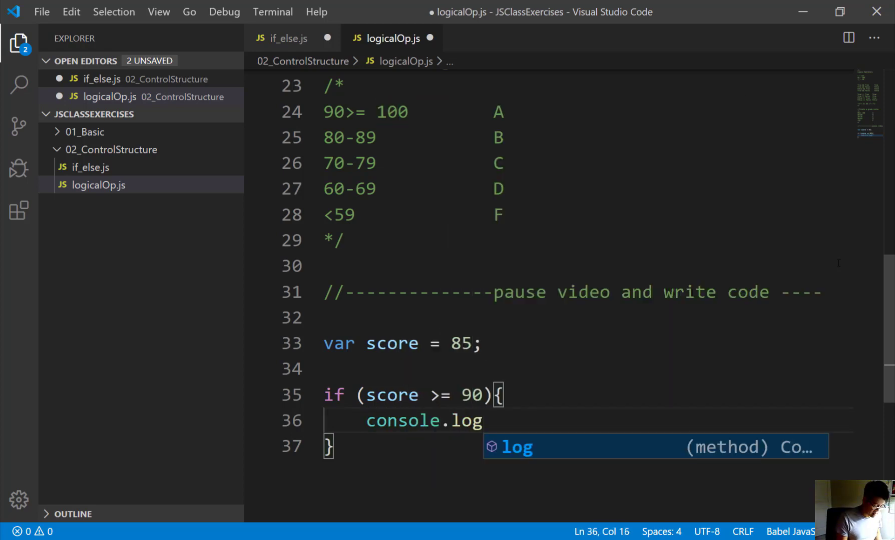
text((""))
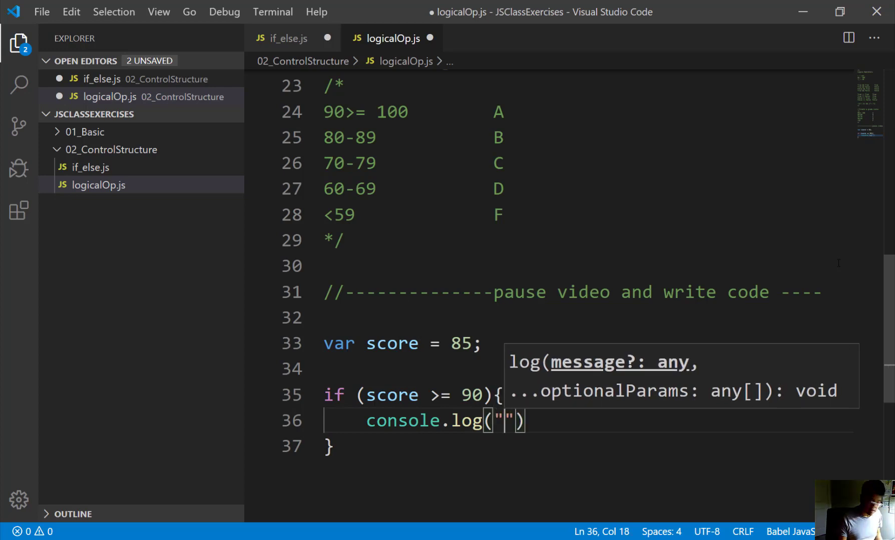
text(The)
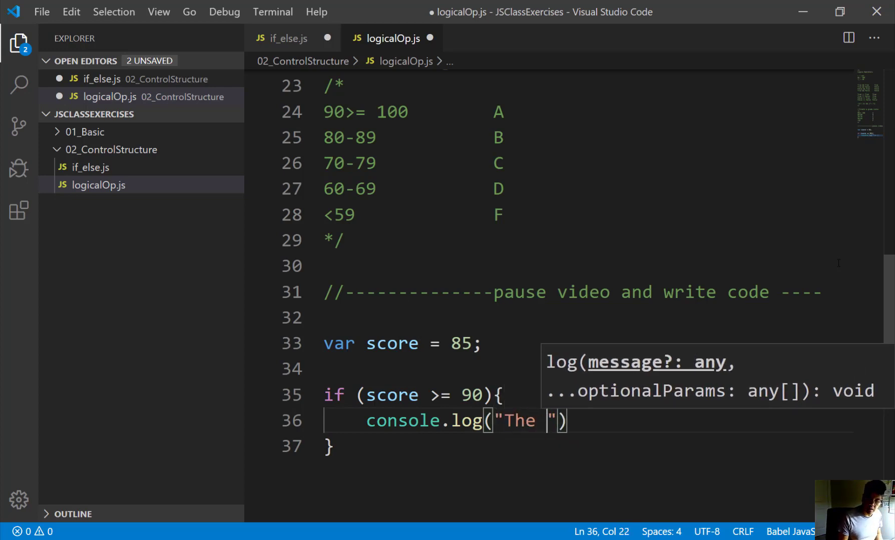
text(grade is)
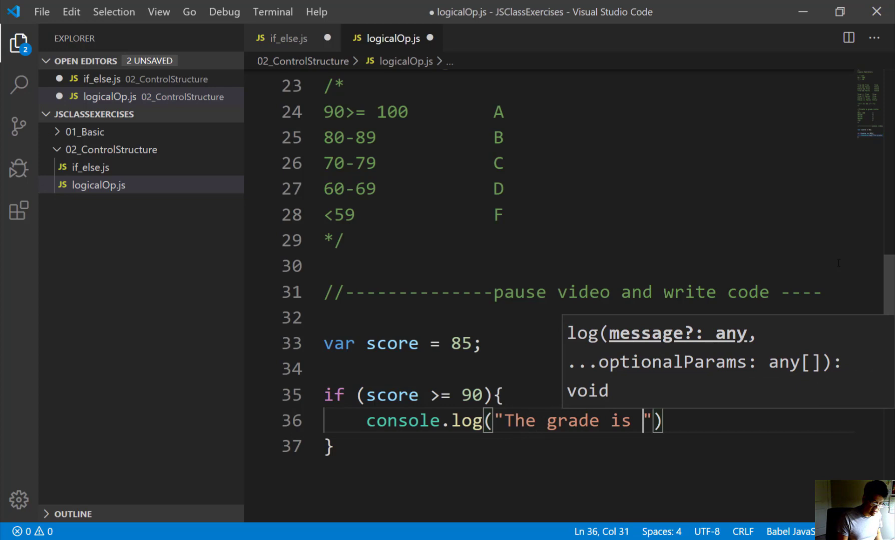
text(A)
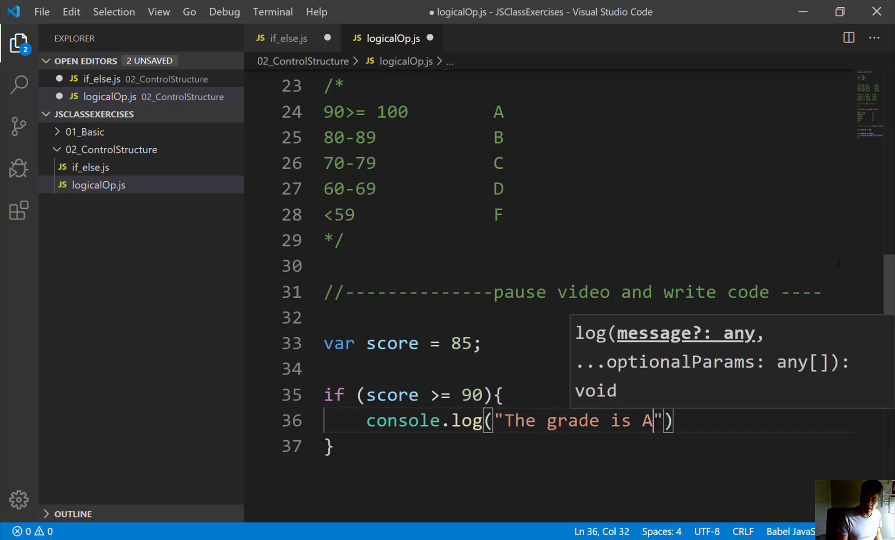
text(.)
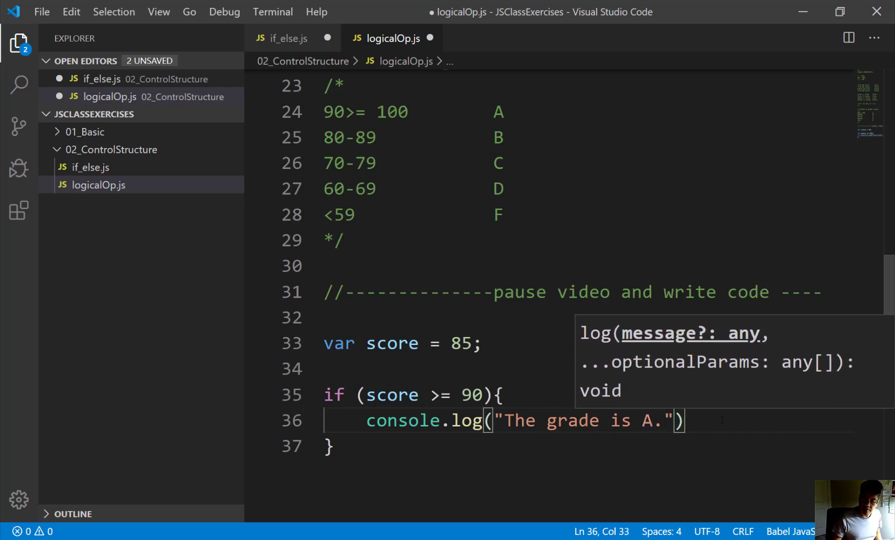
text(;)
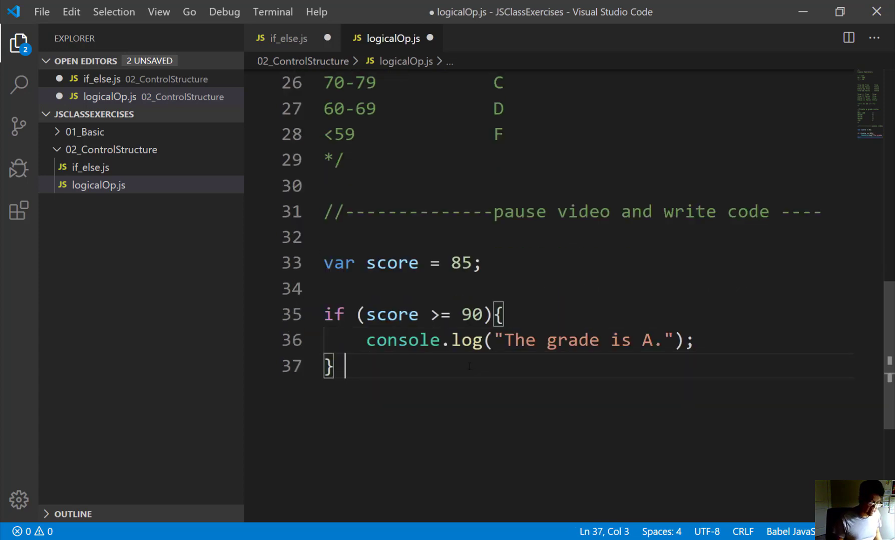
text(if)
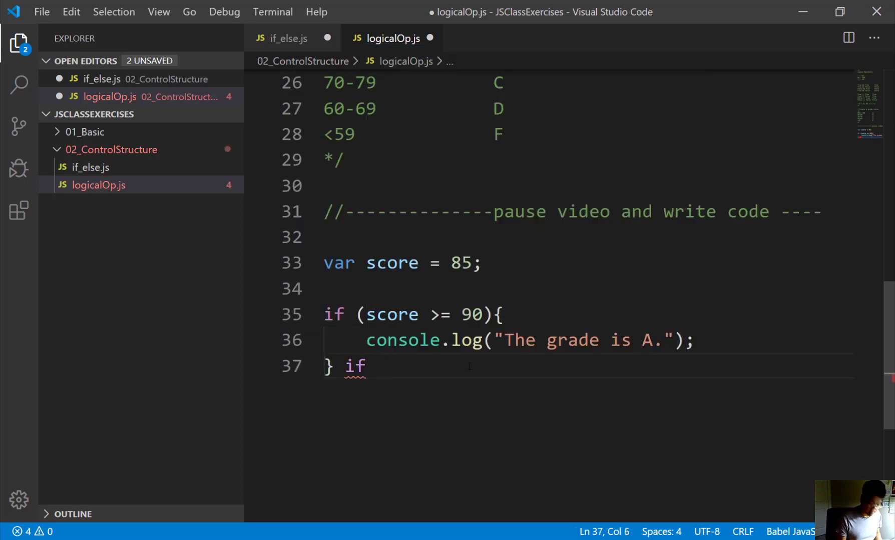
Step: Add the (score >= 80) branch, changing the copied message's A to B
text(())
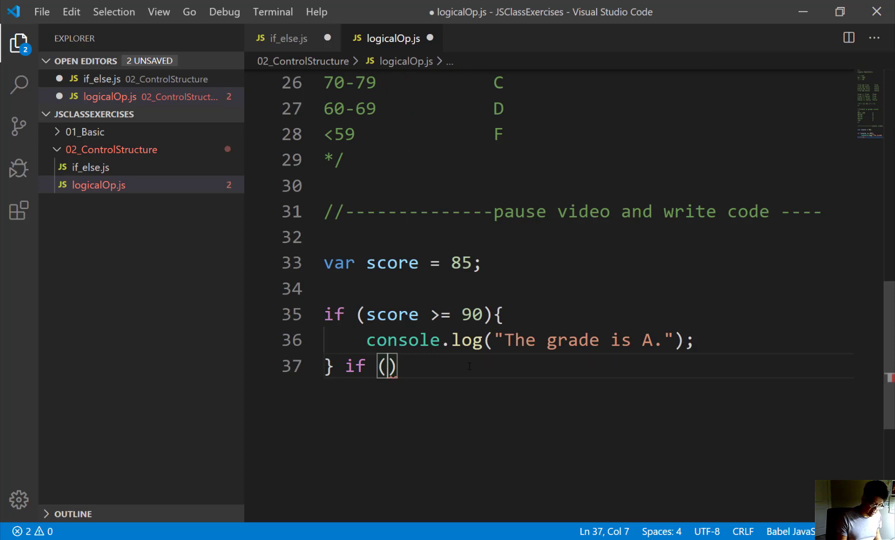
text(score)
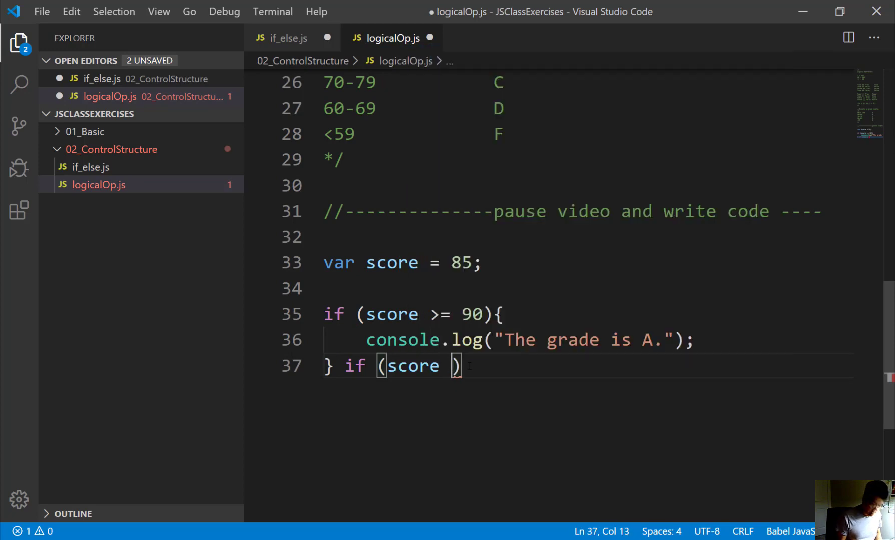
text(>= 8)
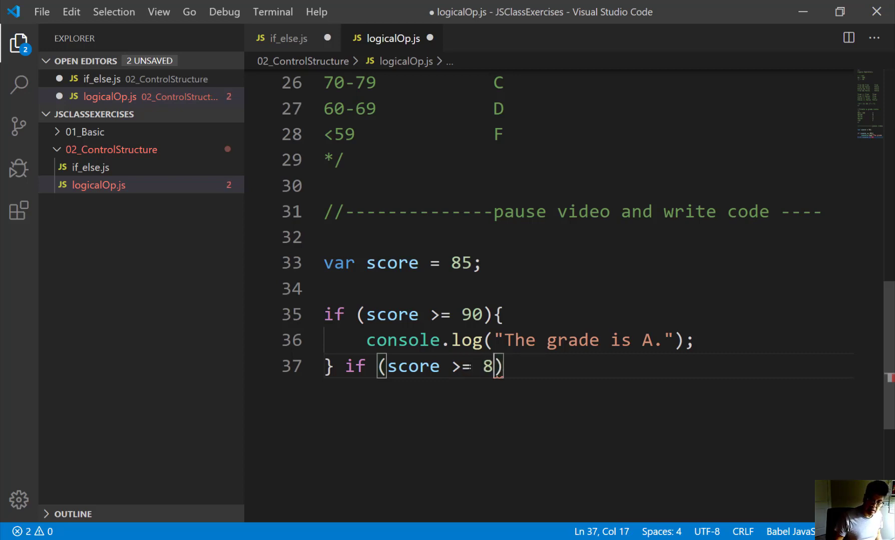
text(0)
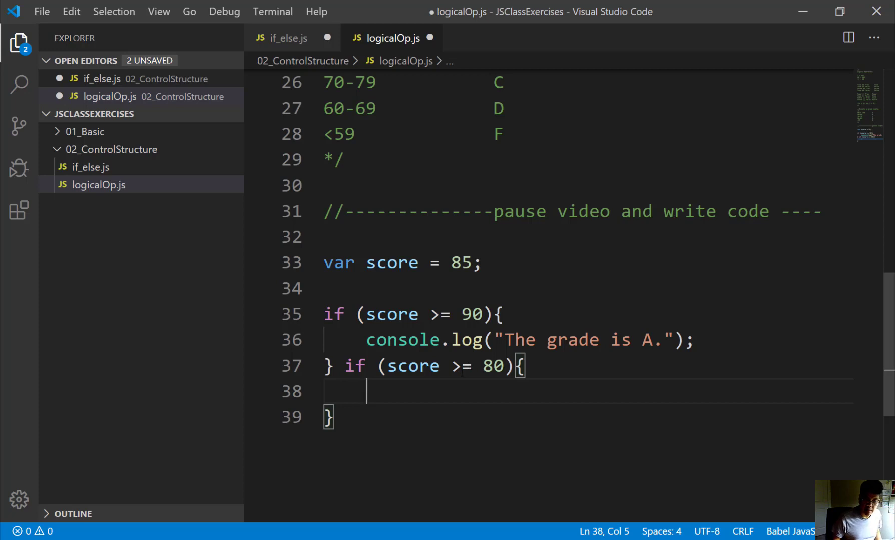
drag(366, 340, 684, 340)
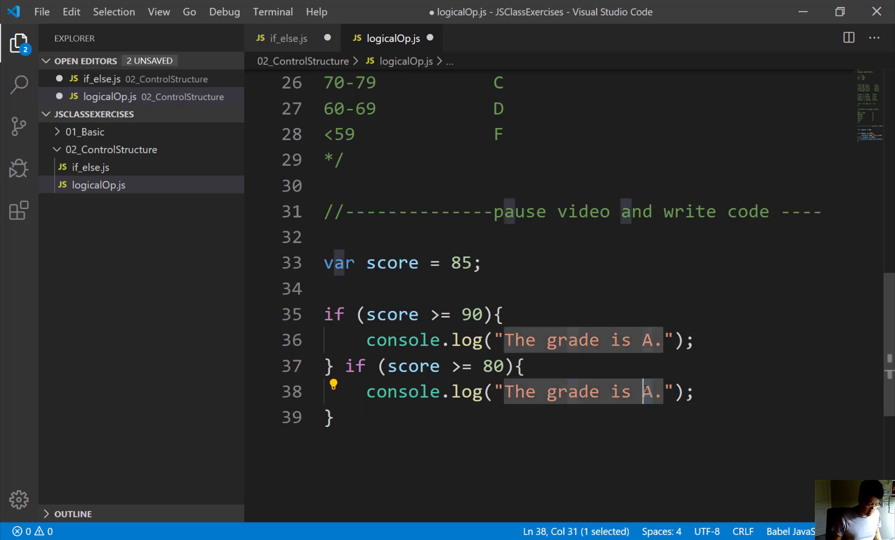
text(B)
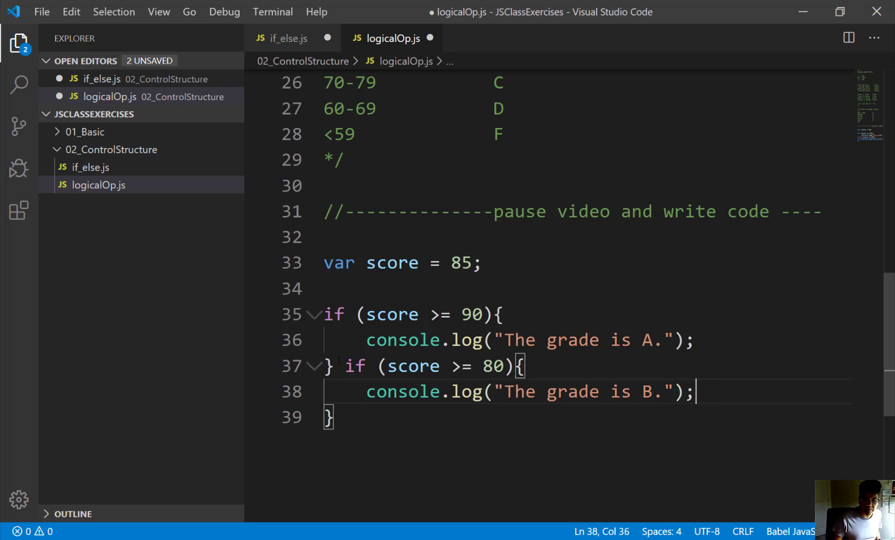
text(e)
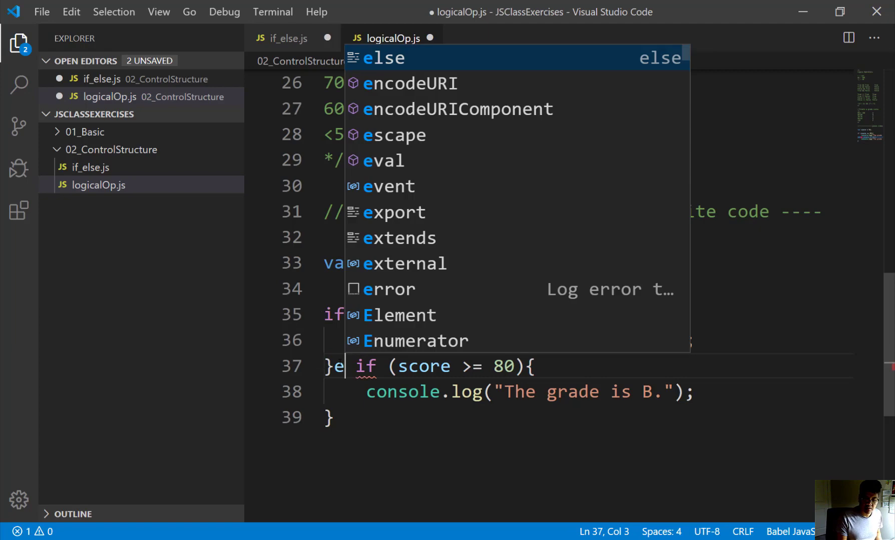
text(lse)
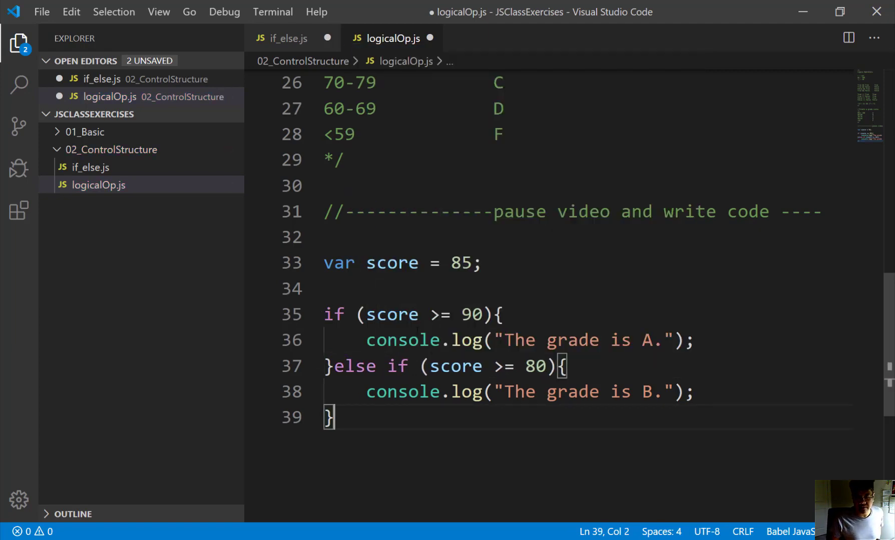
mouse_move(391, 315)
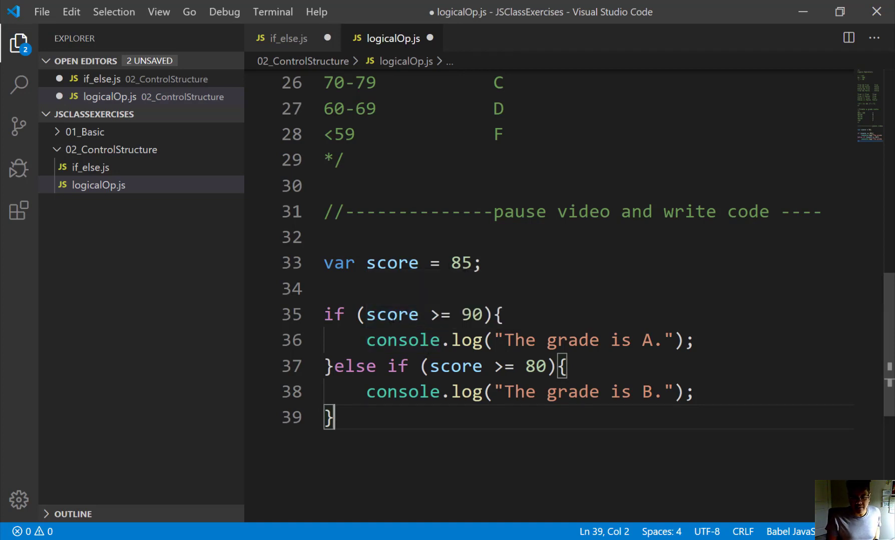
double_click(393, 314)
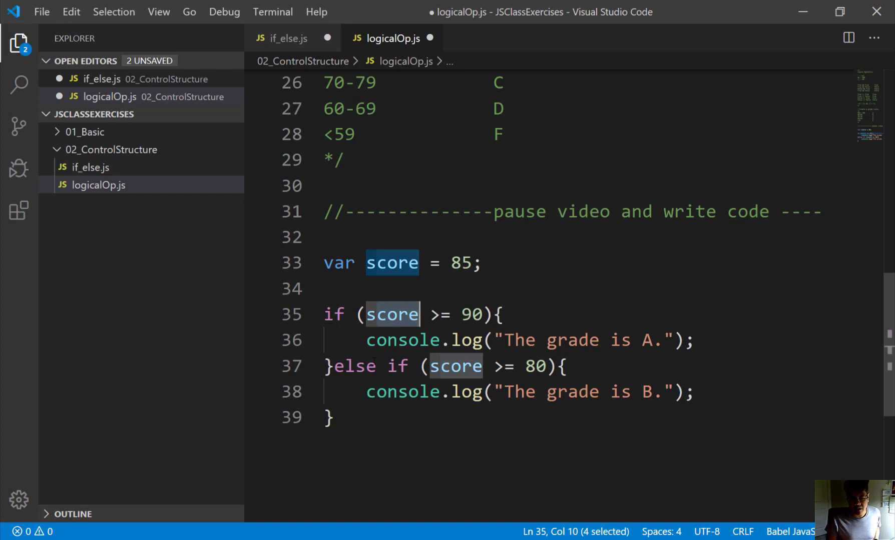
drag(388, 366, 550, 392)
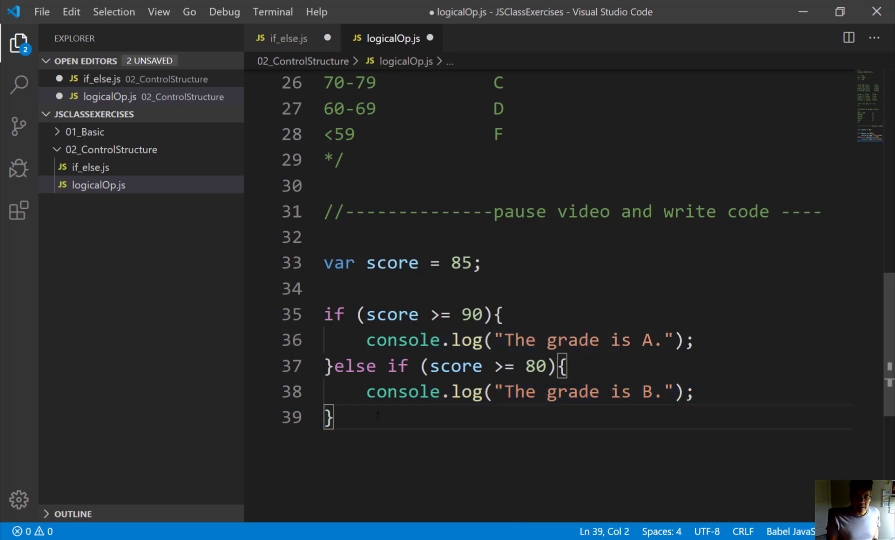
Step: Type else if (score >= 70){ with a console.log grade line inside
text(e)
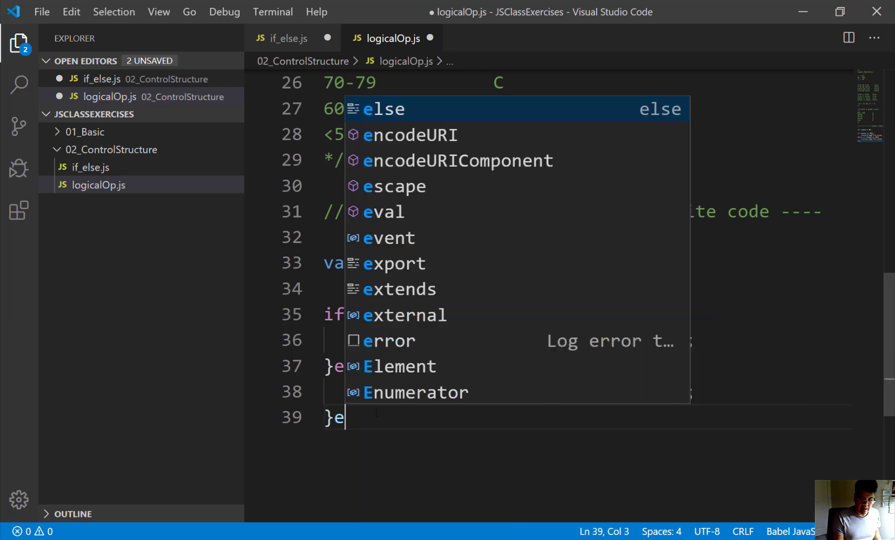
text(lse if)
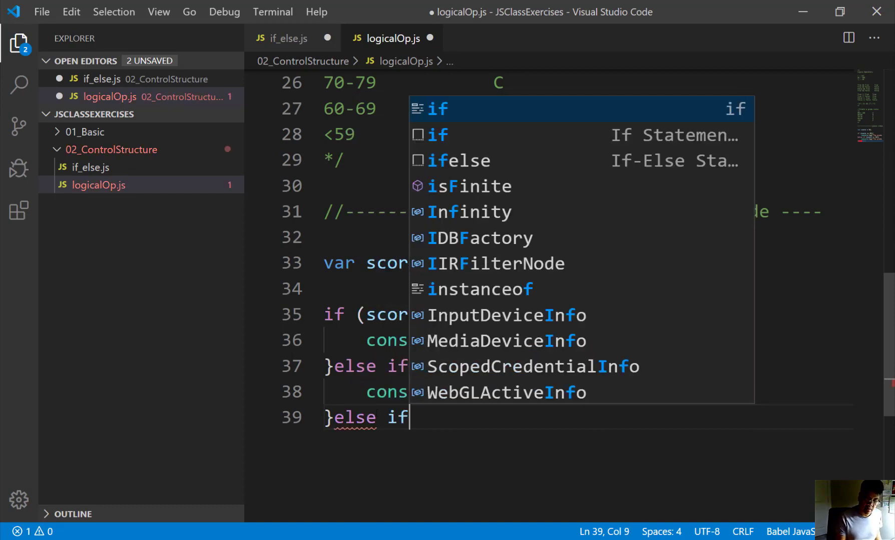
text(())
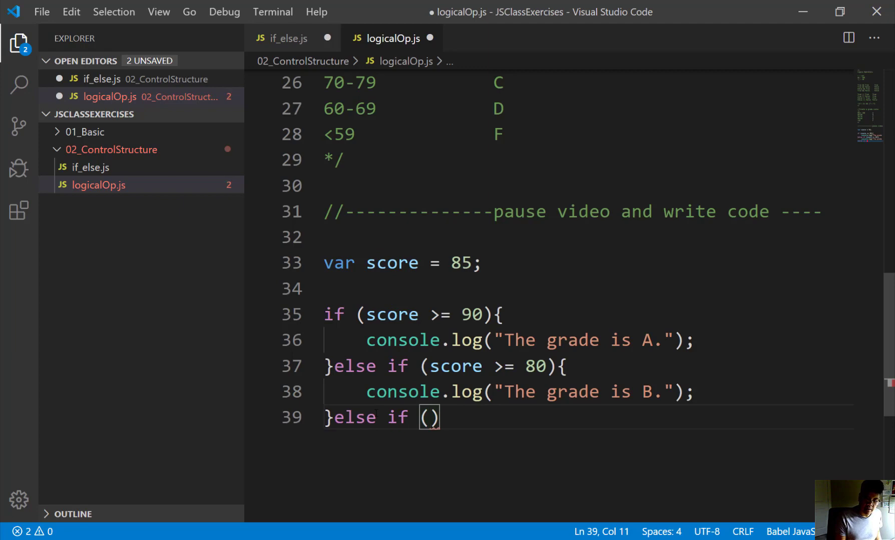
text(soc)
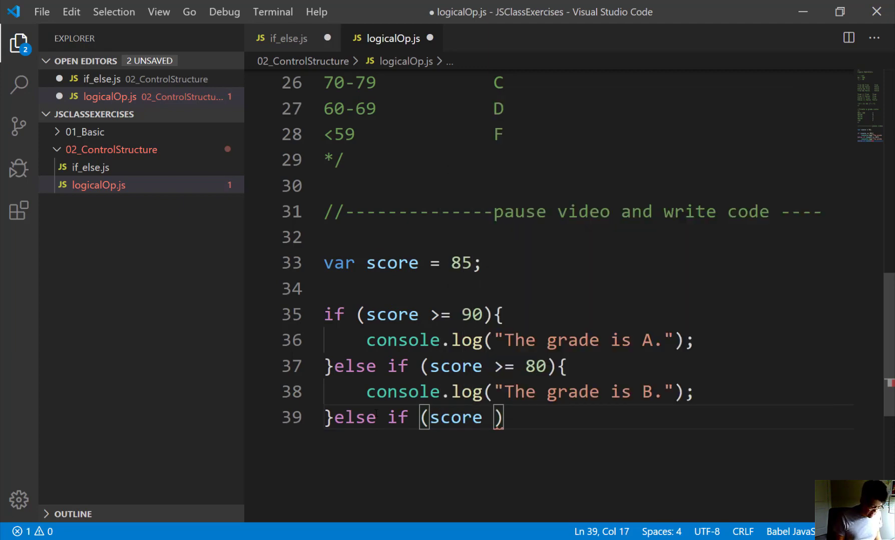
text(>)
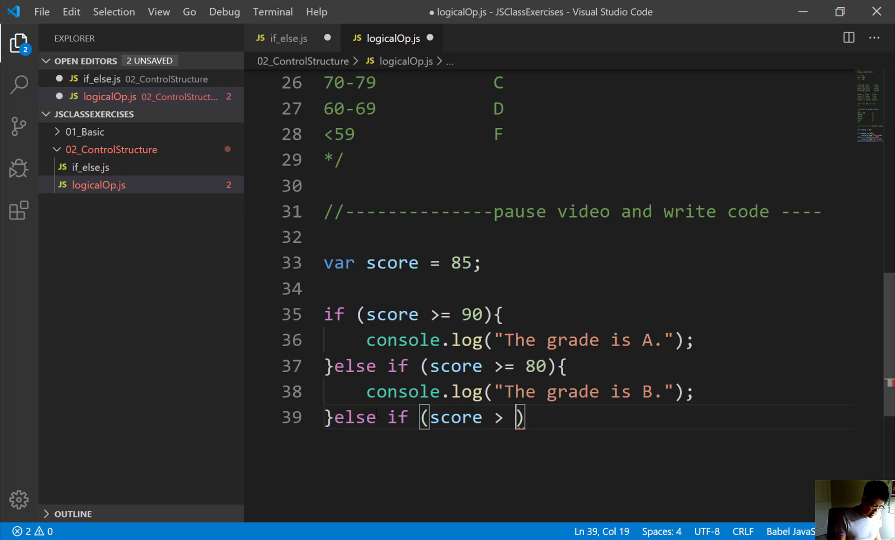
text(= 70)
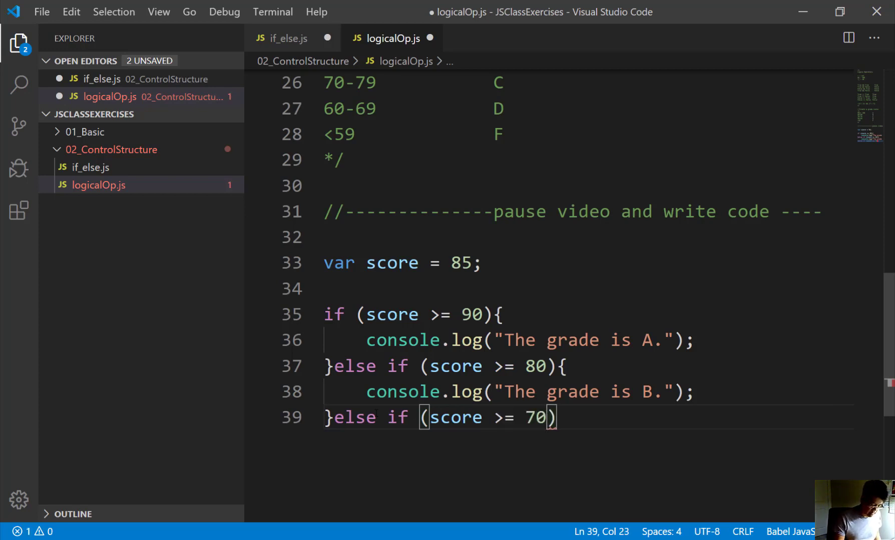
text({)
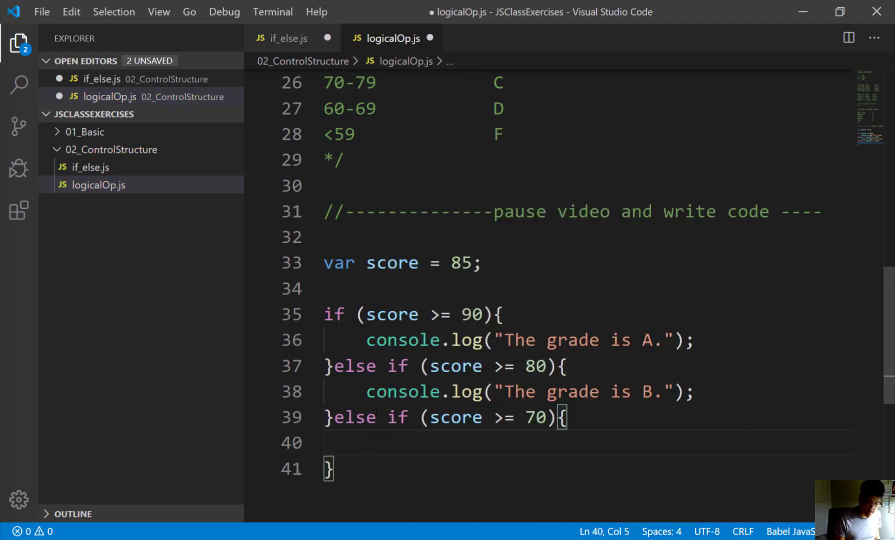
text(console.log("The grade is A.");)
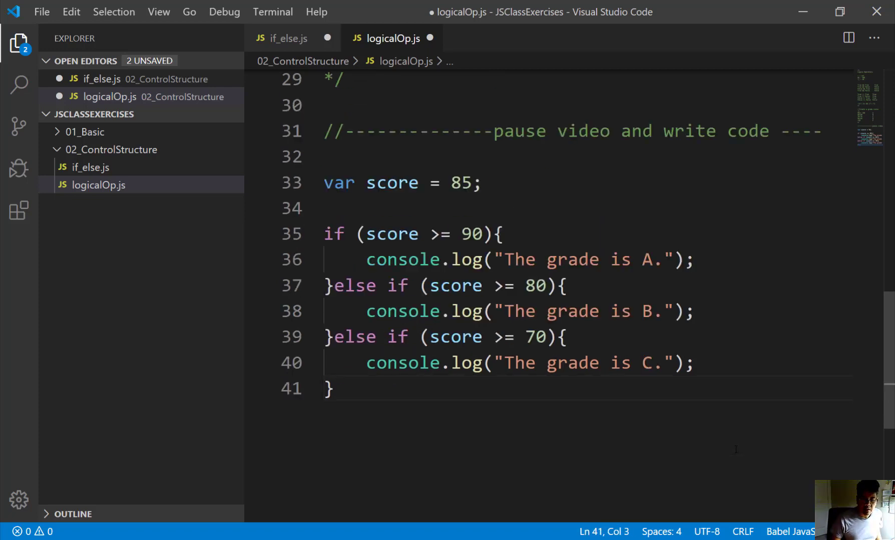
Step: Add else if (score >= 60) logging "The grade is D."
scroll(down, 3)
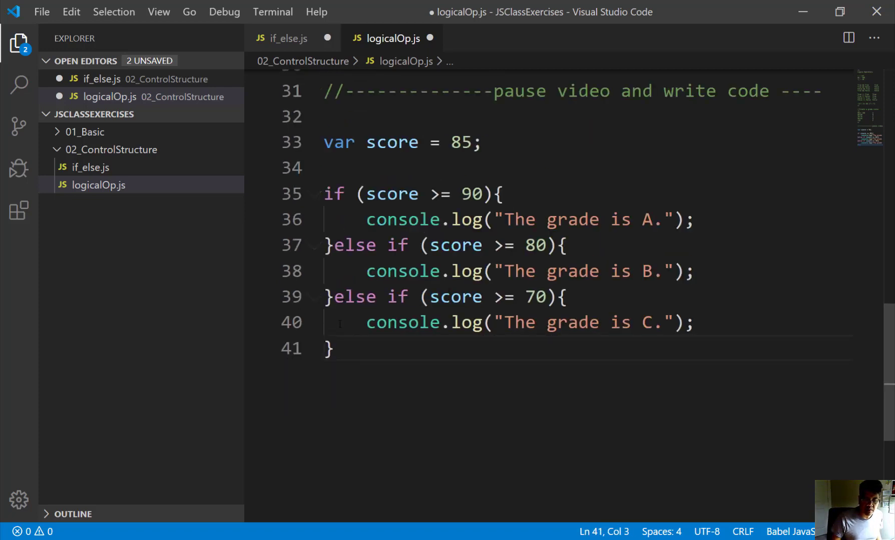
text(else if)
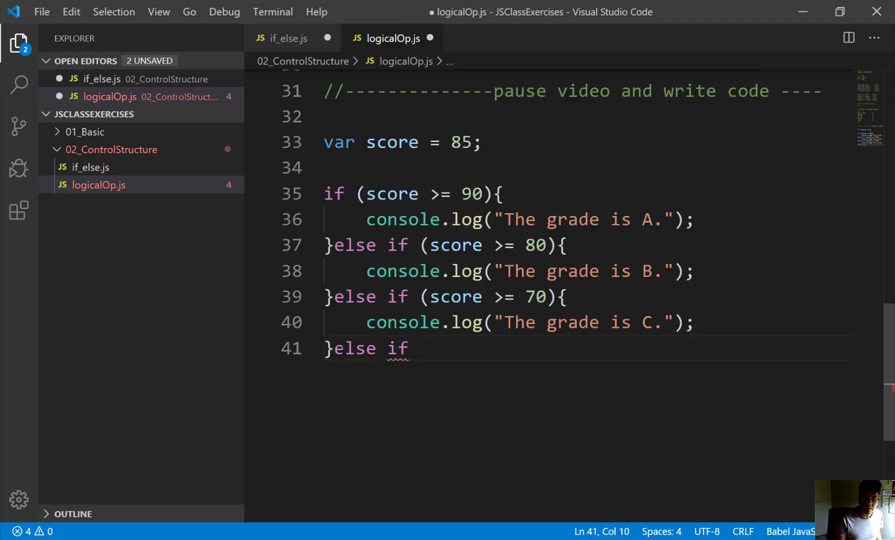
text((so)
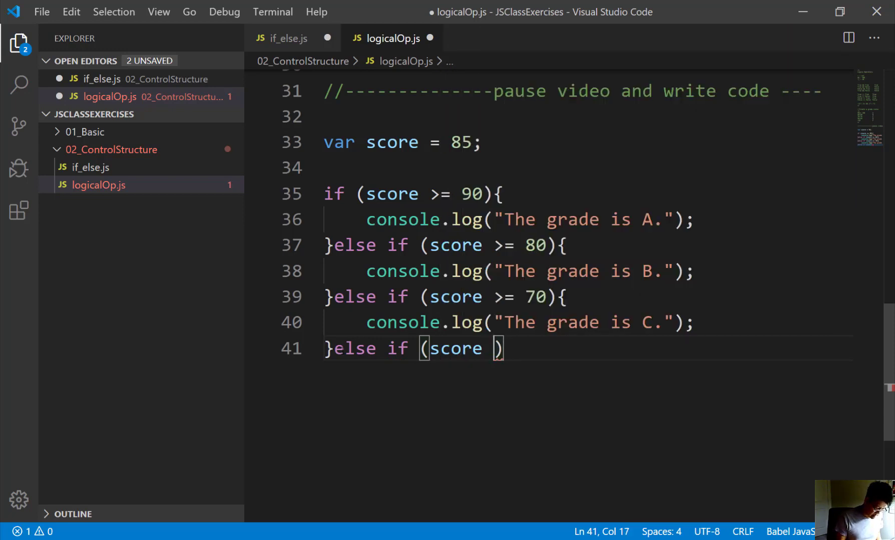
text(>= 60)
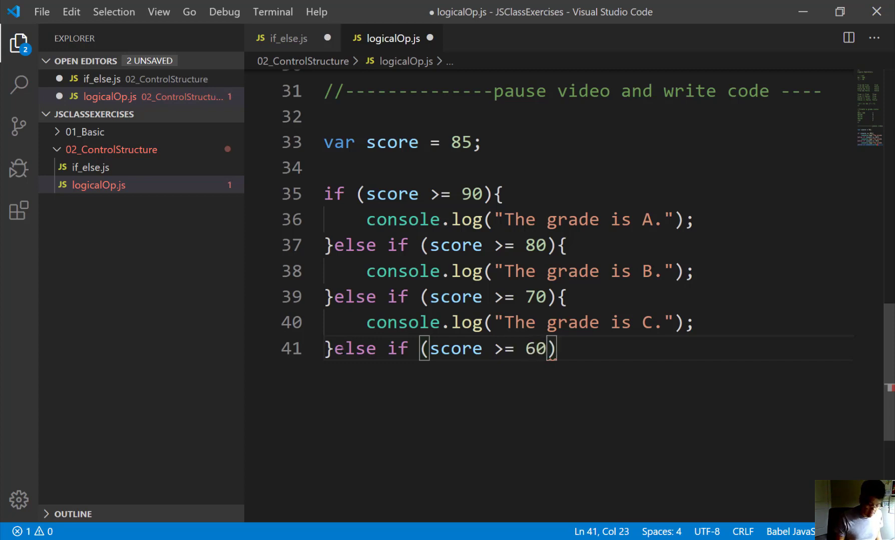
text({)
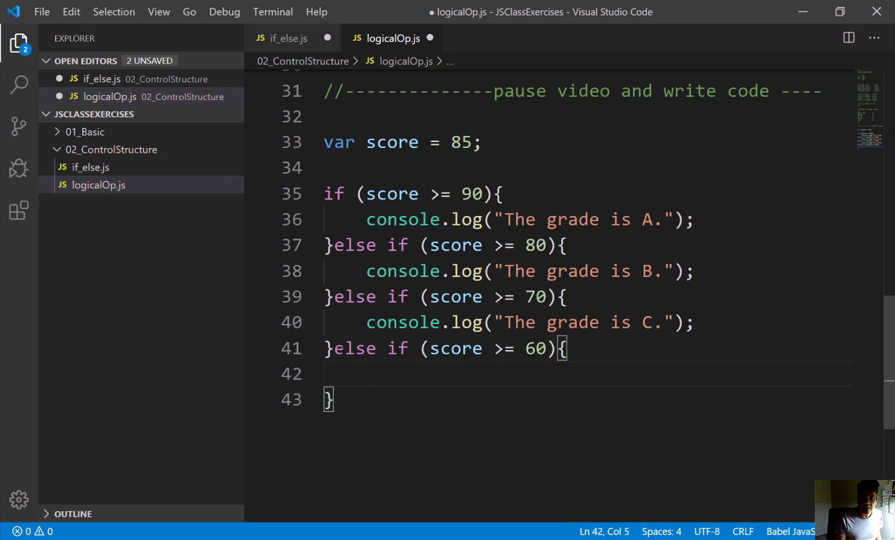
text(console.log("The grade is A.");)
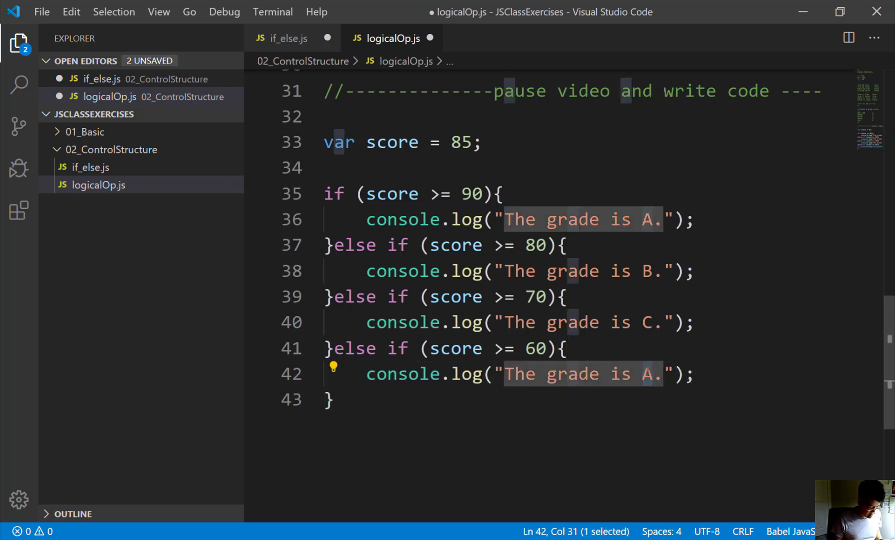
text(D)
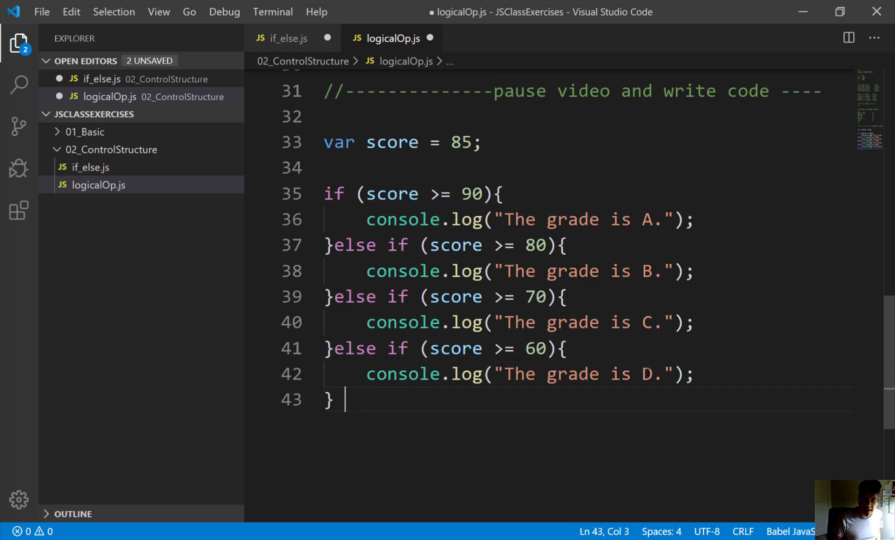
Step: Add a final else branch logging "The grade is F."
text(else {)
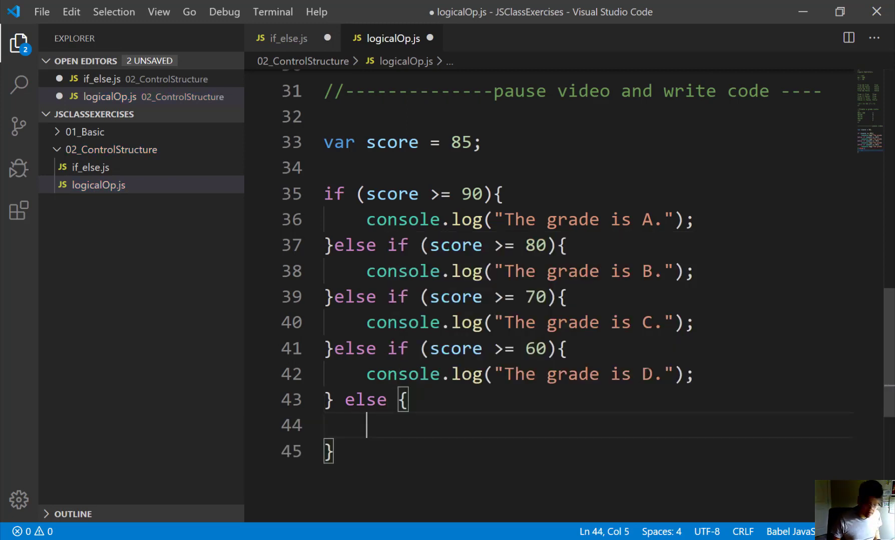
text(console.log("The grade is A.");)
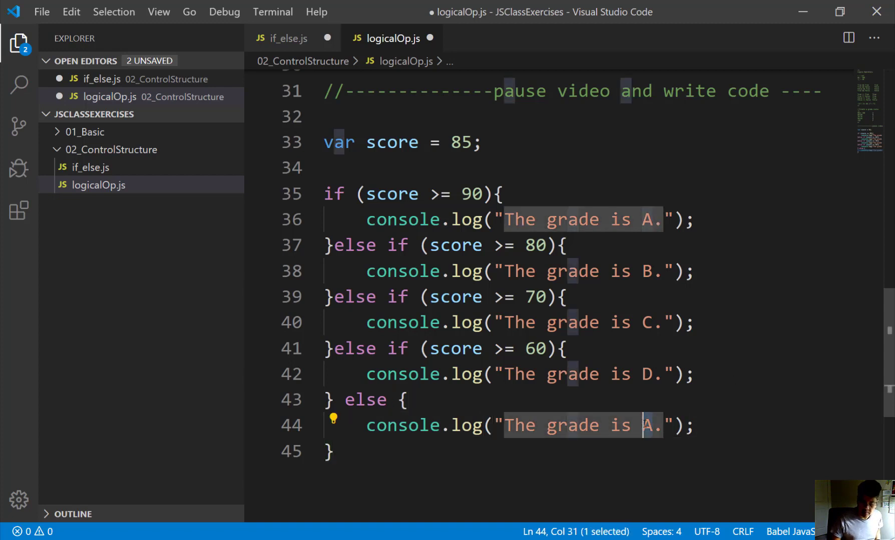
text(F)
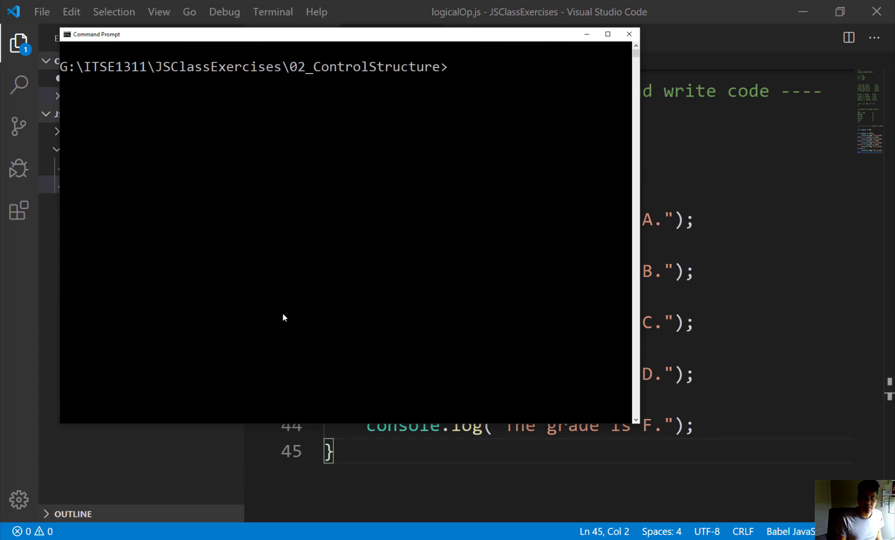
Step: Clear the prompt, run node logicalOp.js, then change score to 55 and save
text(cls)
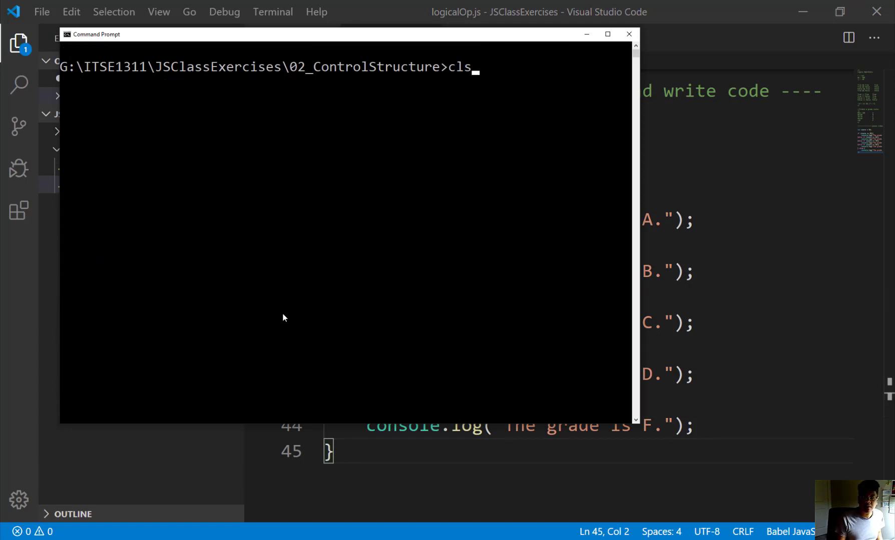
text(node)
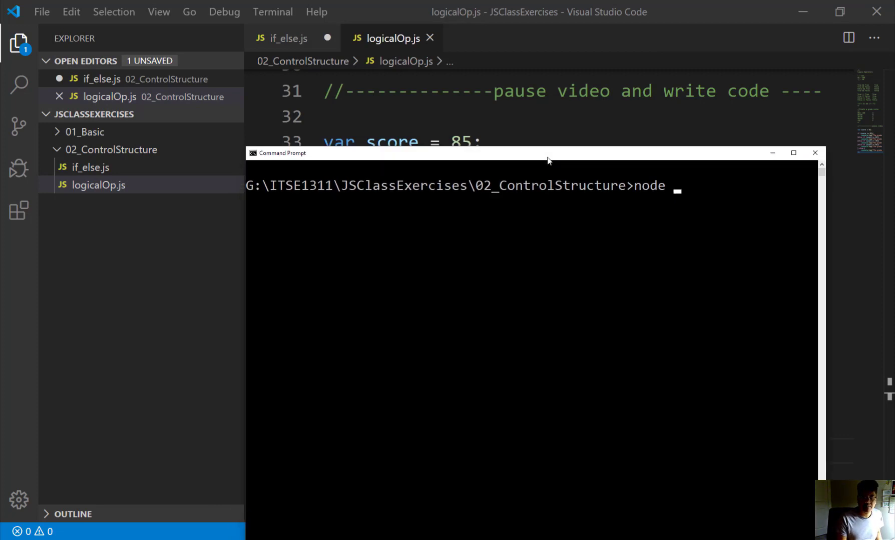
text(logica)
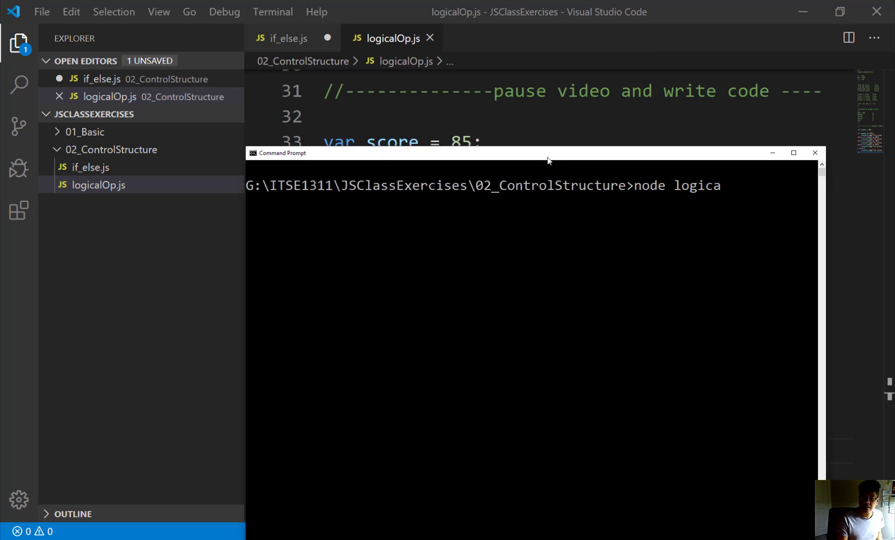
text(lOp.j)
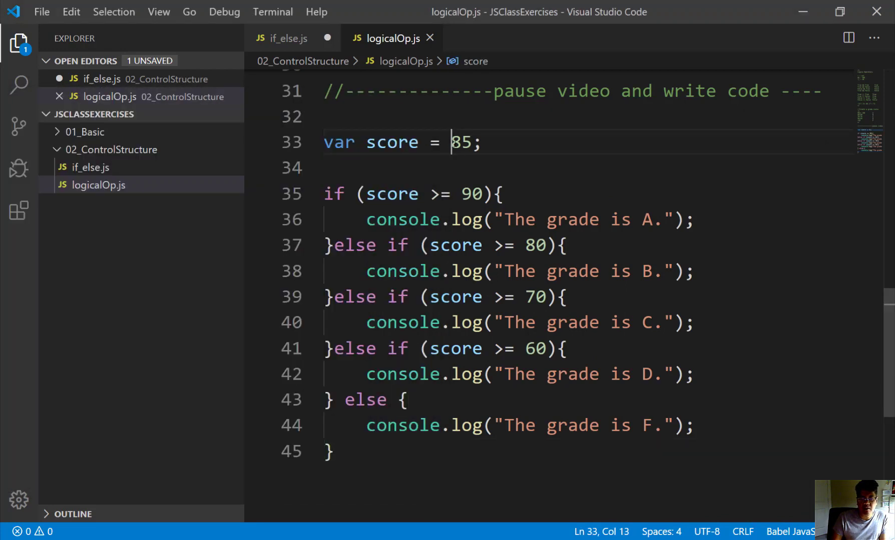
text(55)
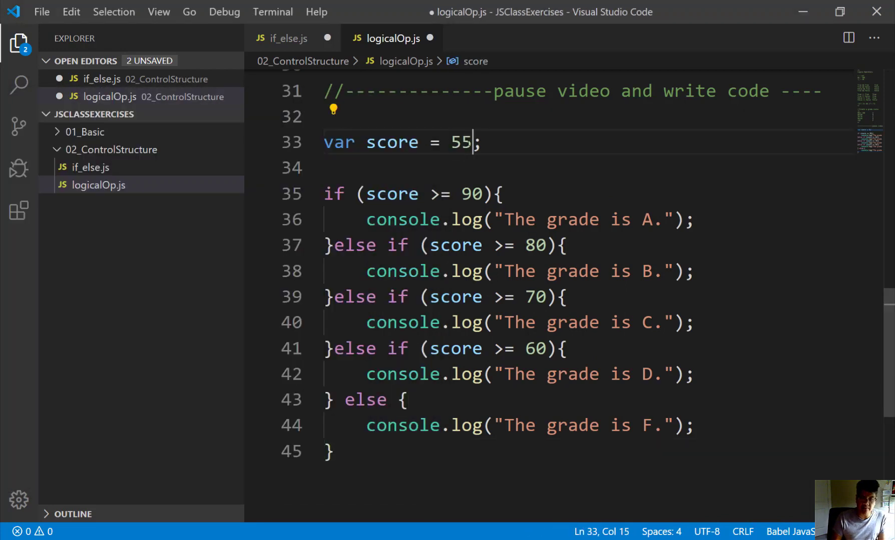
key(ctrl+s)
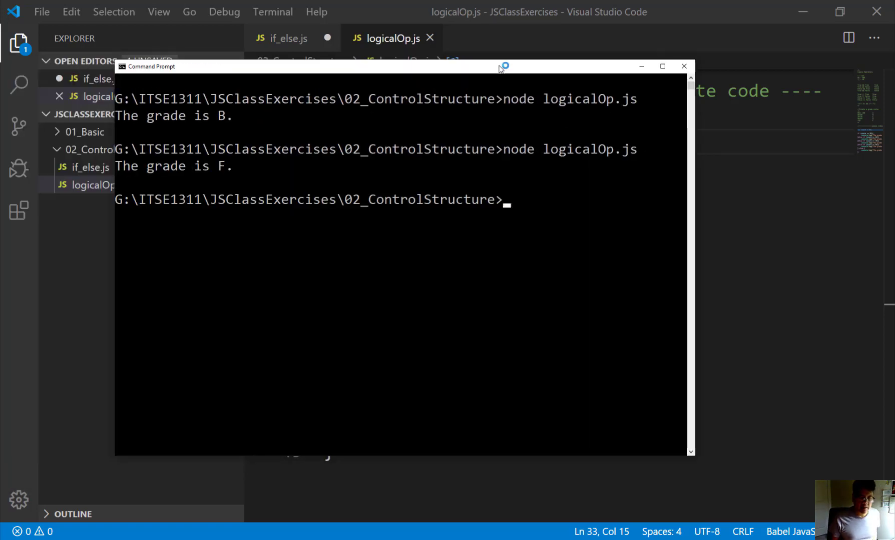
mouse_move(640, 66)
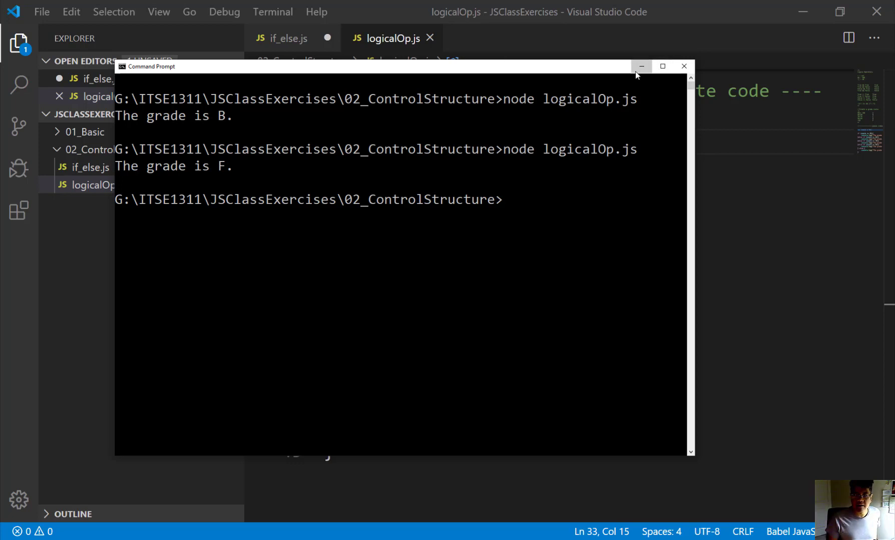